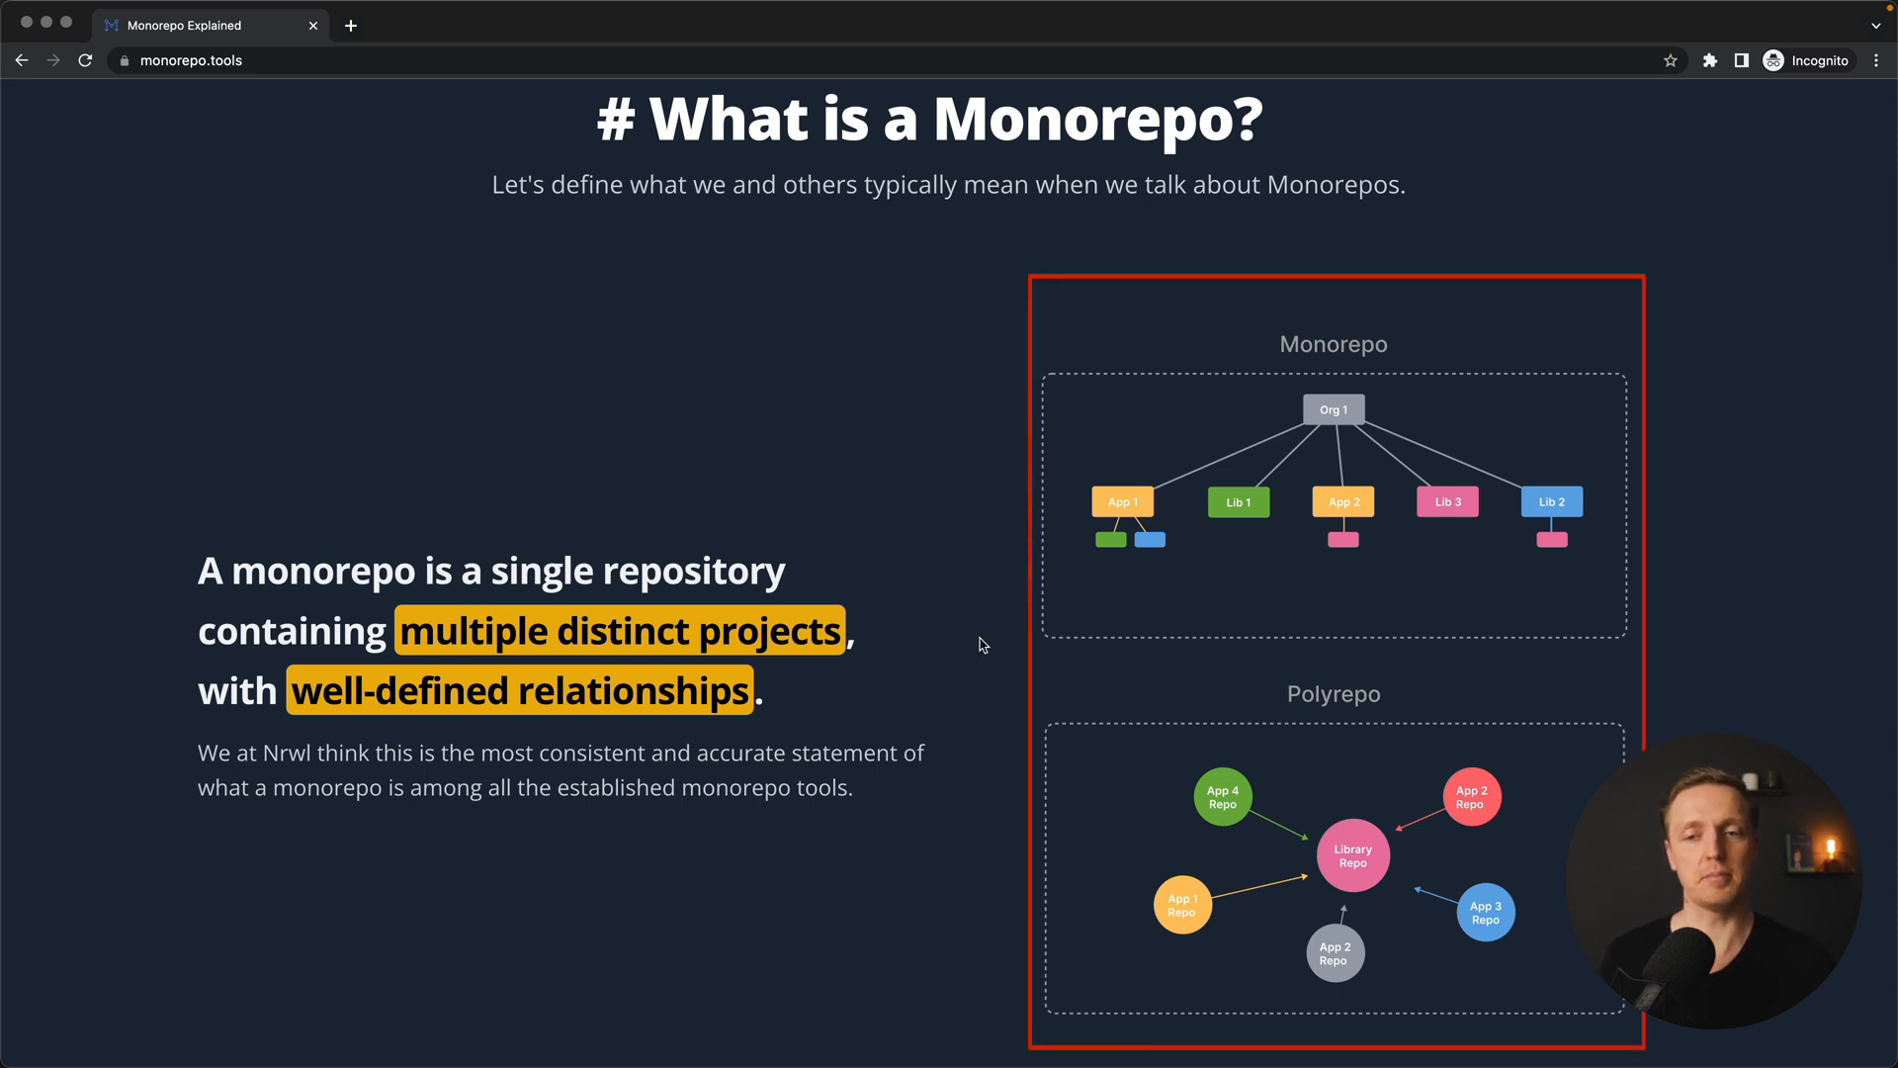
- Scroll the monorepo.tools page down to the monorepo diagram of apps and libraries
scroll(down, 3)
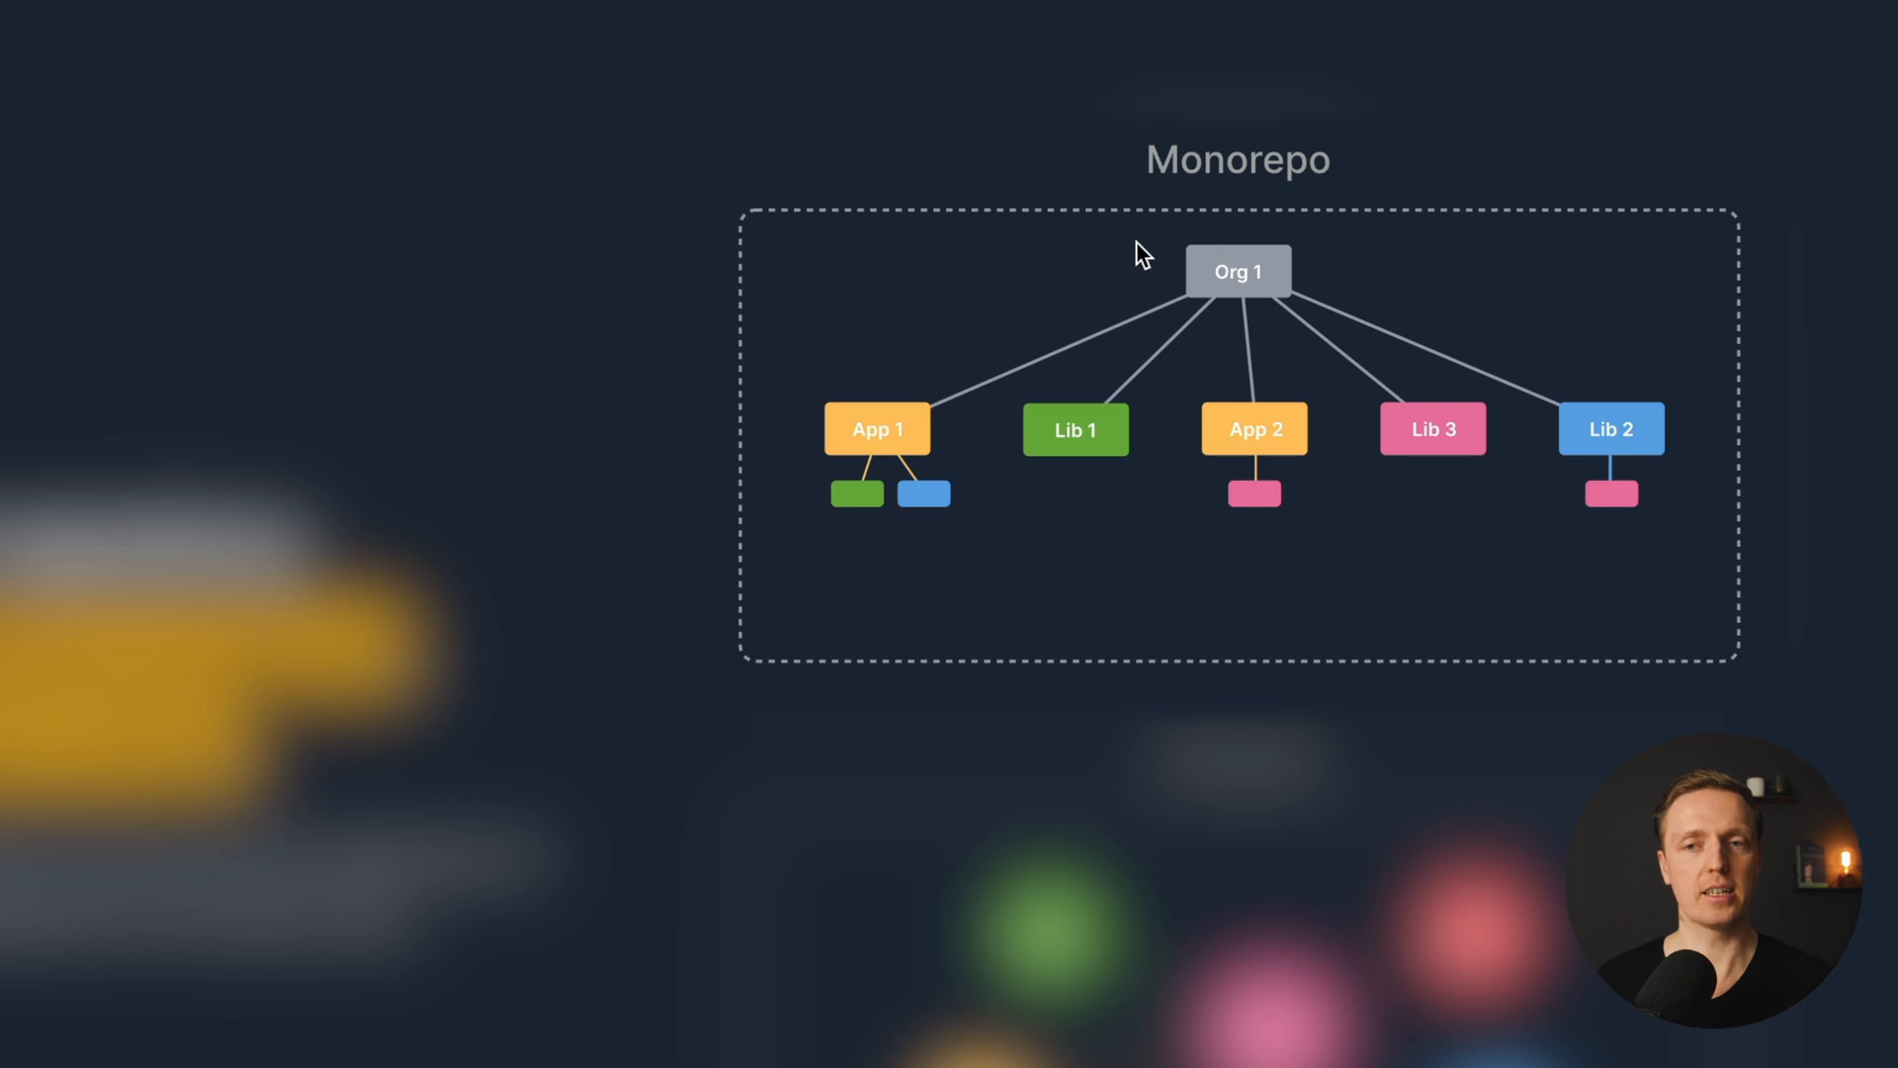
mouse_move(834, 435)
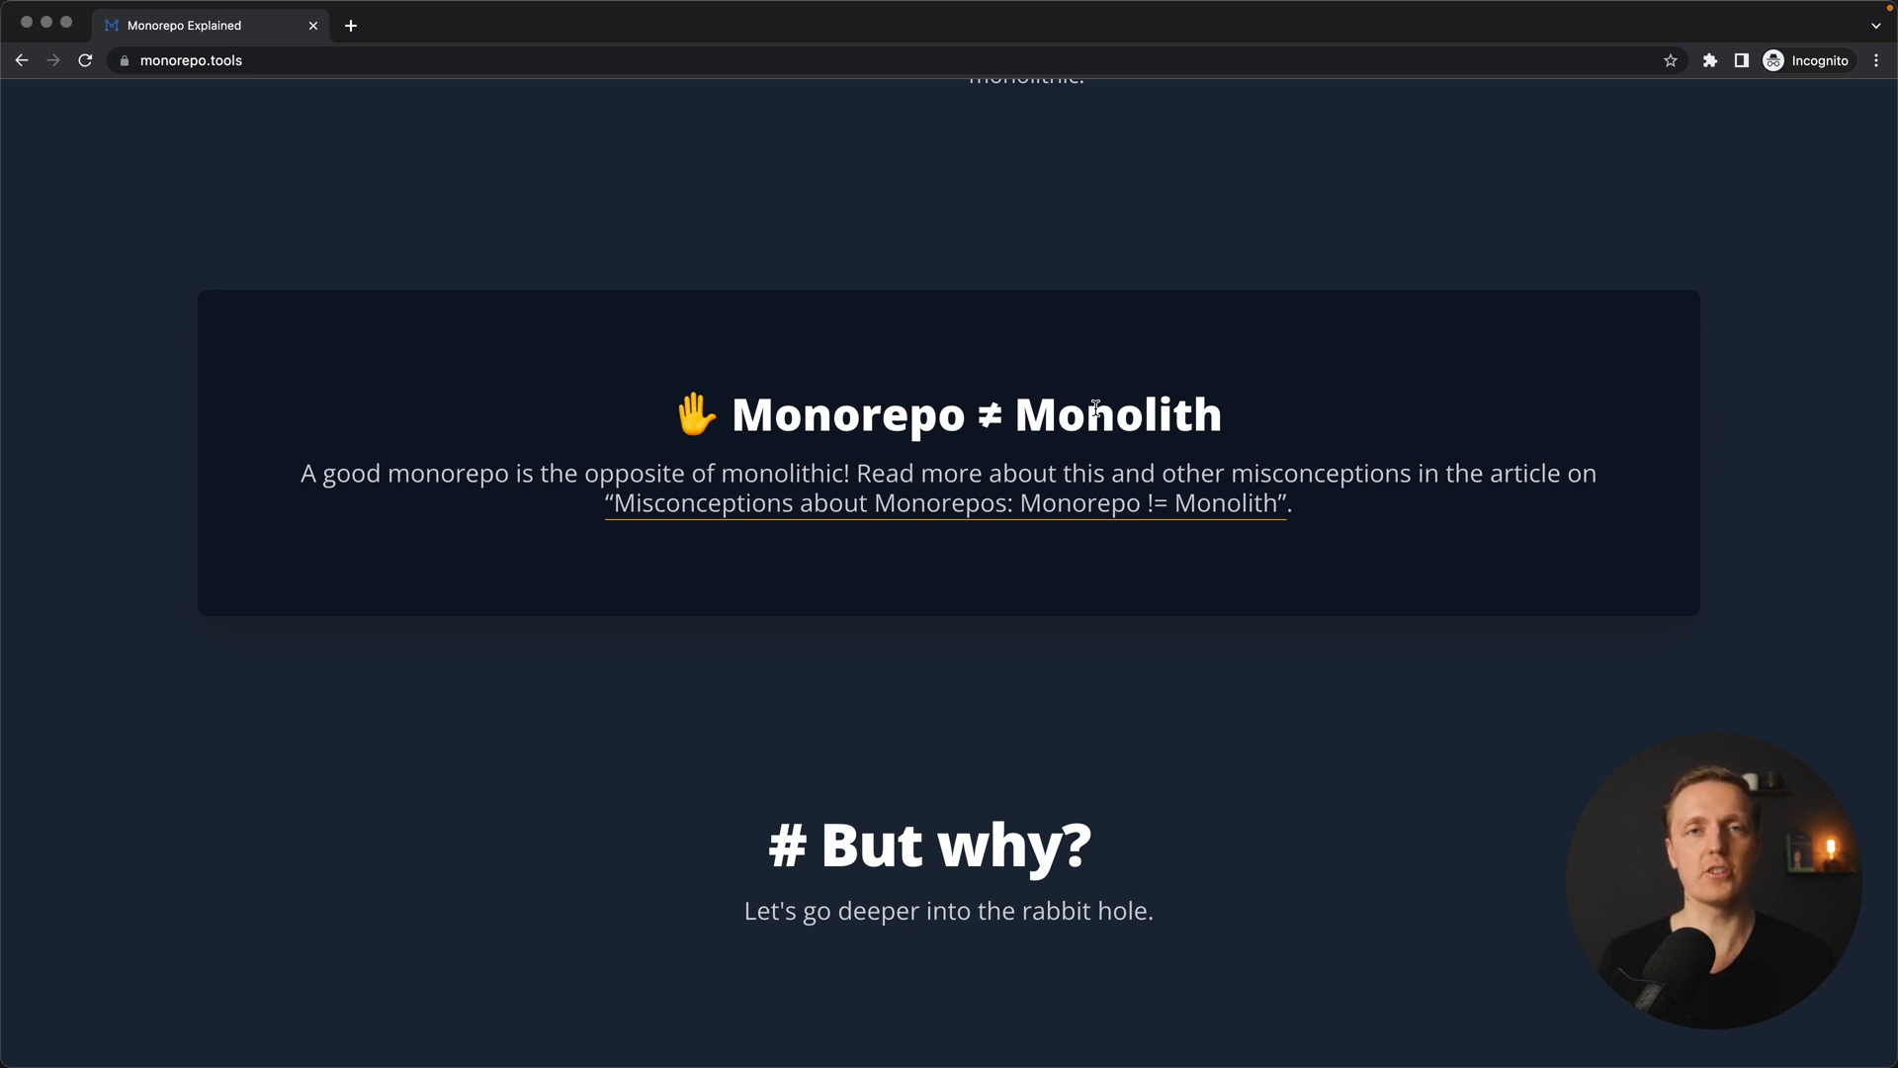
- Scroll down to the 'Polyrepo in practice' diagram on monorepo.tools
scroll(down, 3)
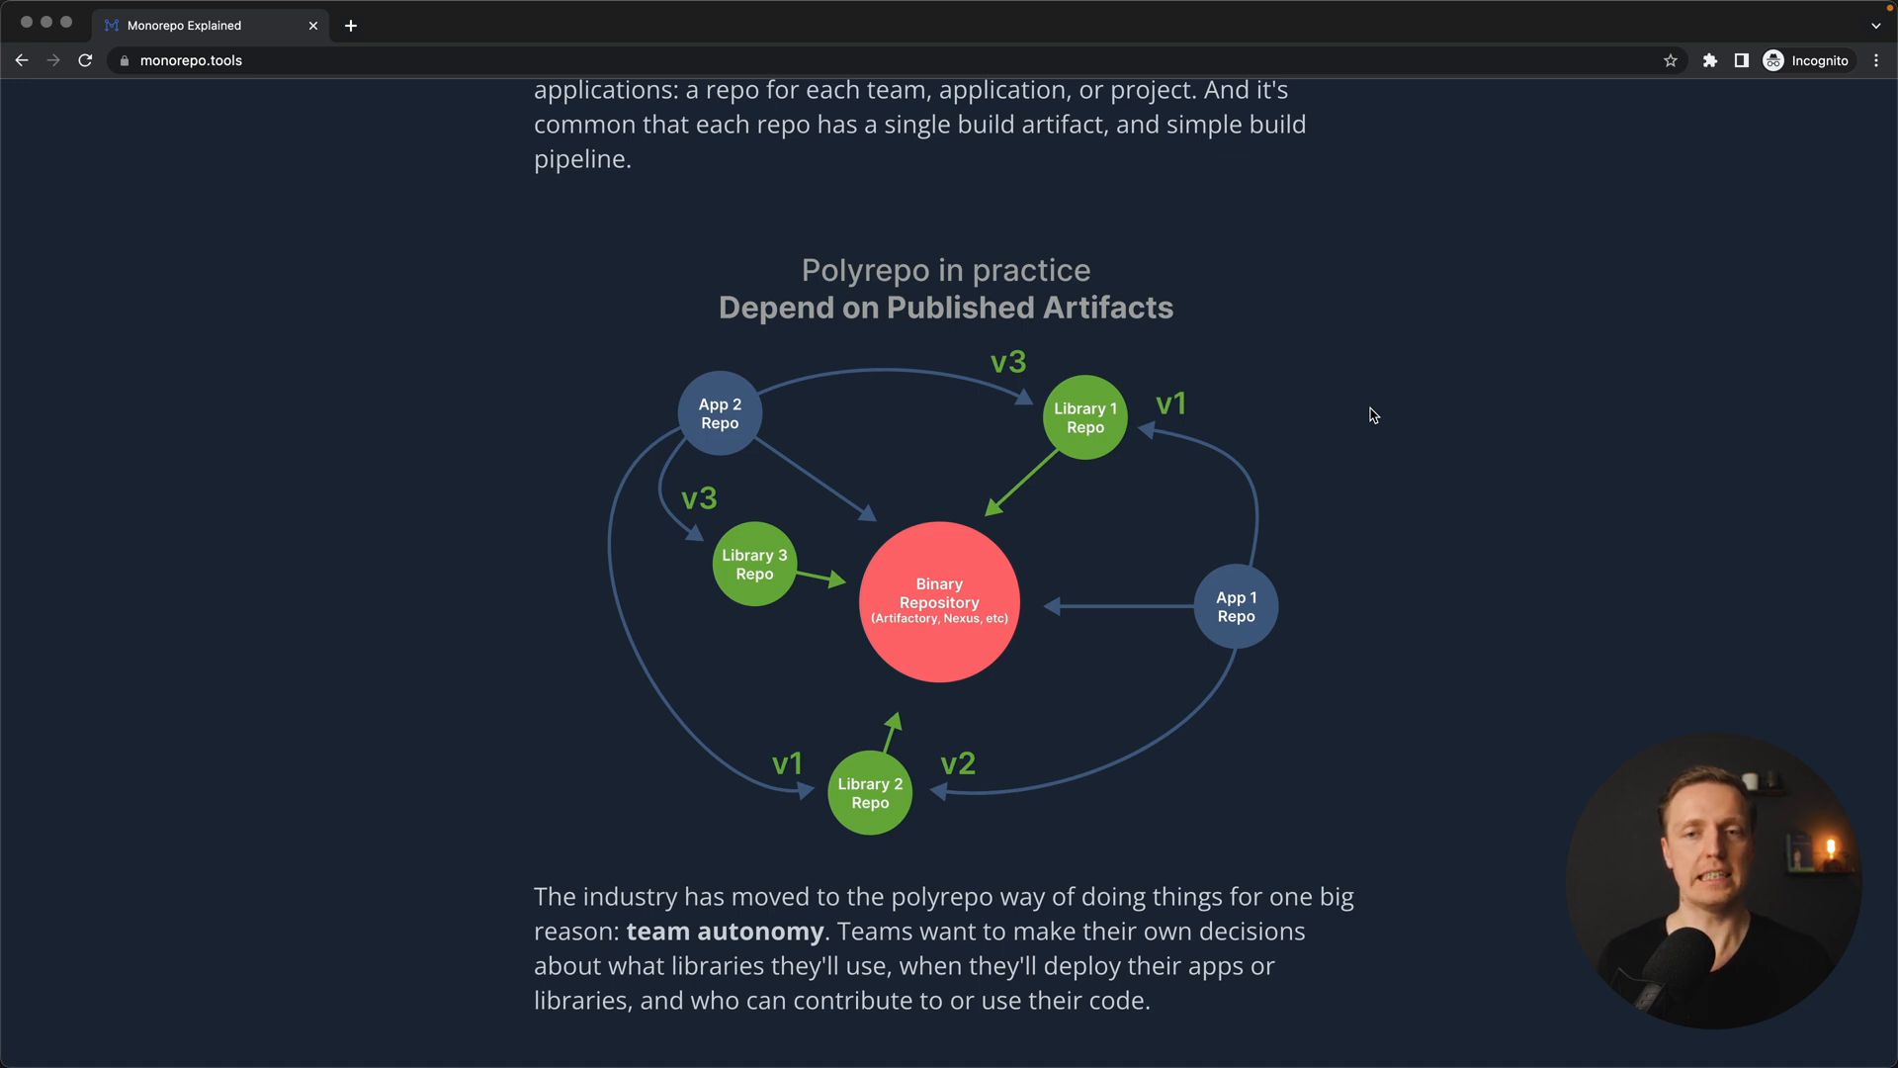
mouse_move(1293, 415)
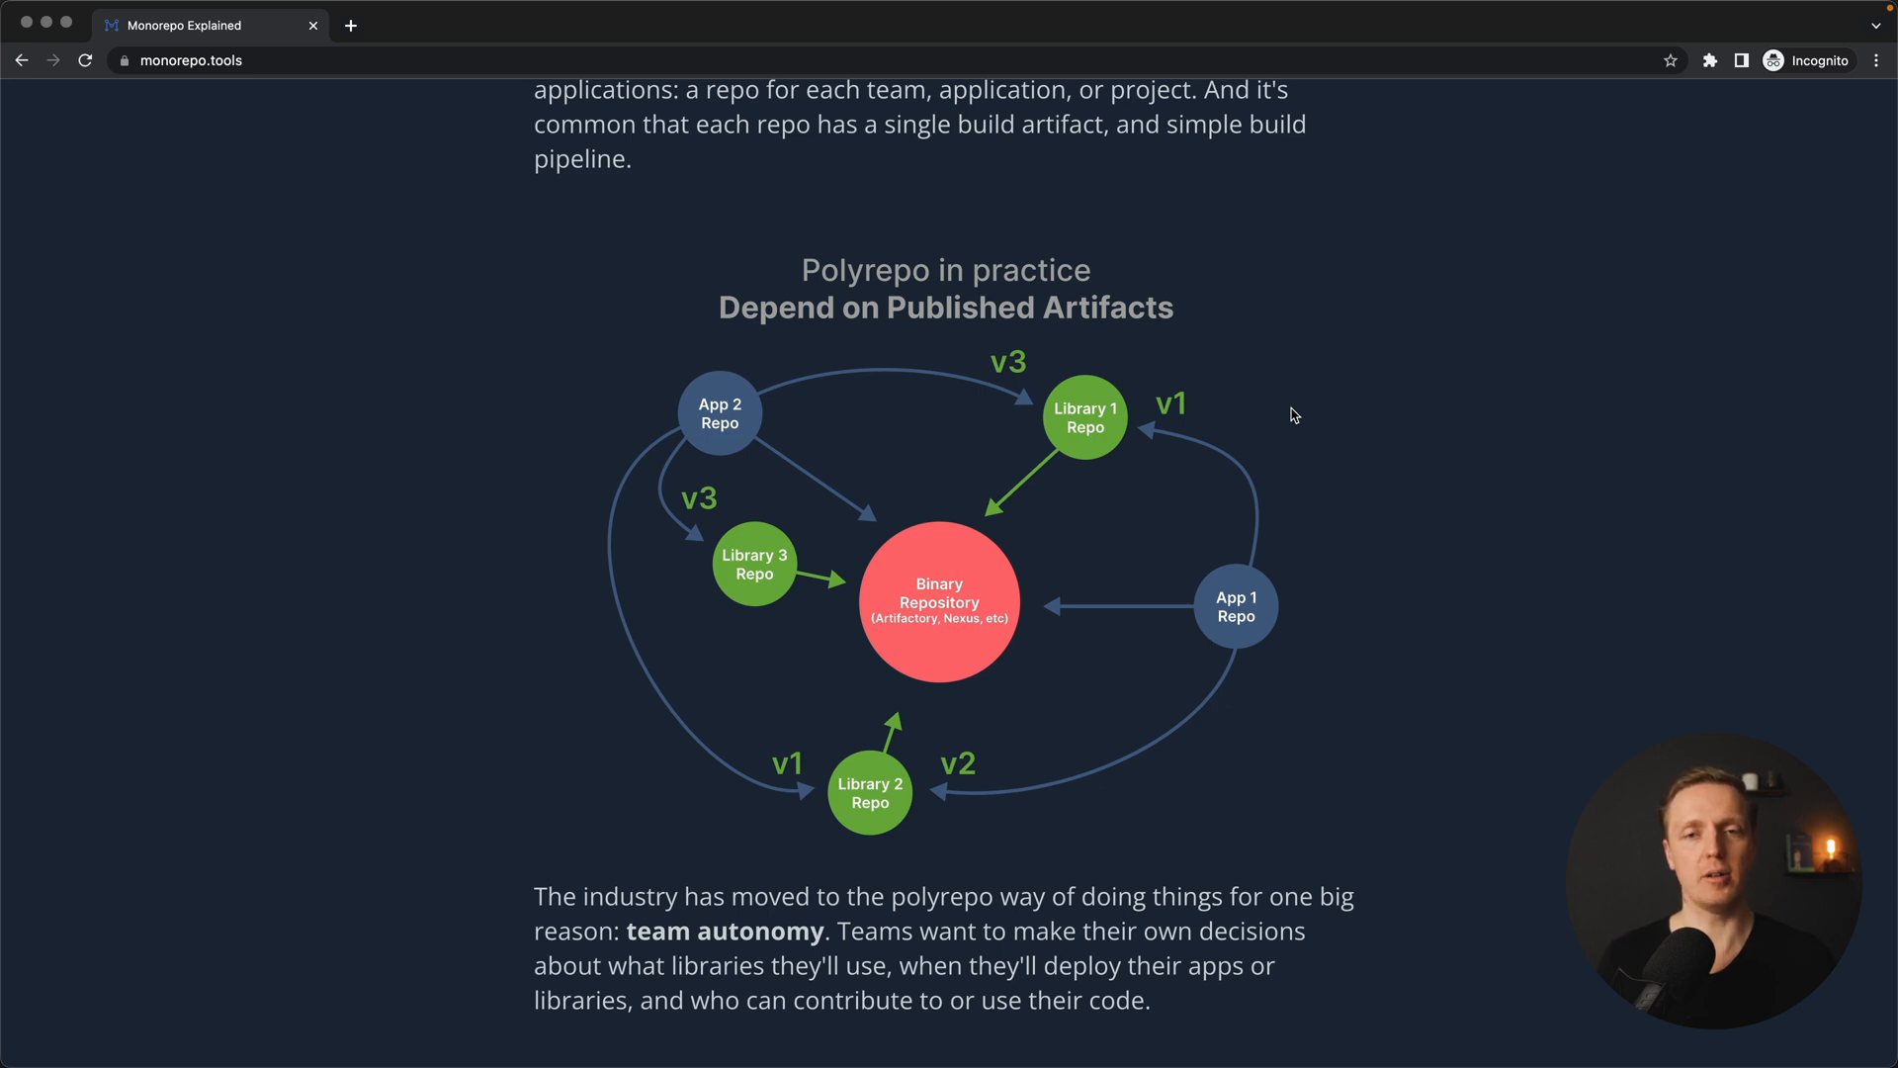
scroll(down, 3)
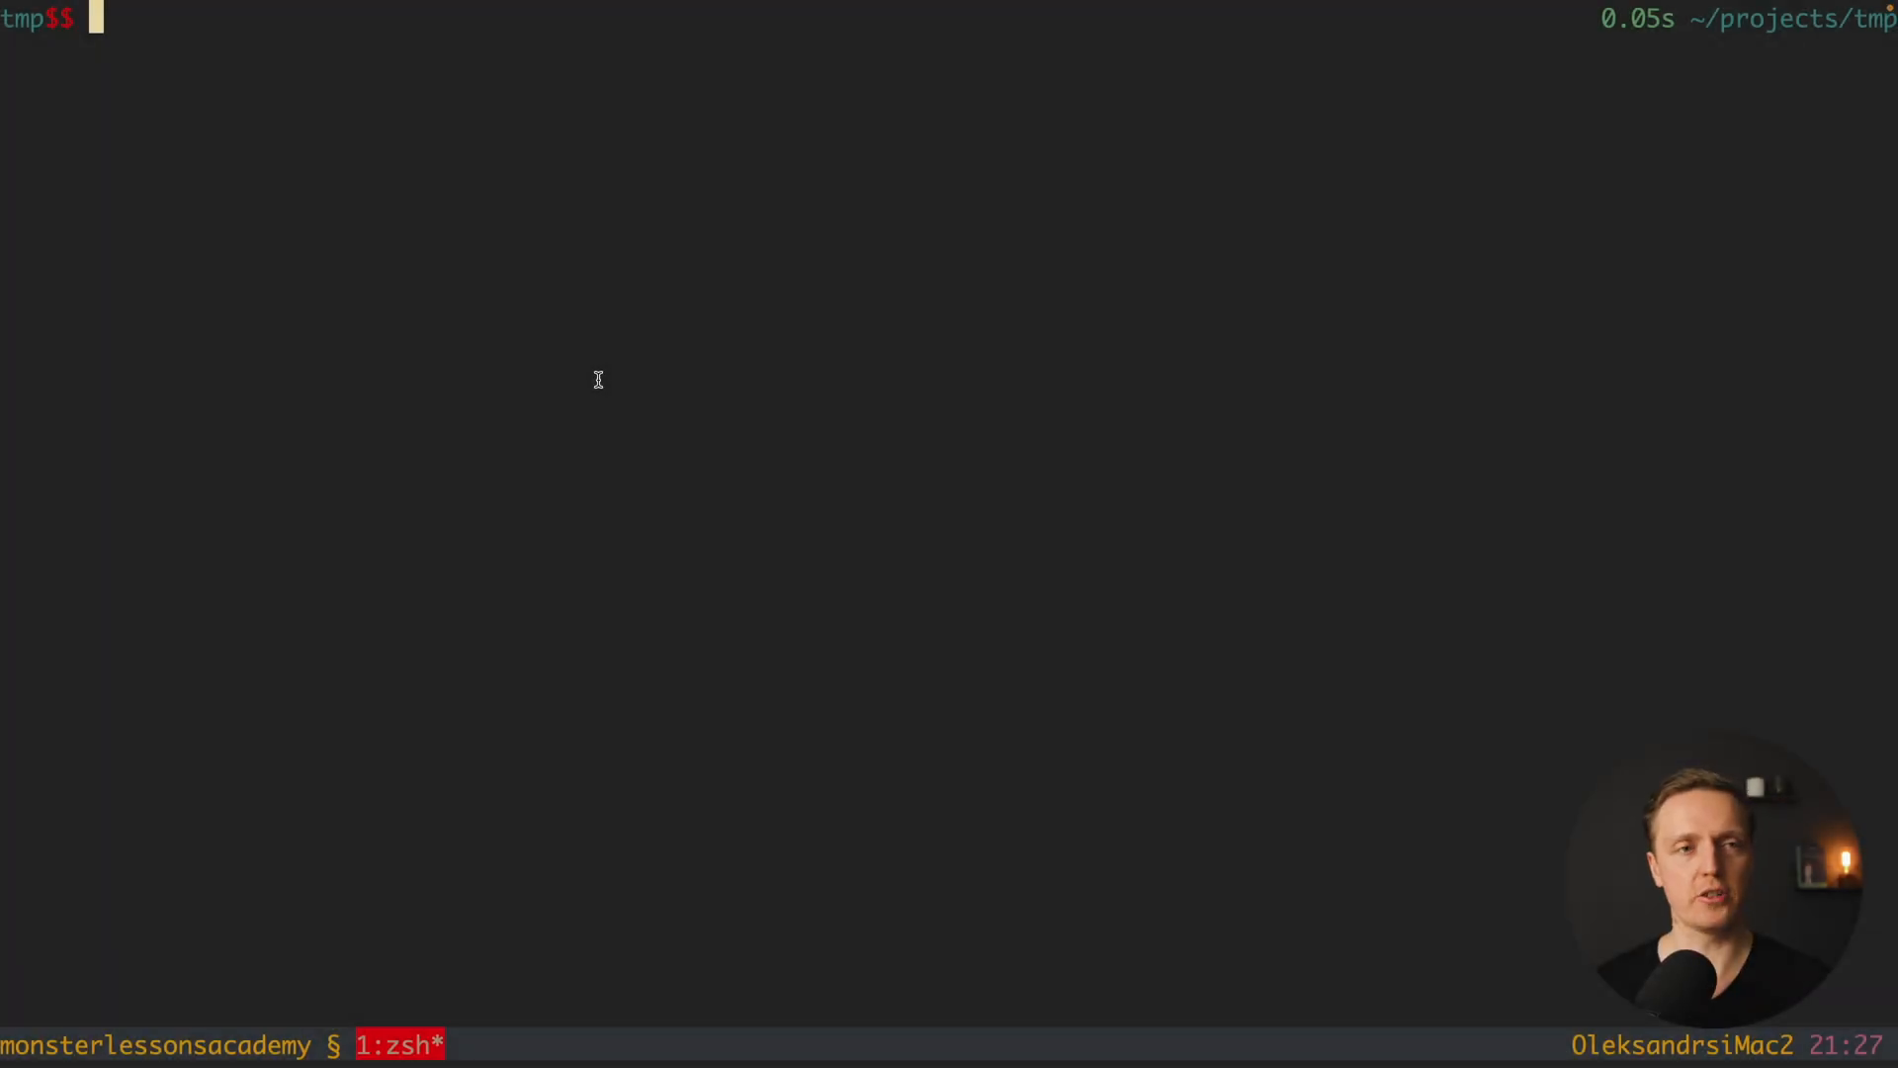
- Launch create-nx-workspace@latest and choose the Integrated monorepo workspace type
text(npx create-nx-workspace@latest)
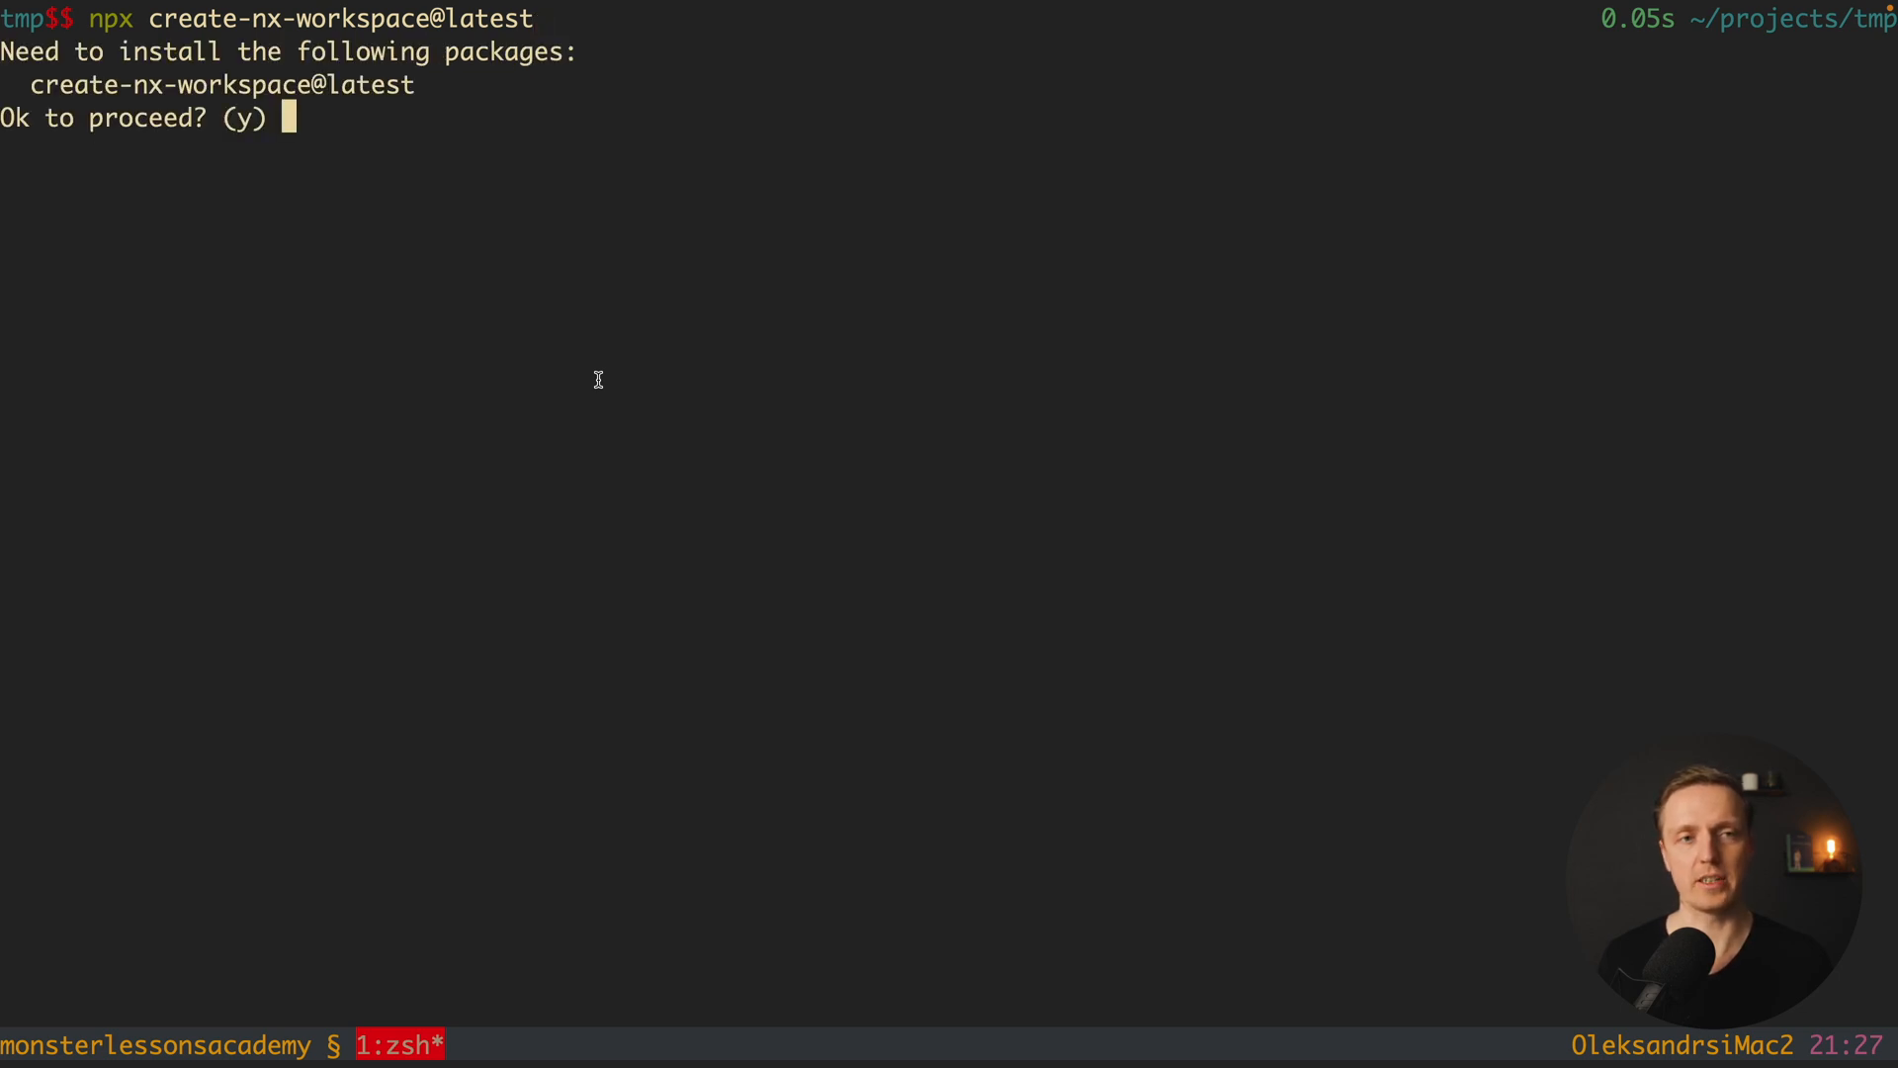
text(y)
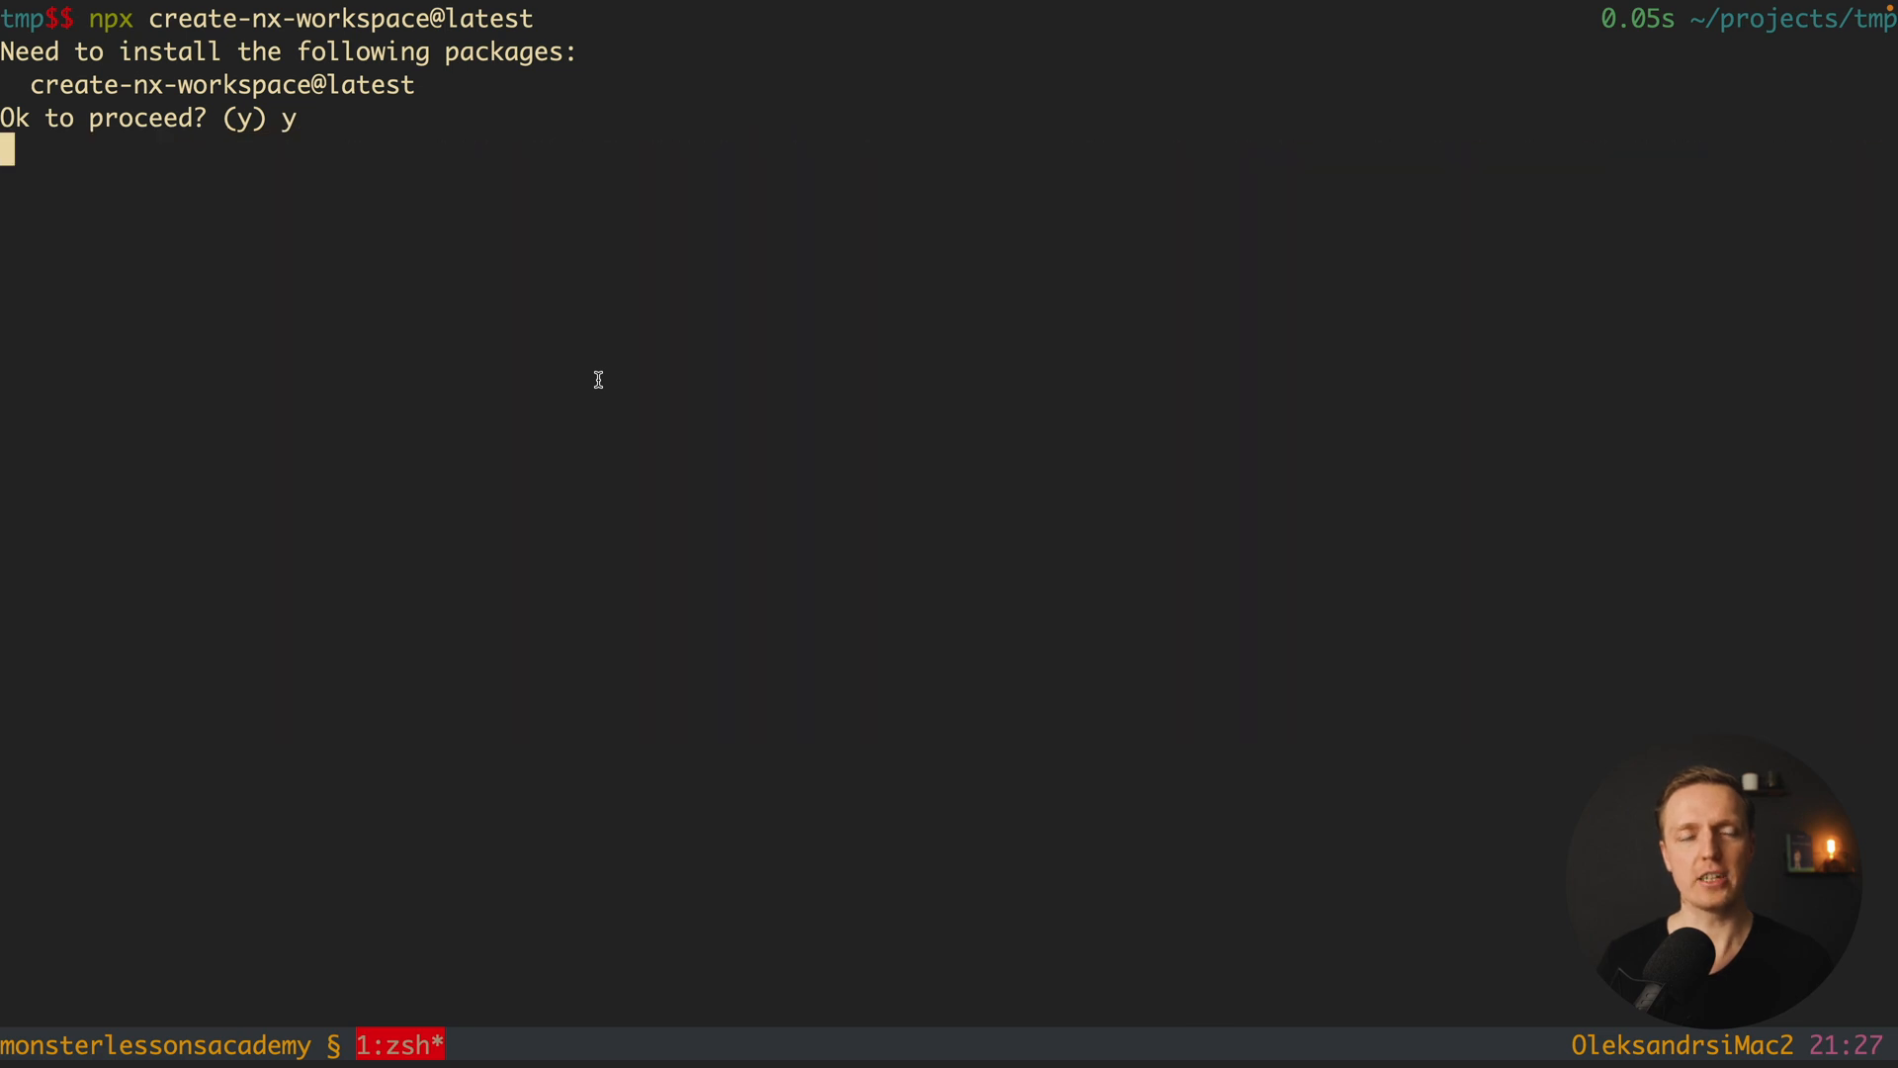
key(enter)
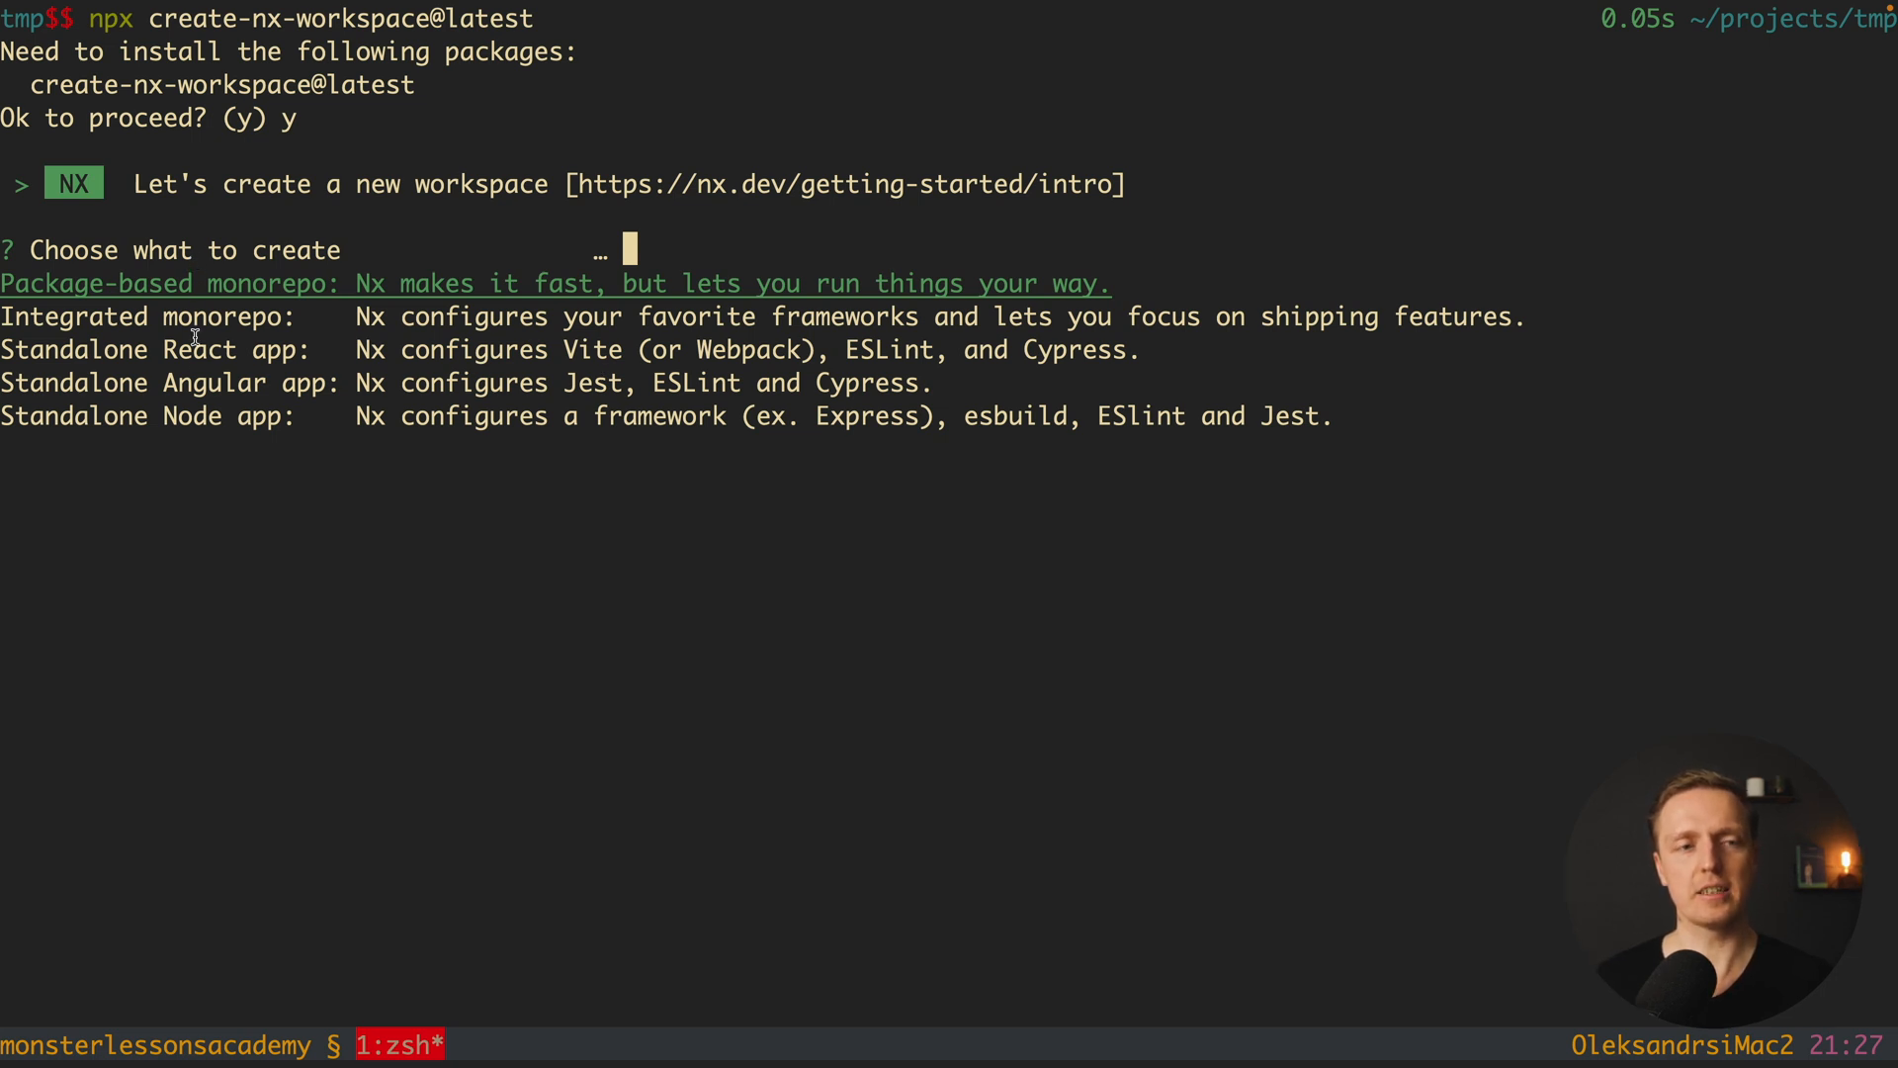
mouse_move(148, 428)
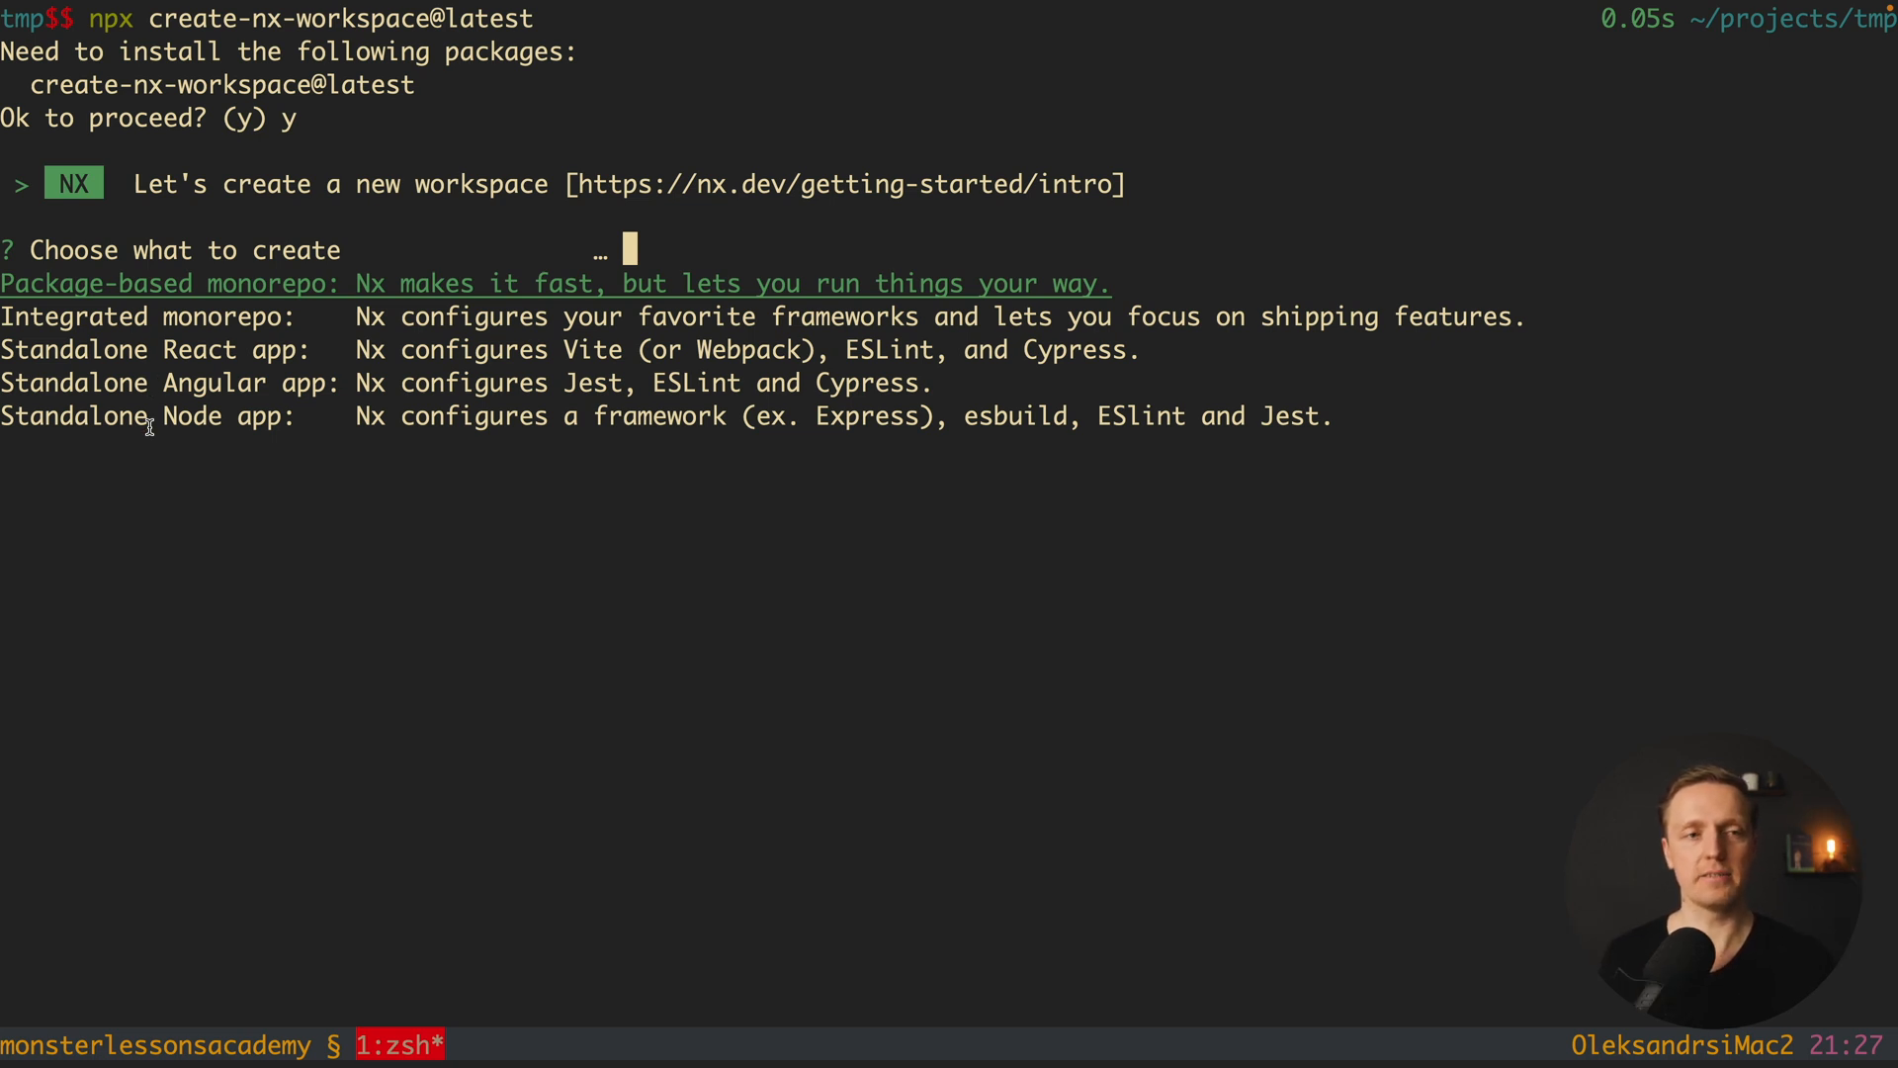
key(Down)
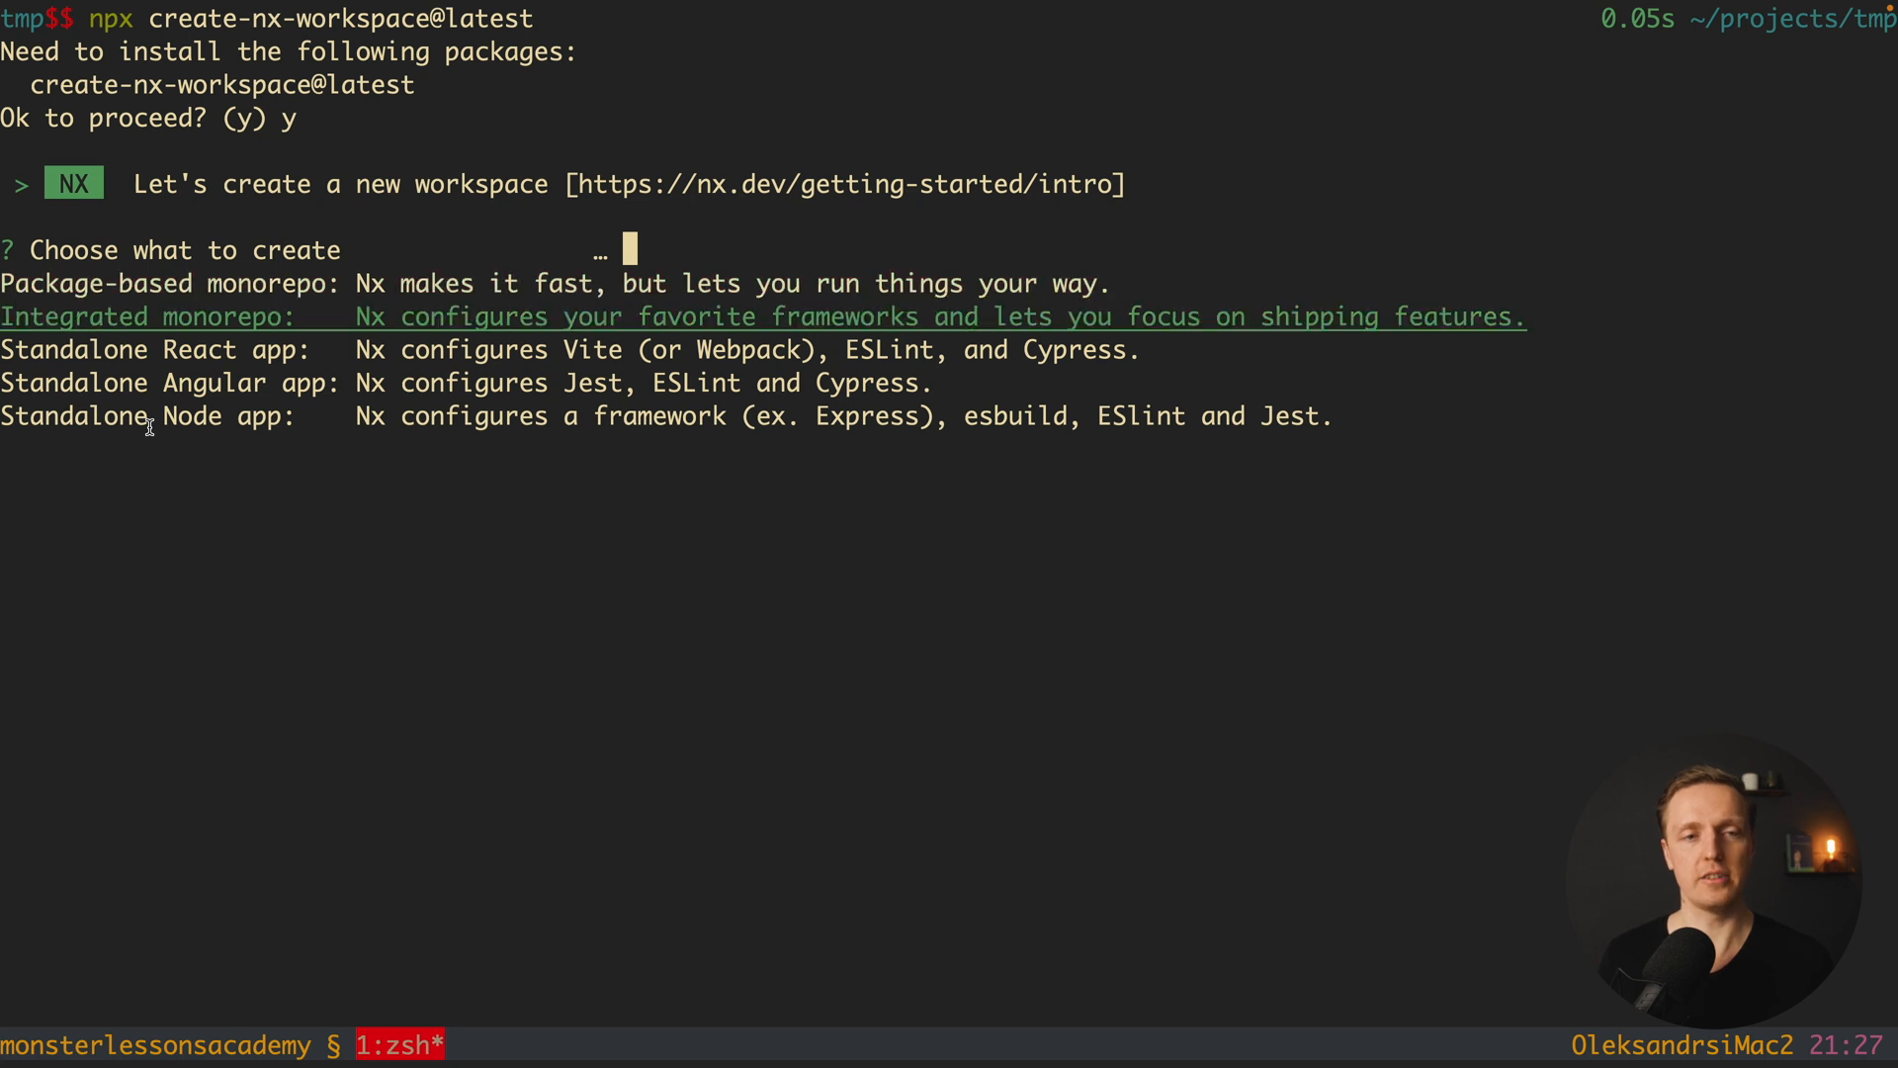
key(enter)
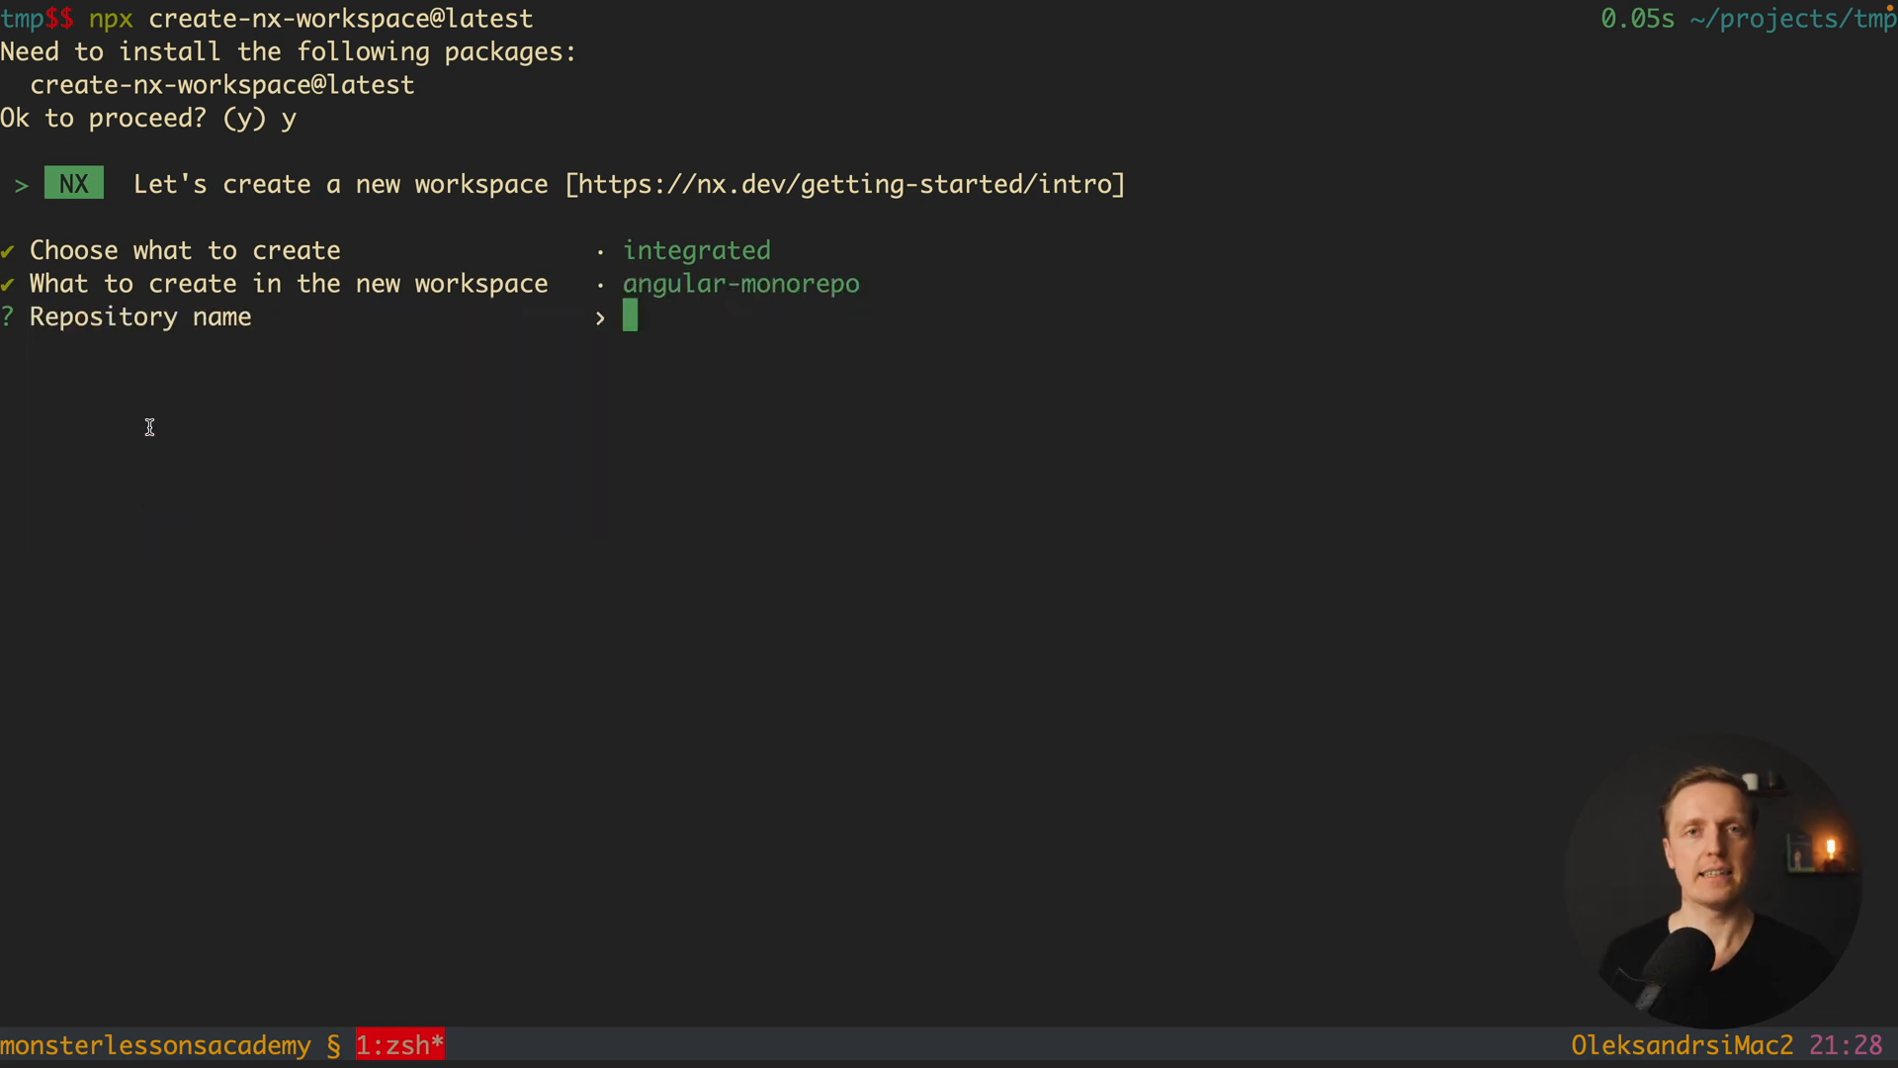
- Name the repository foocompany and its first application shop
text(fooco)
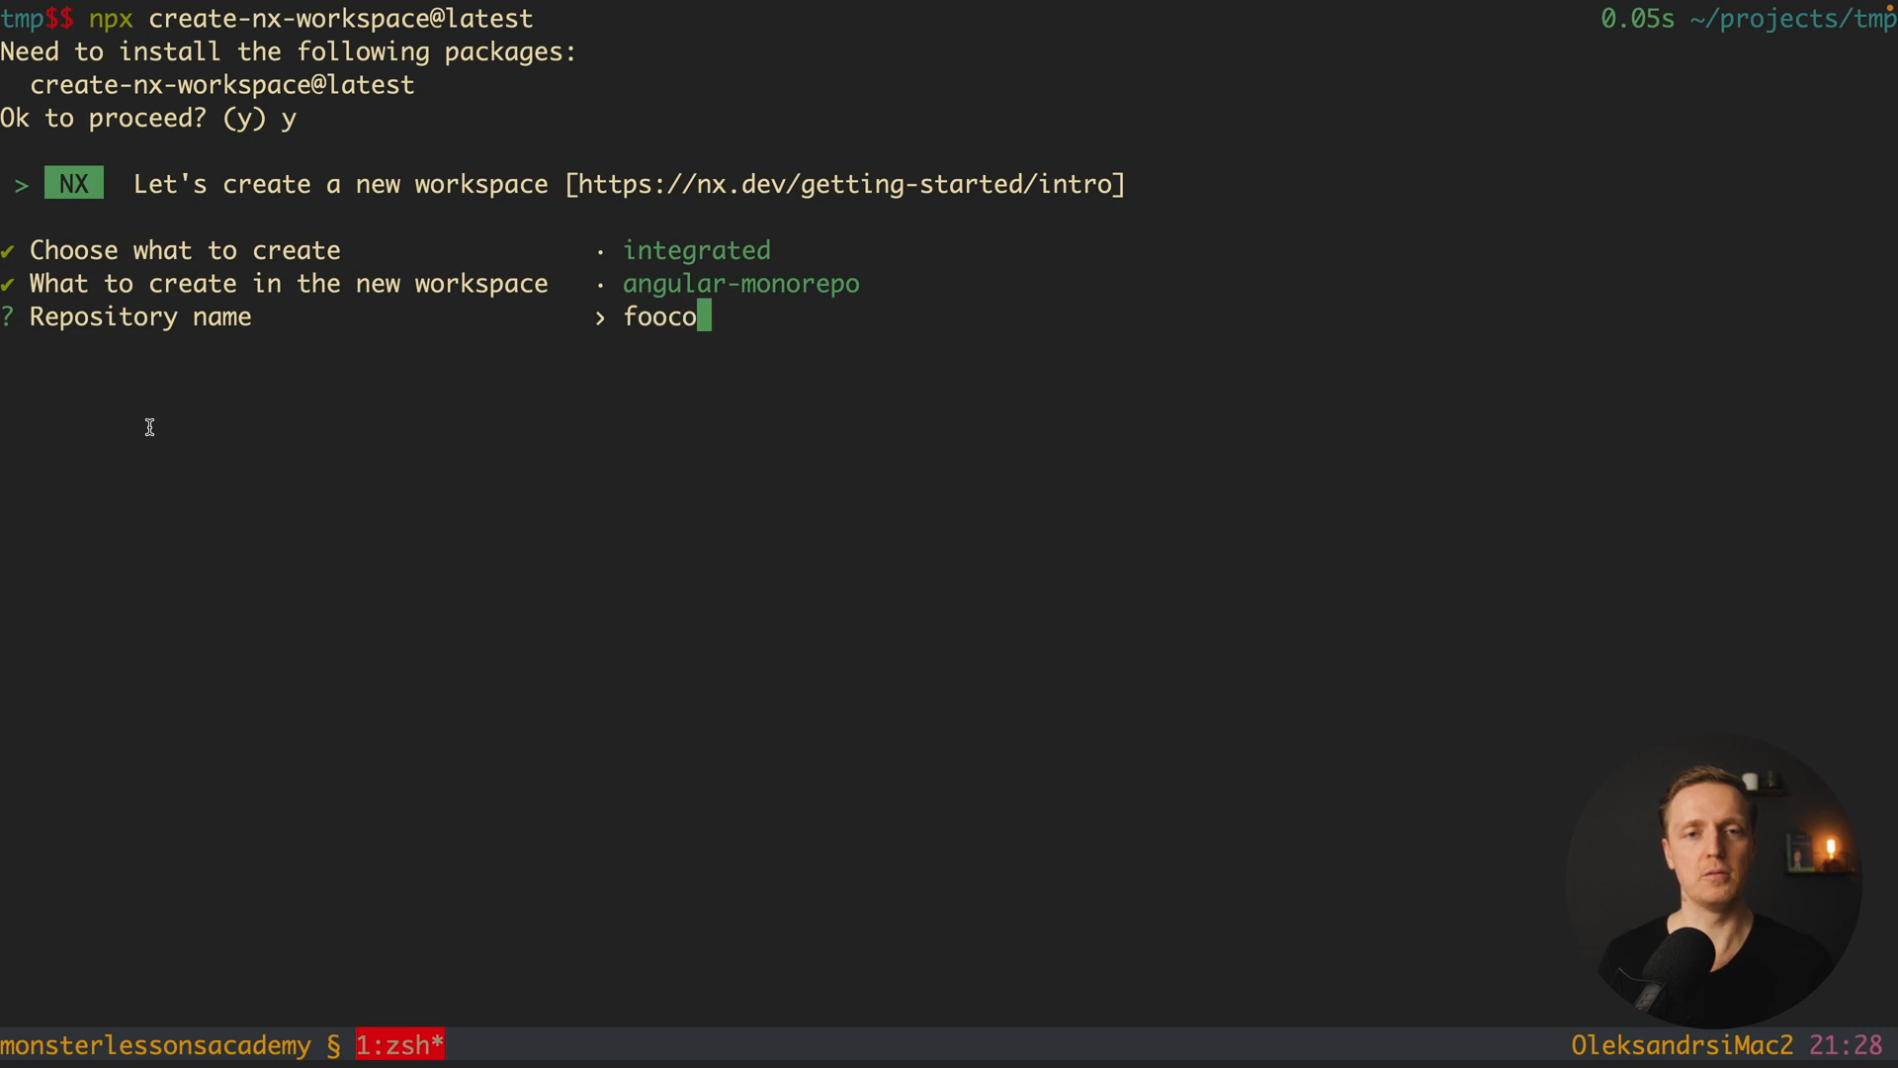
text(mpany)
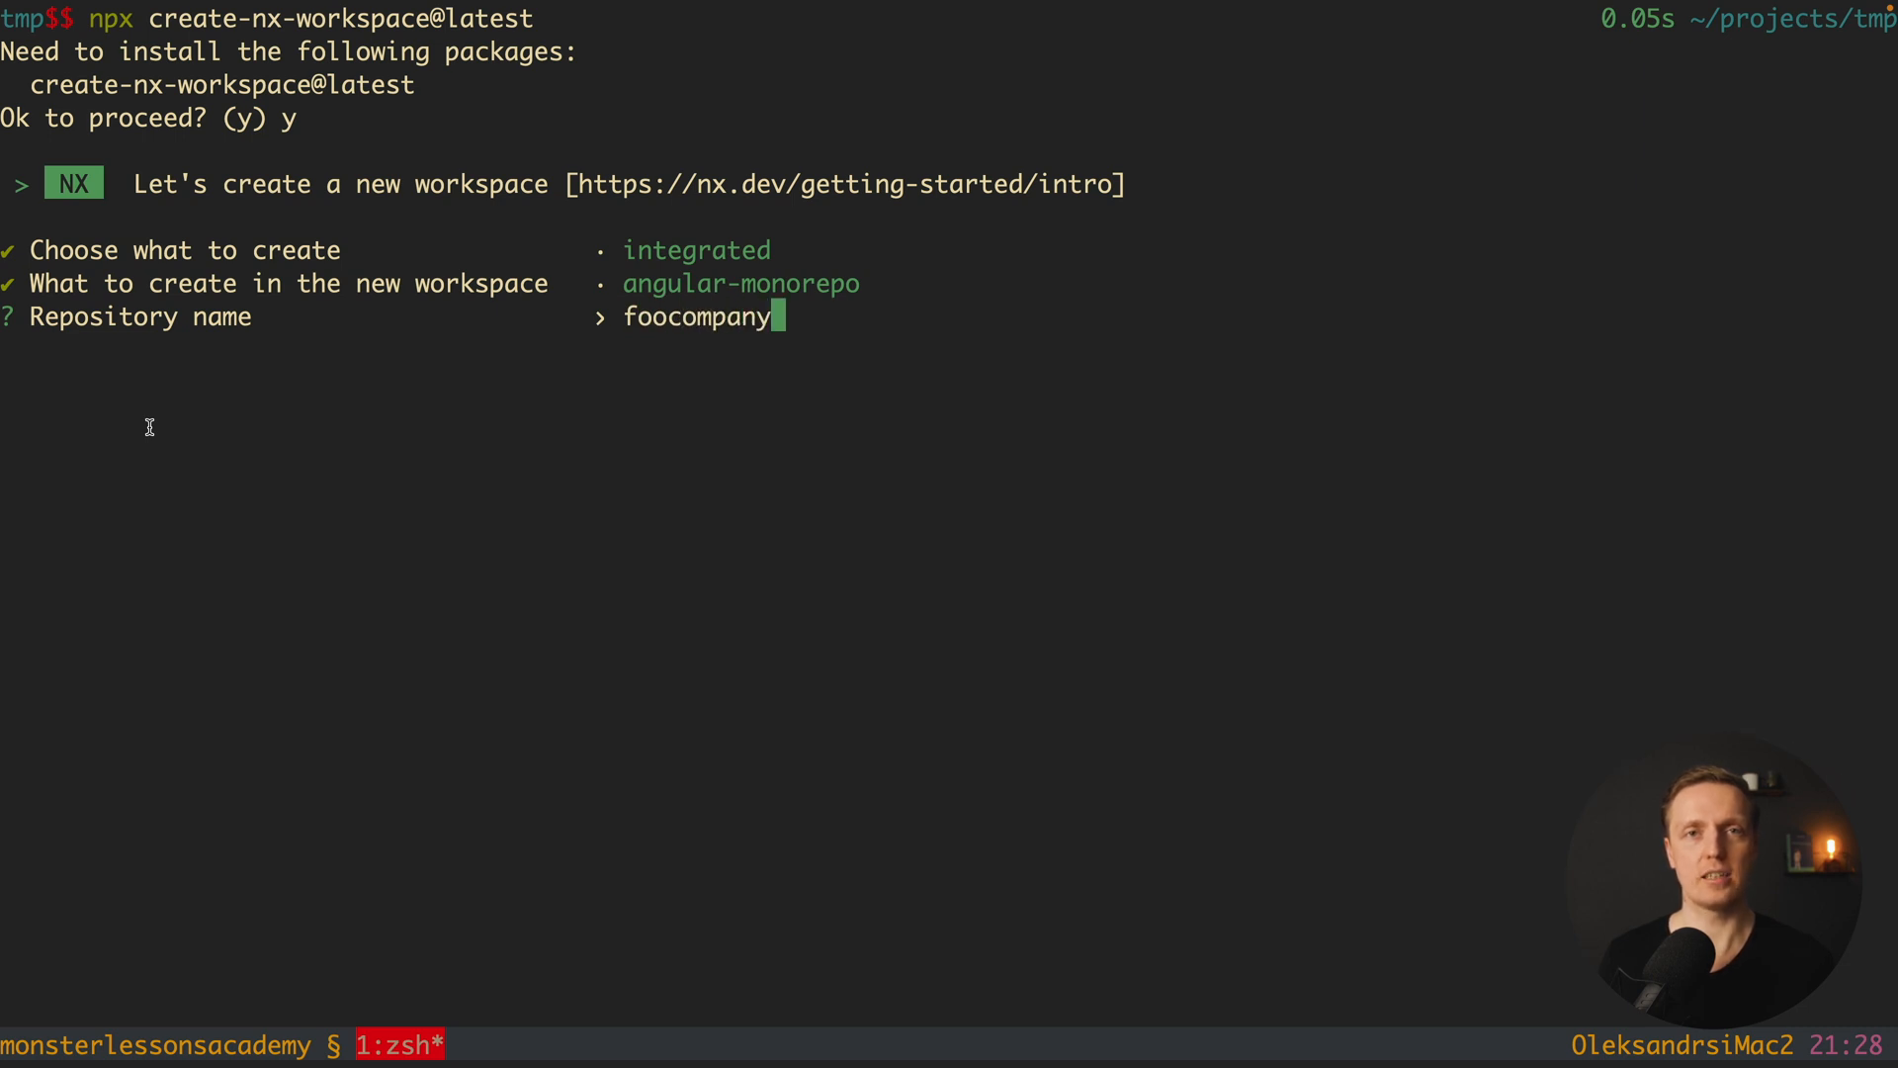
key(enter)
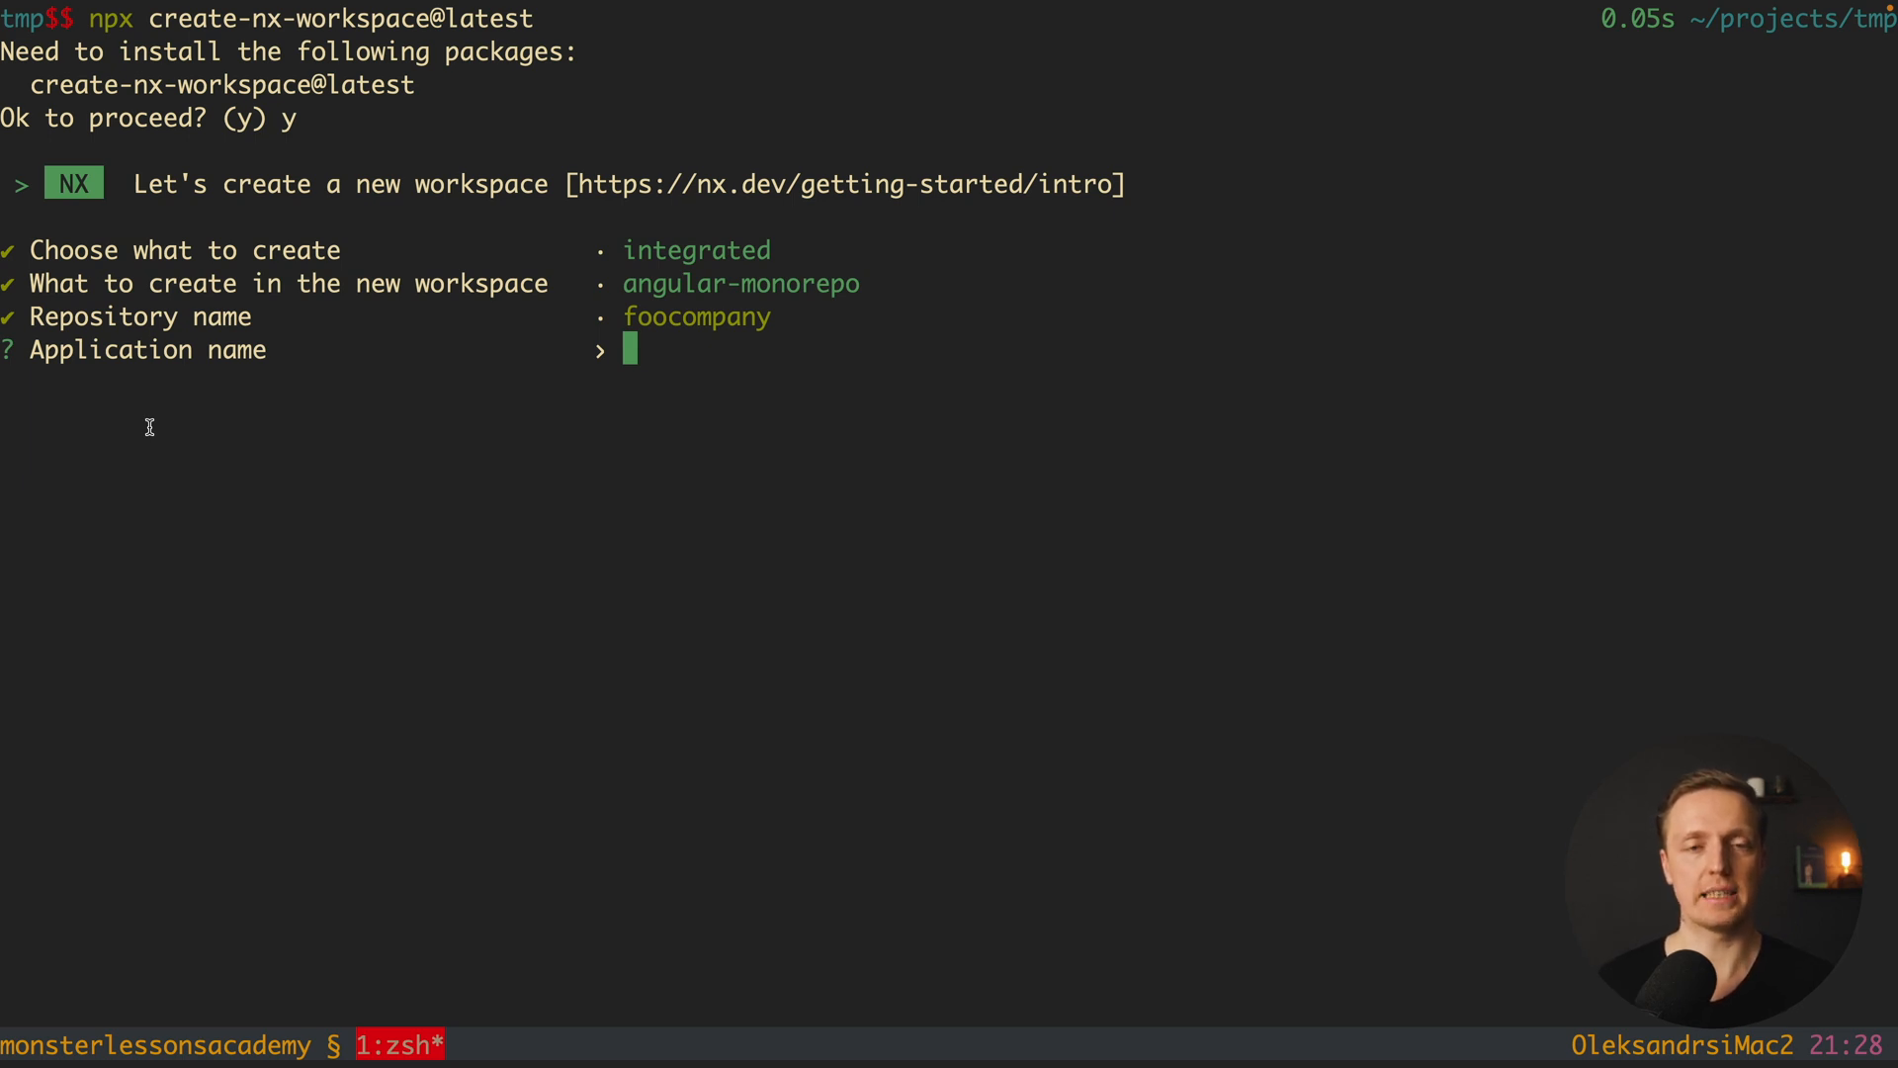
text(shop)
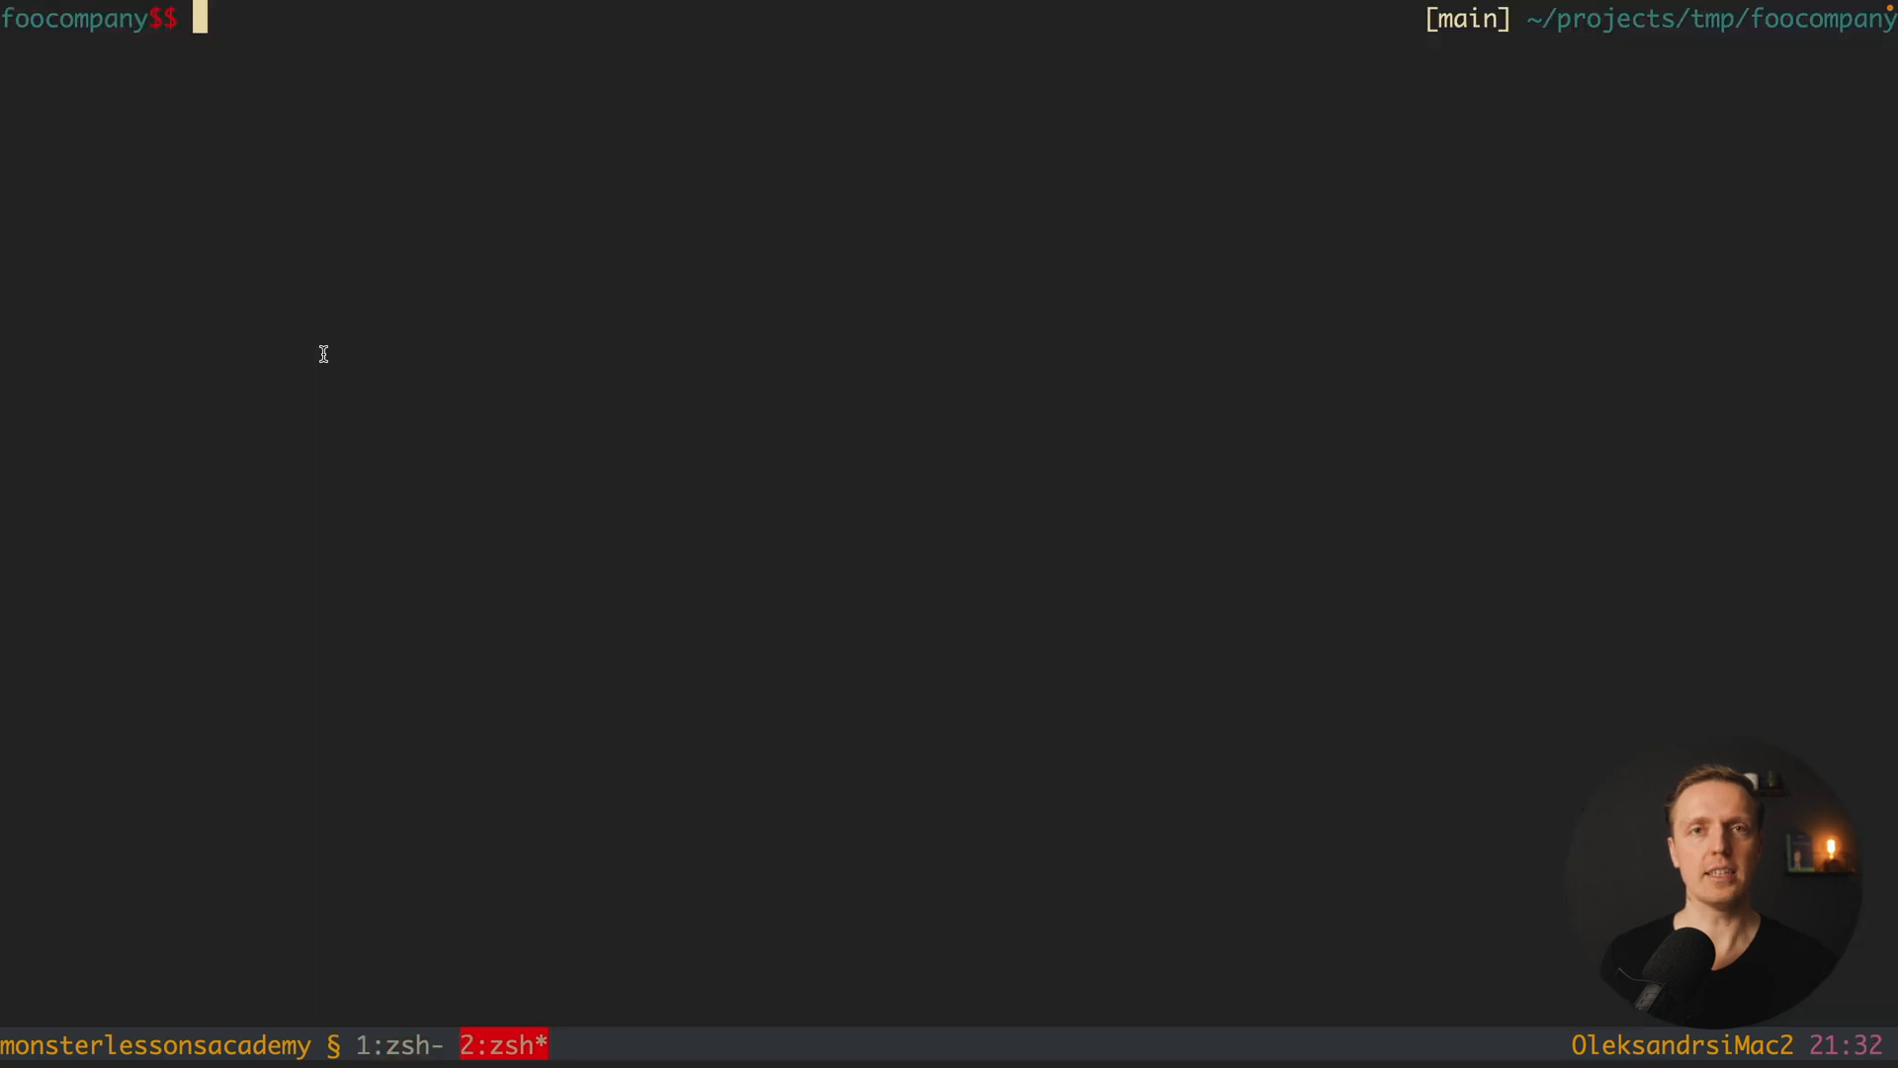
- Serve the shop application with Nx so it loads at localhost:4200
text(npx create-nx-workspace@latest)
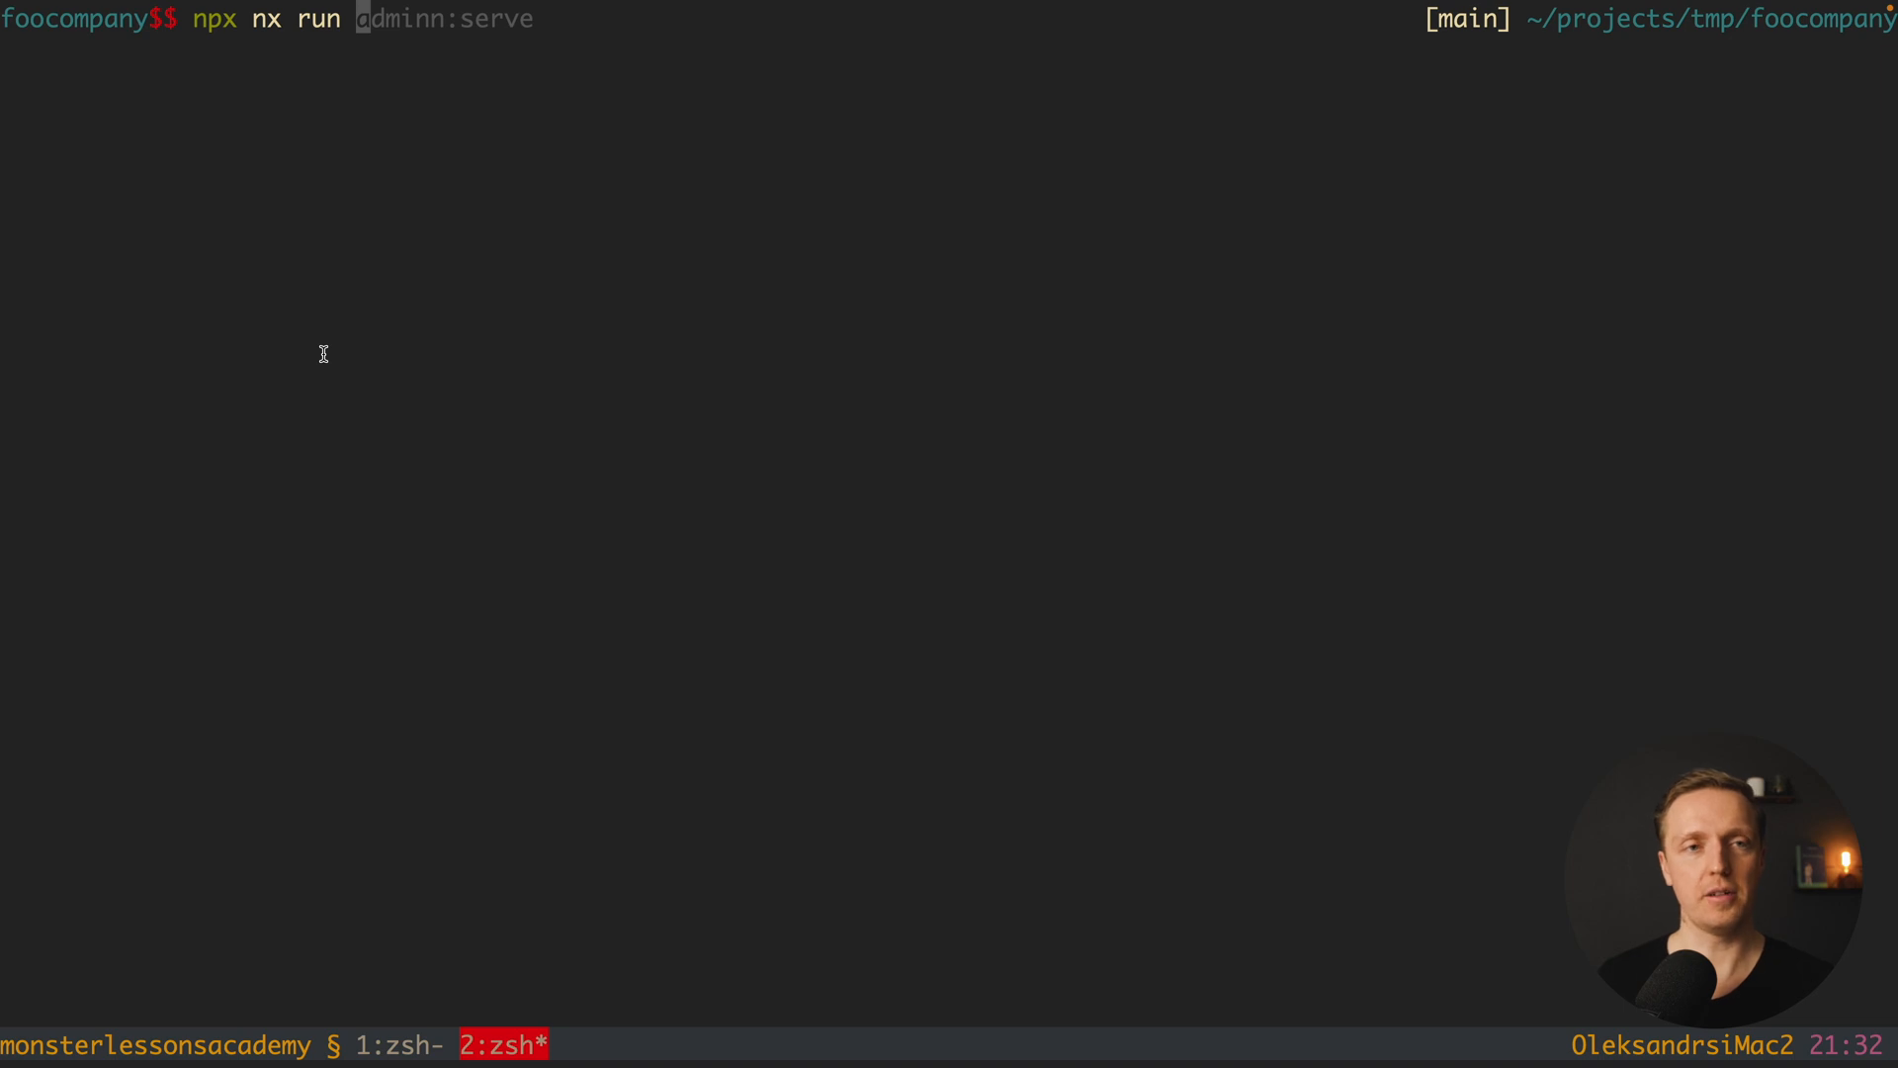
text(shop)
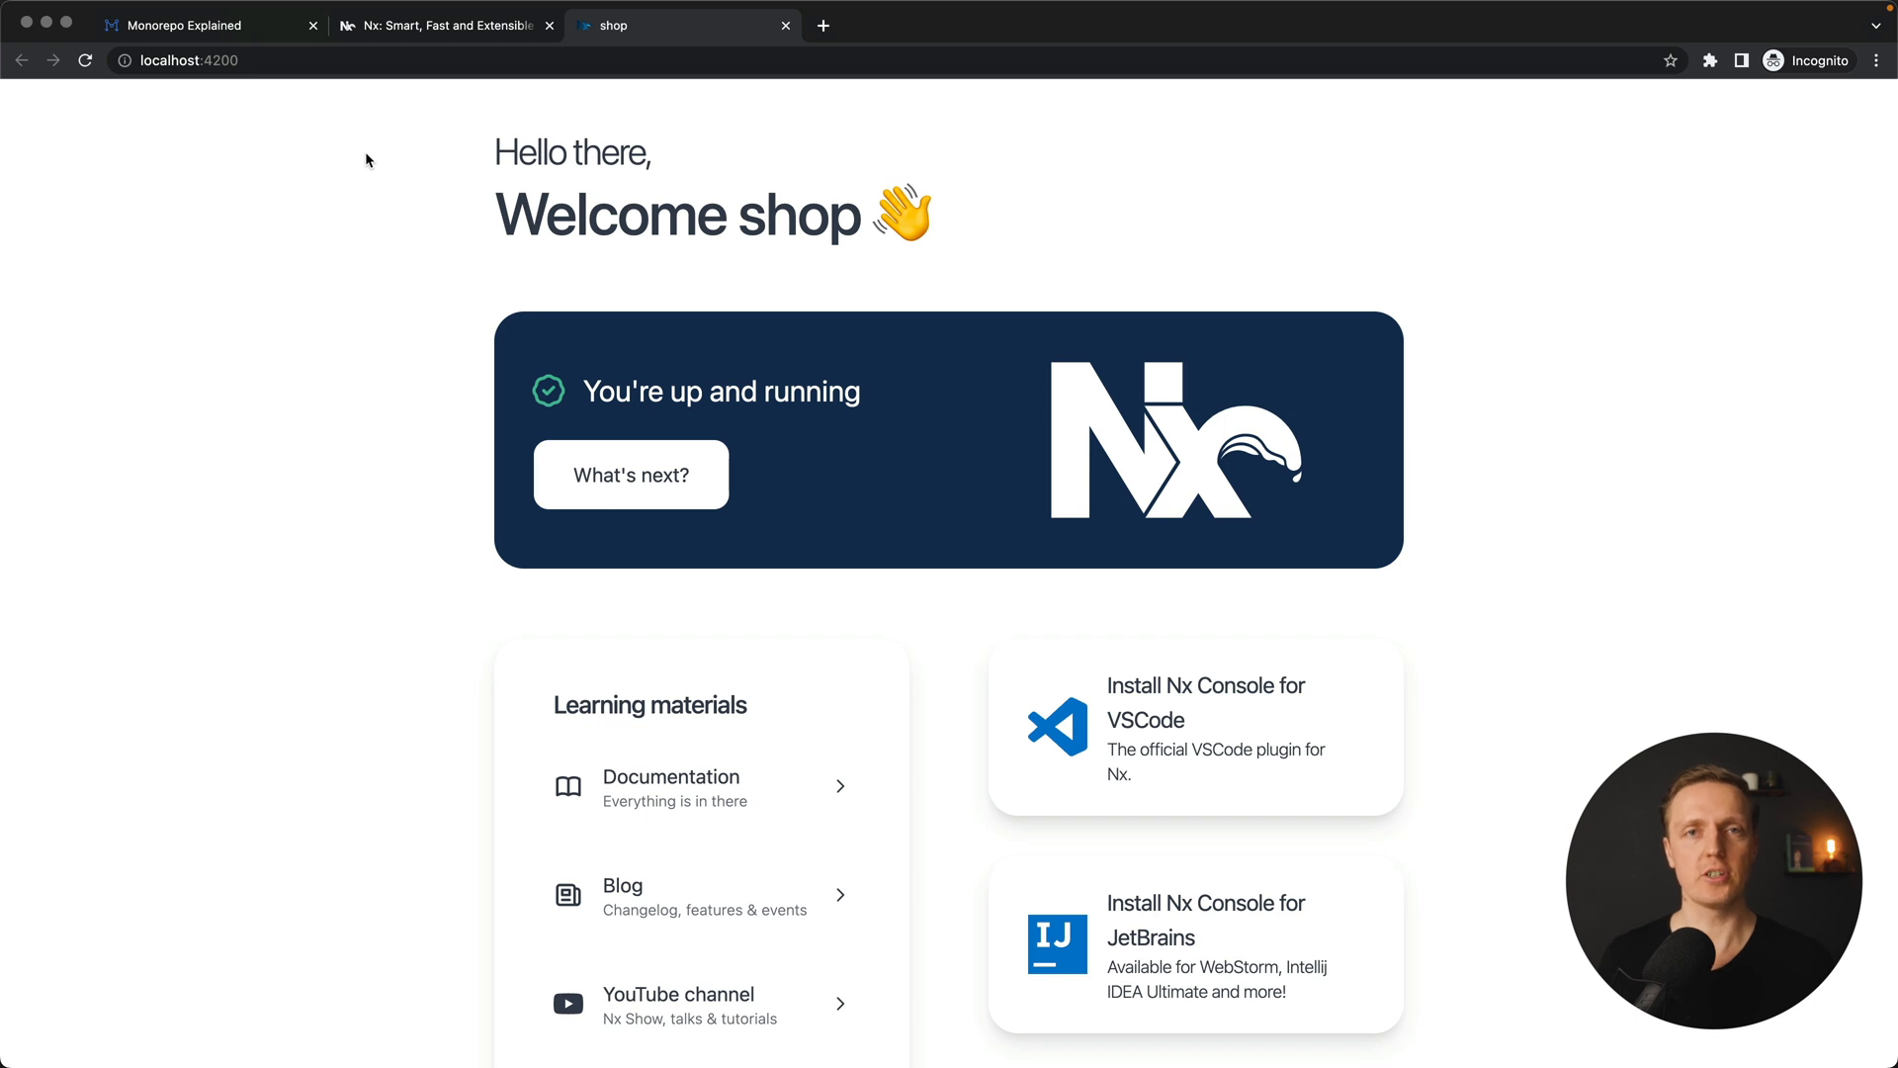
- Switch from the localhost:4200 tab back to the terminal in foocompany
click(242, 61)
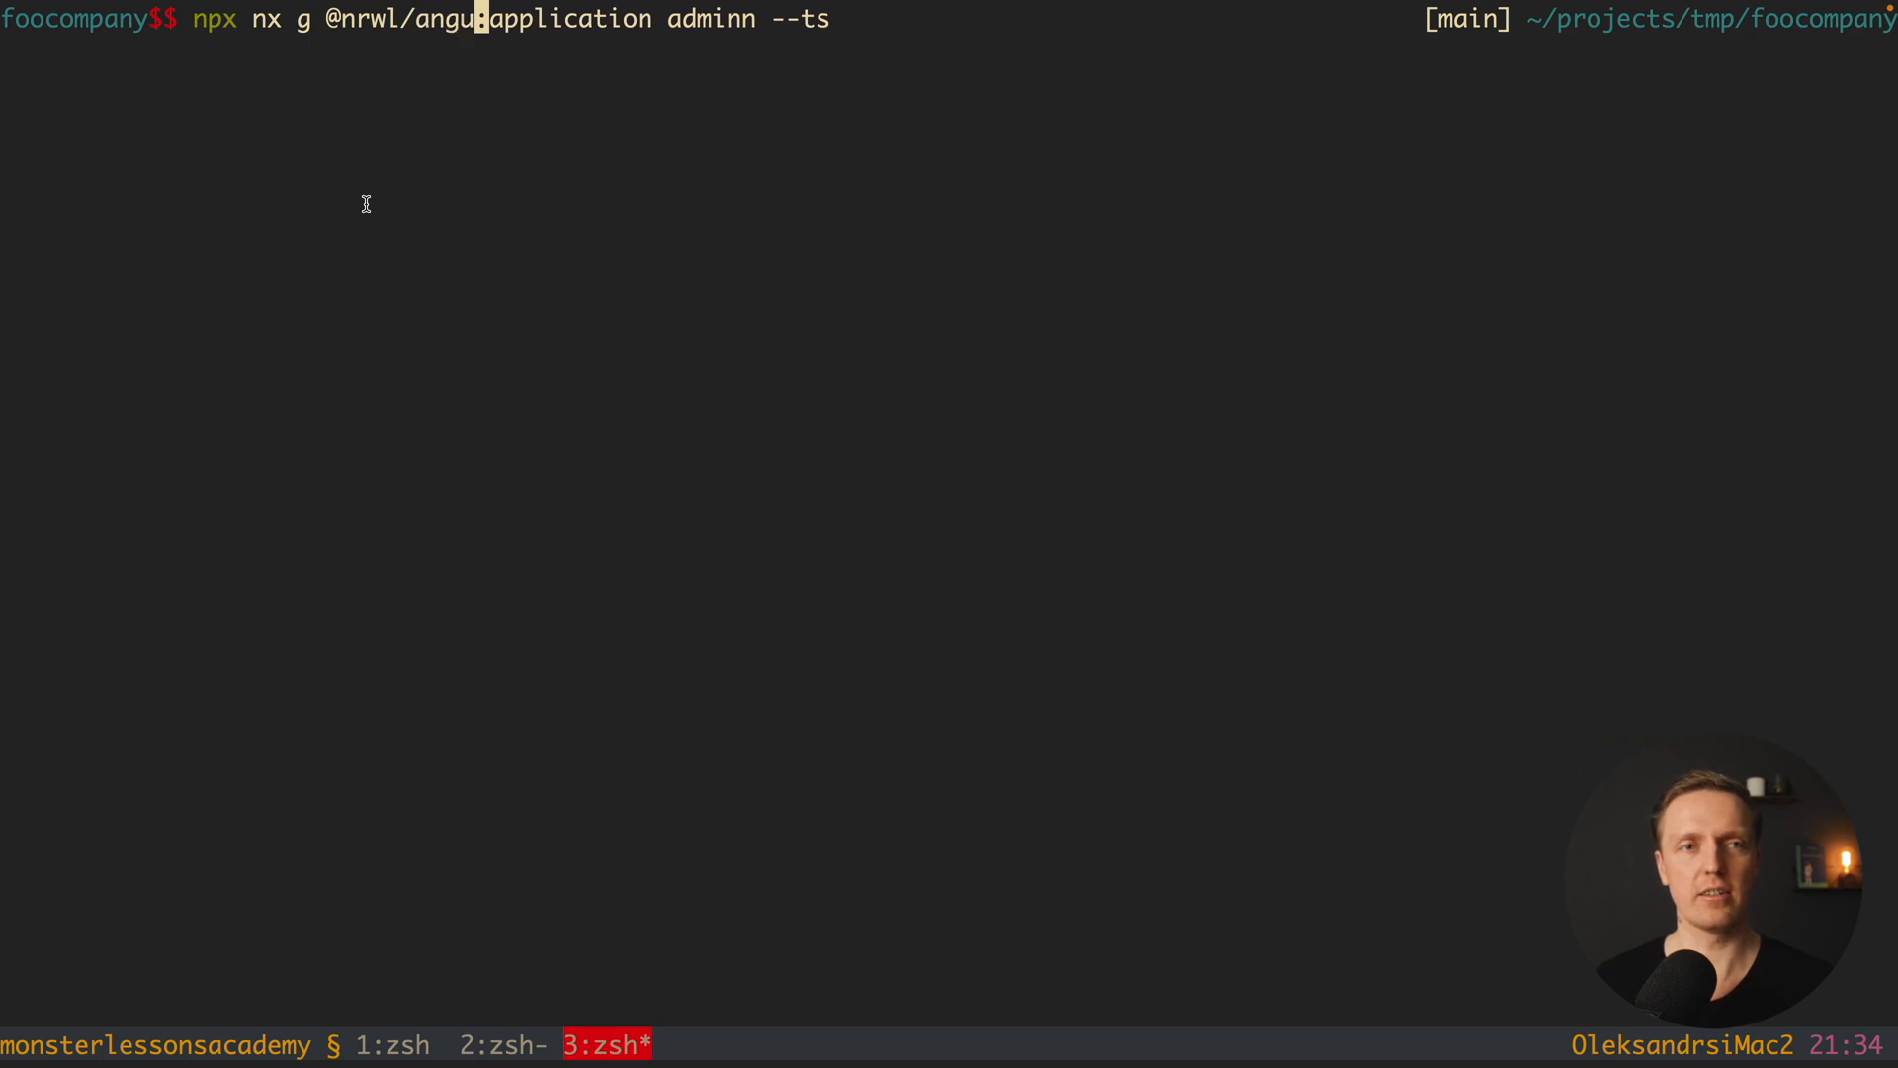
text(react)
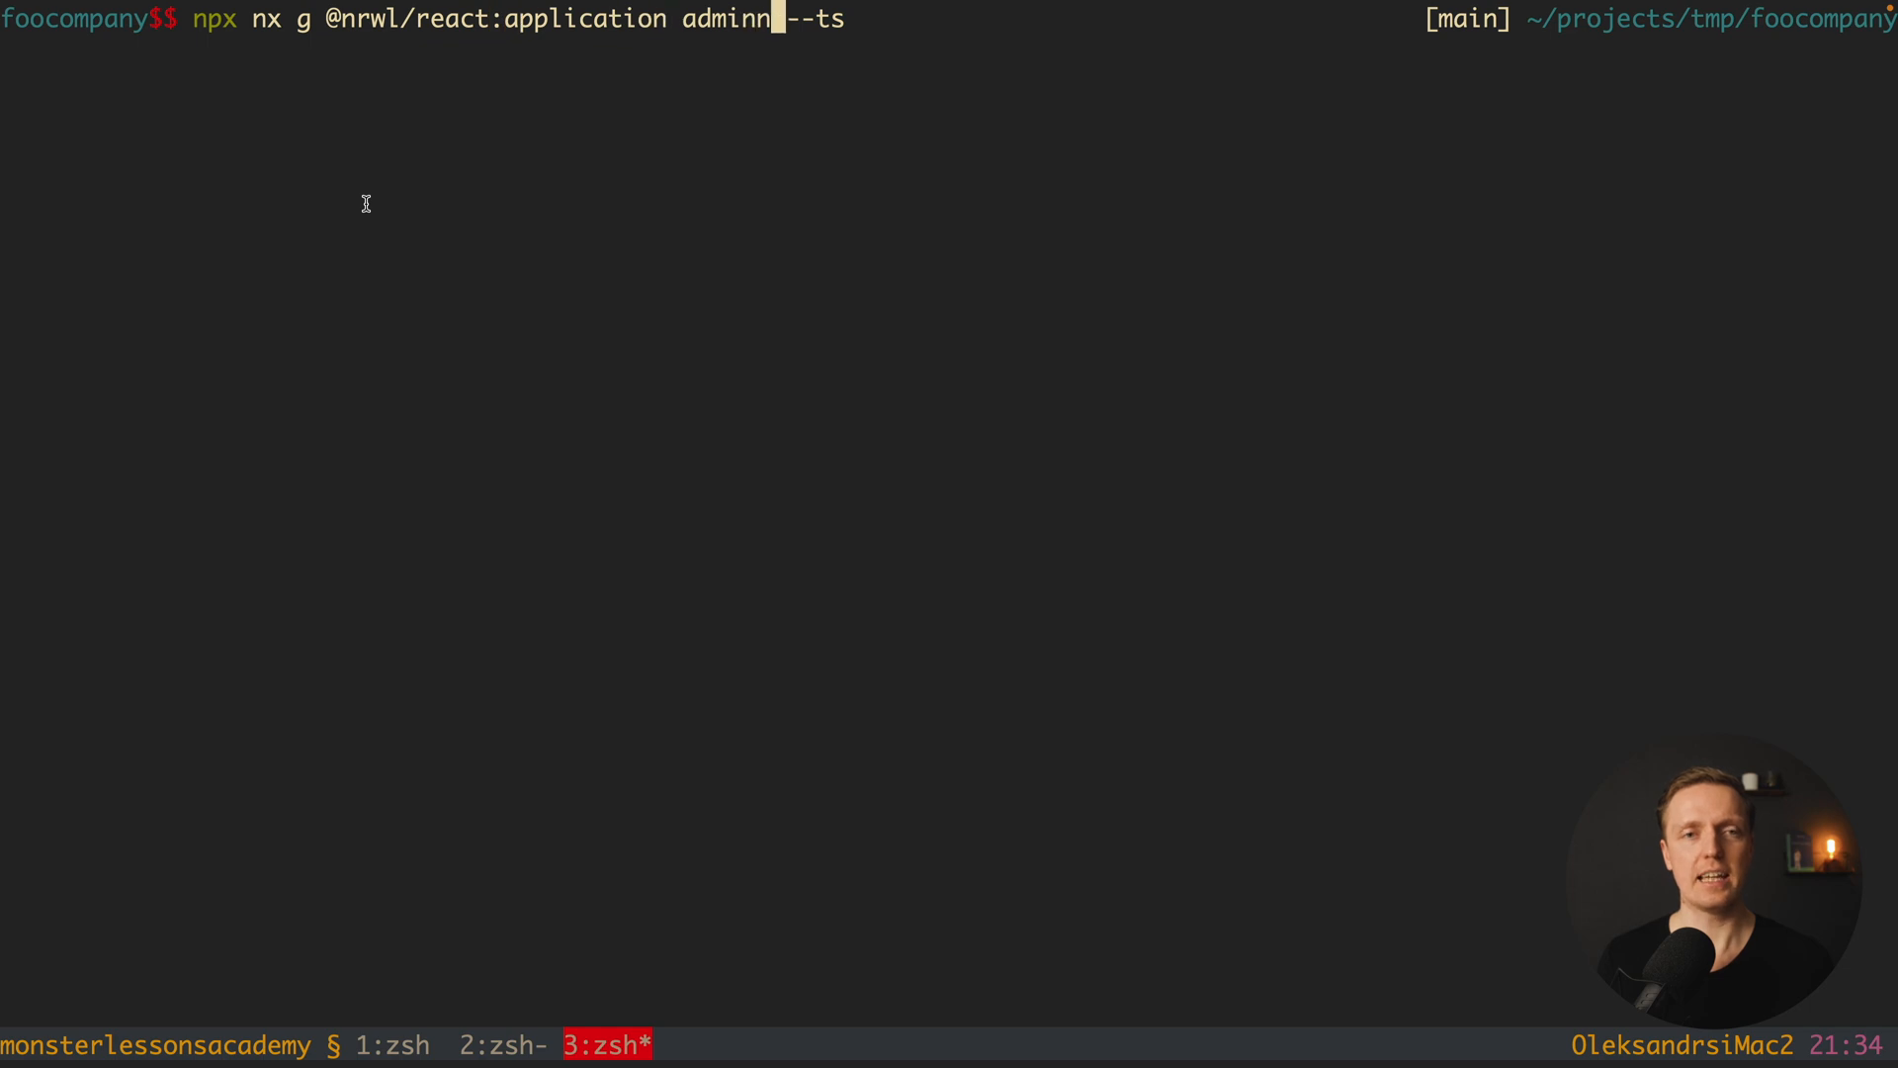
key(Backspace)
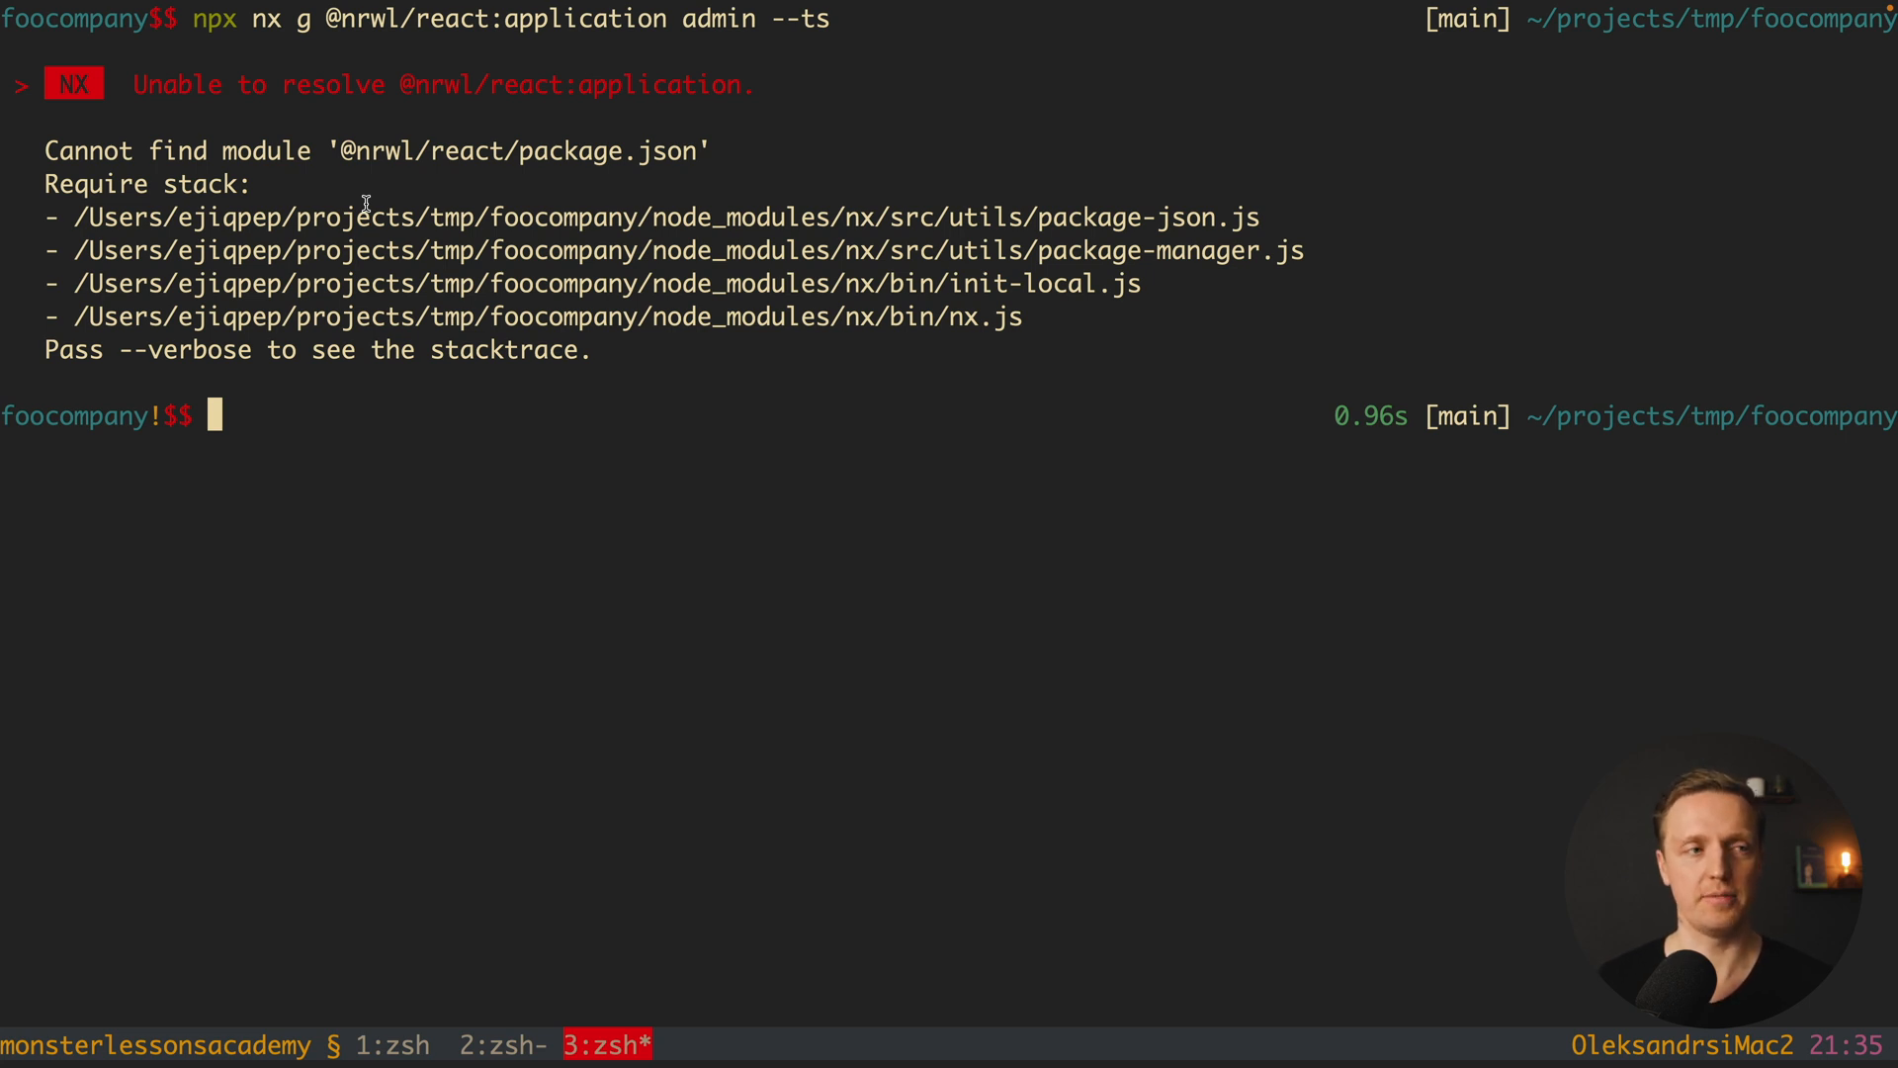
text(npm i @nrwl/react)
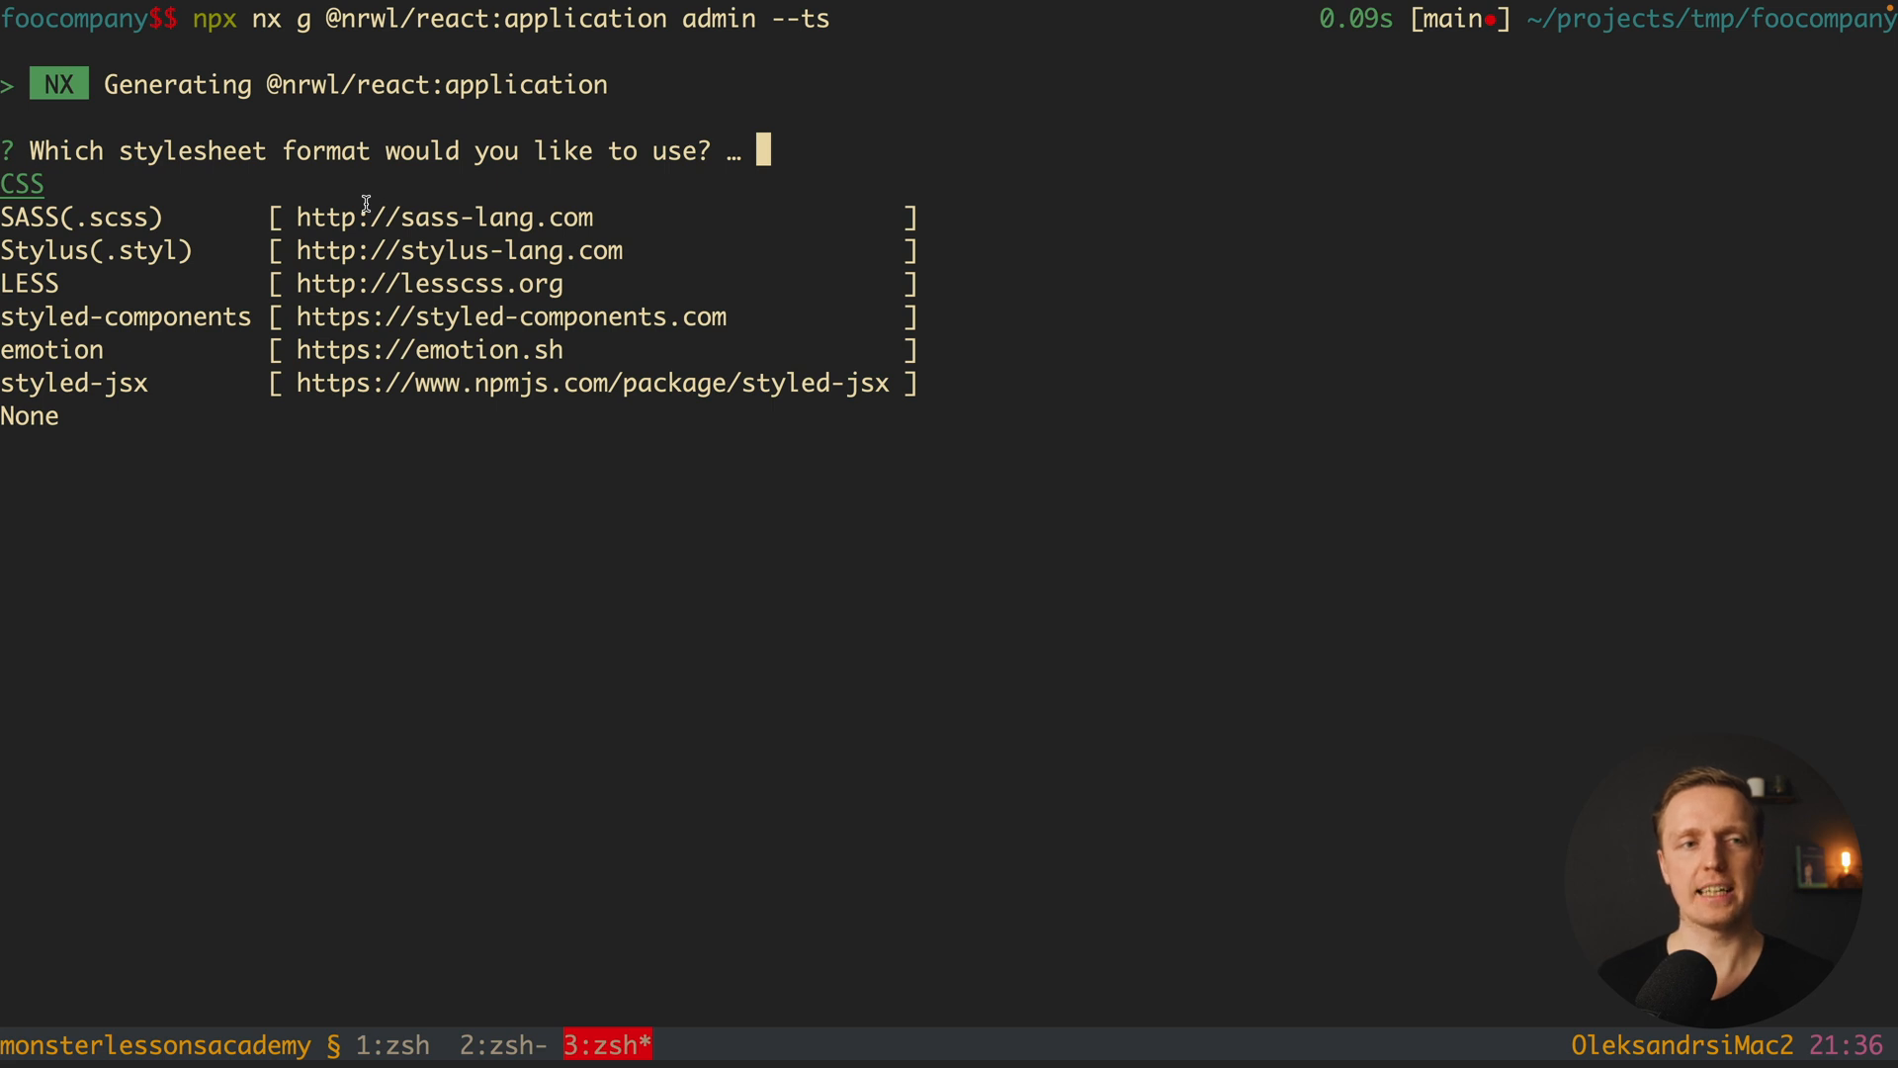
- Choose the stylesheet format for the admin React app at the generator prompt
key(down)
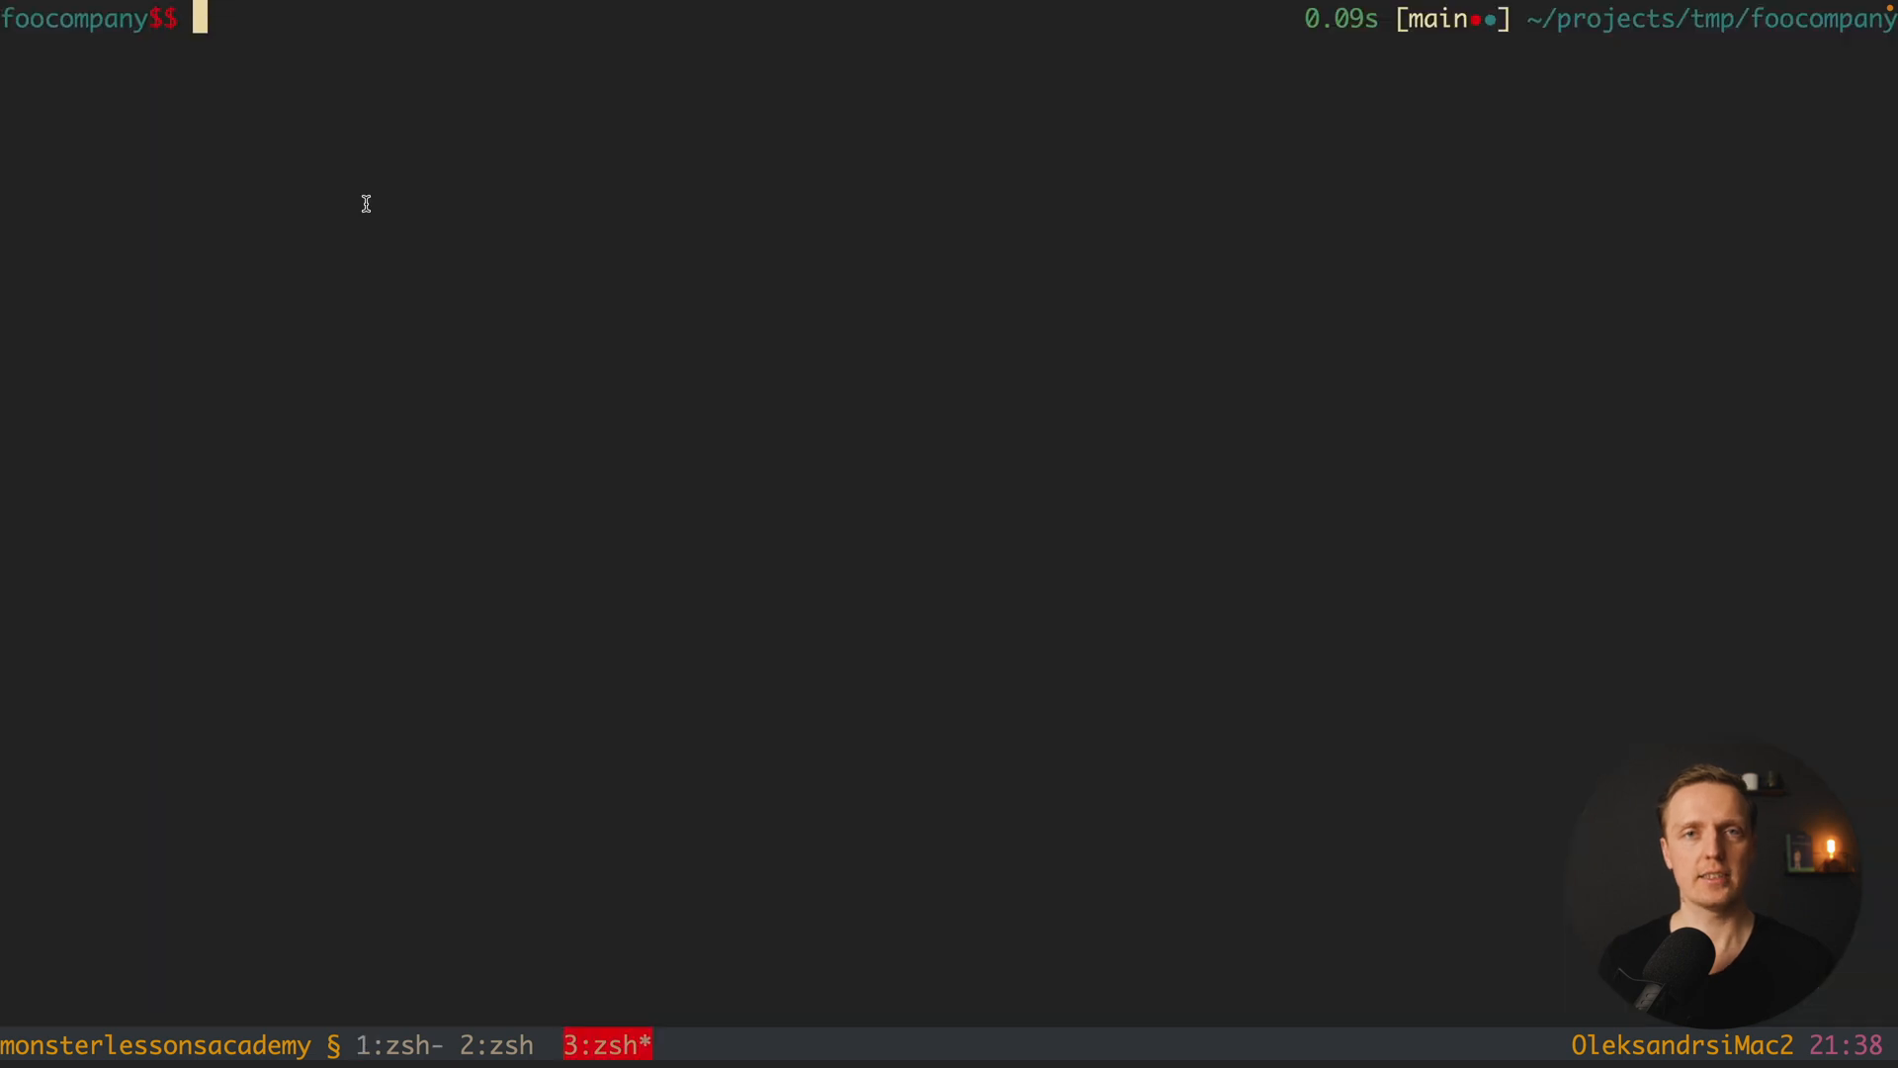
text(npx nx g @nrwl/react:application admin --ts)
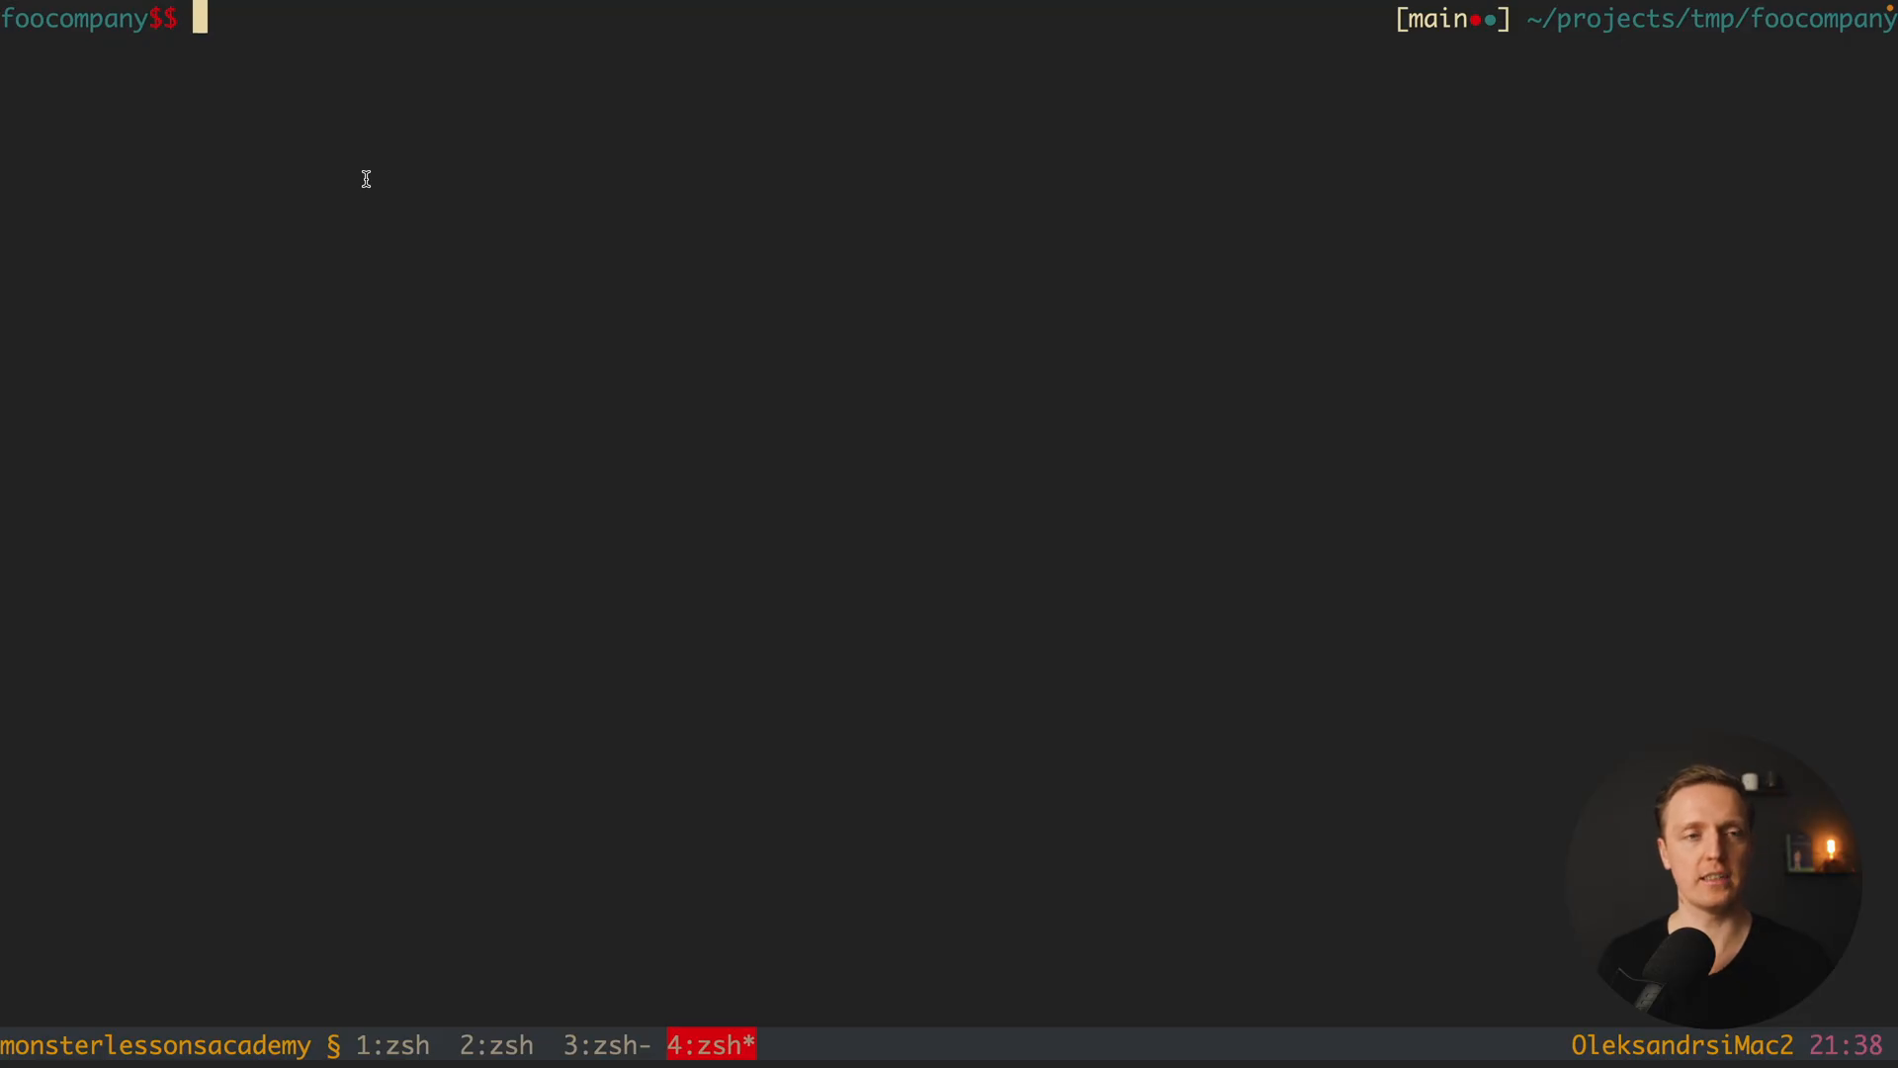
- Start serving the admin app with npx nx run admin:serve
text(npx nx run admin:serve)
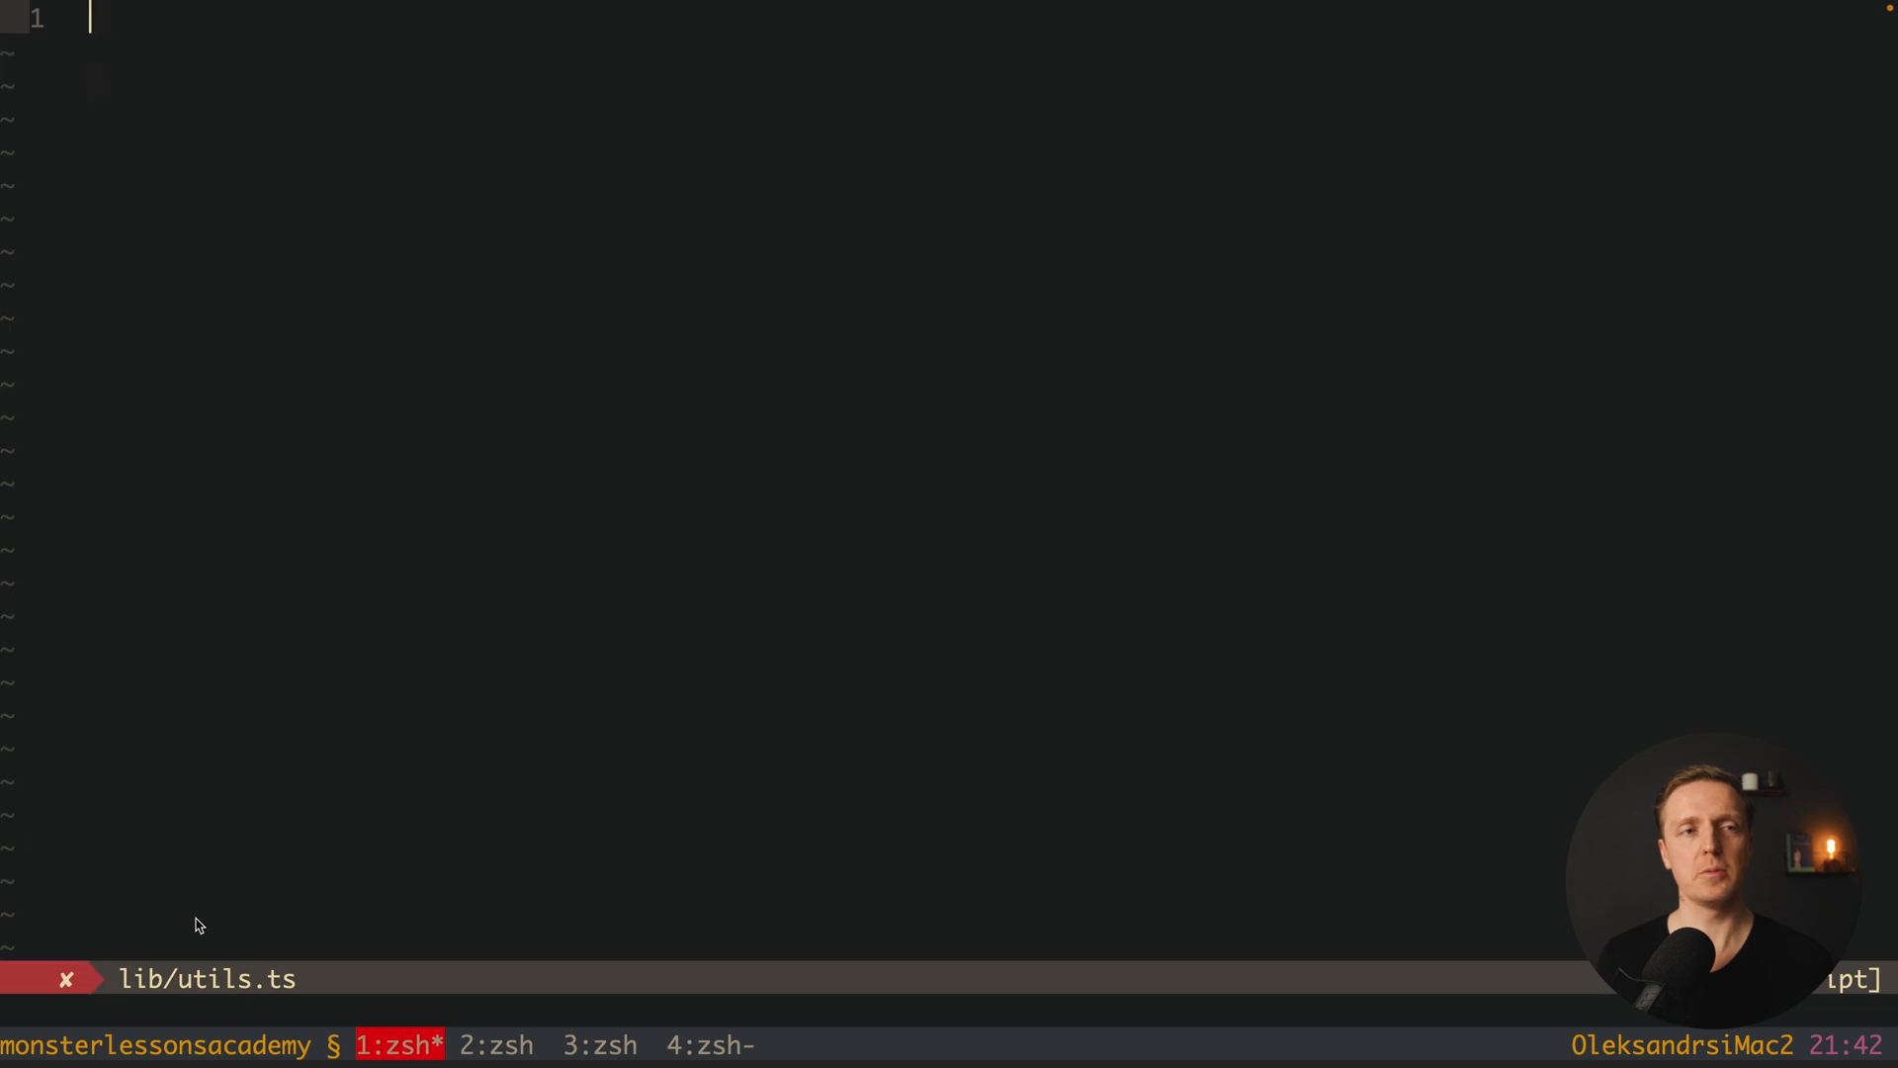
- Write export const range = (start: number, end: number) mapping Array(end - start) keys to el + start
text(export)
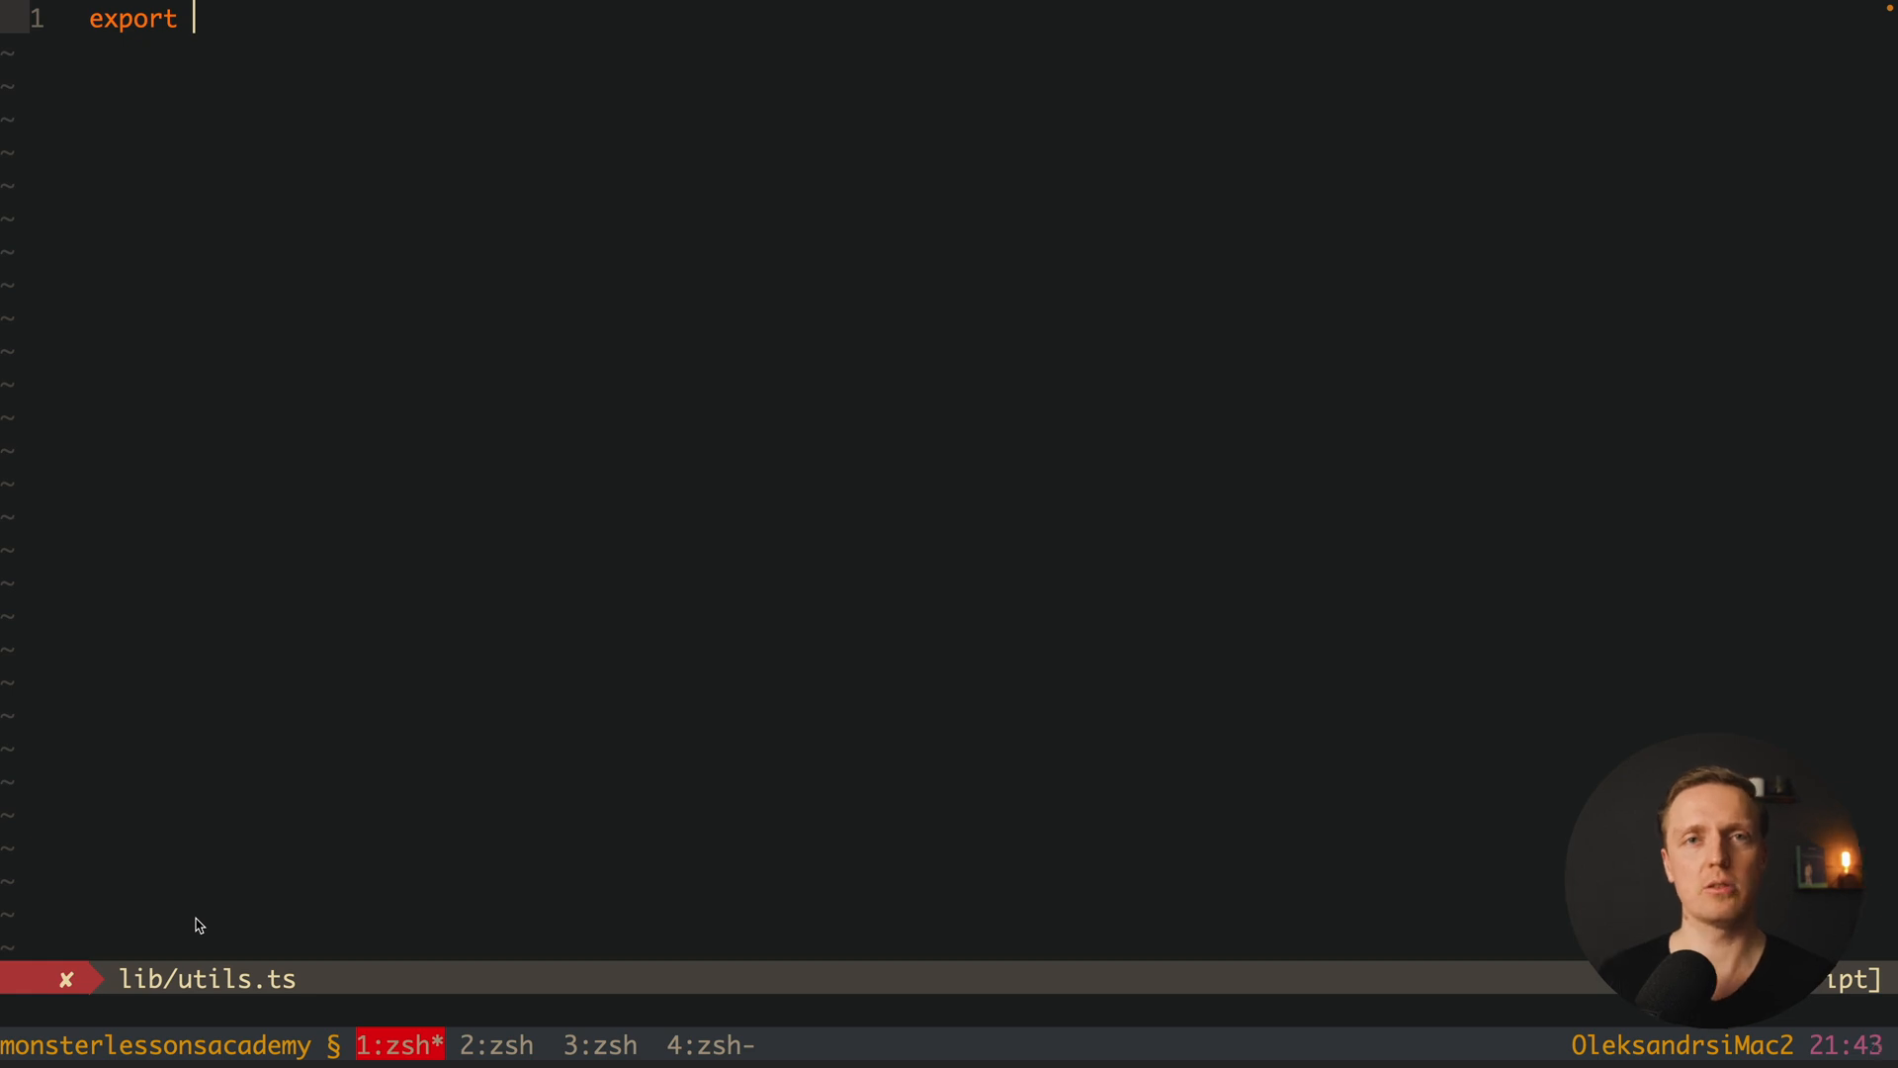
text(const r)
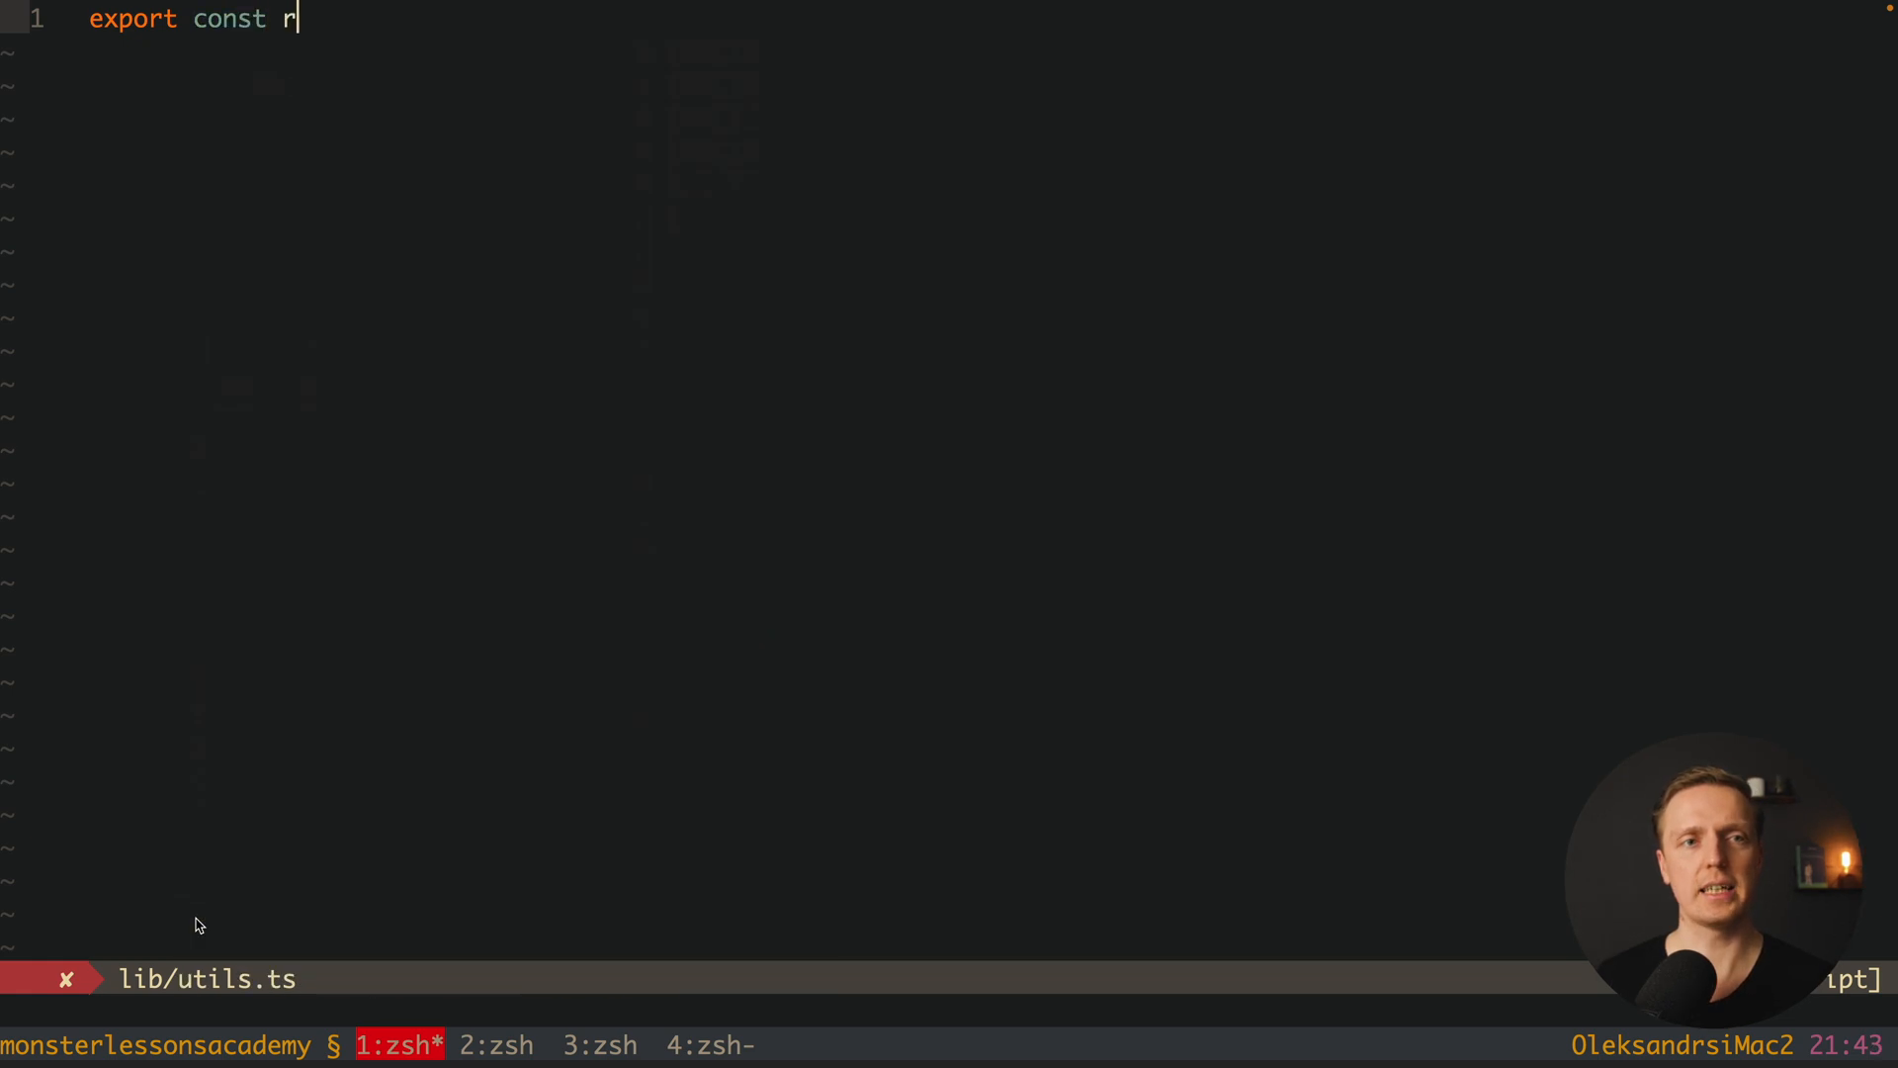
text(ange = ())
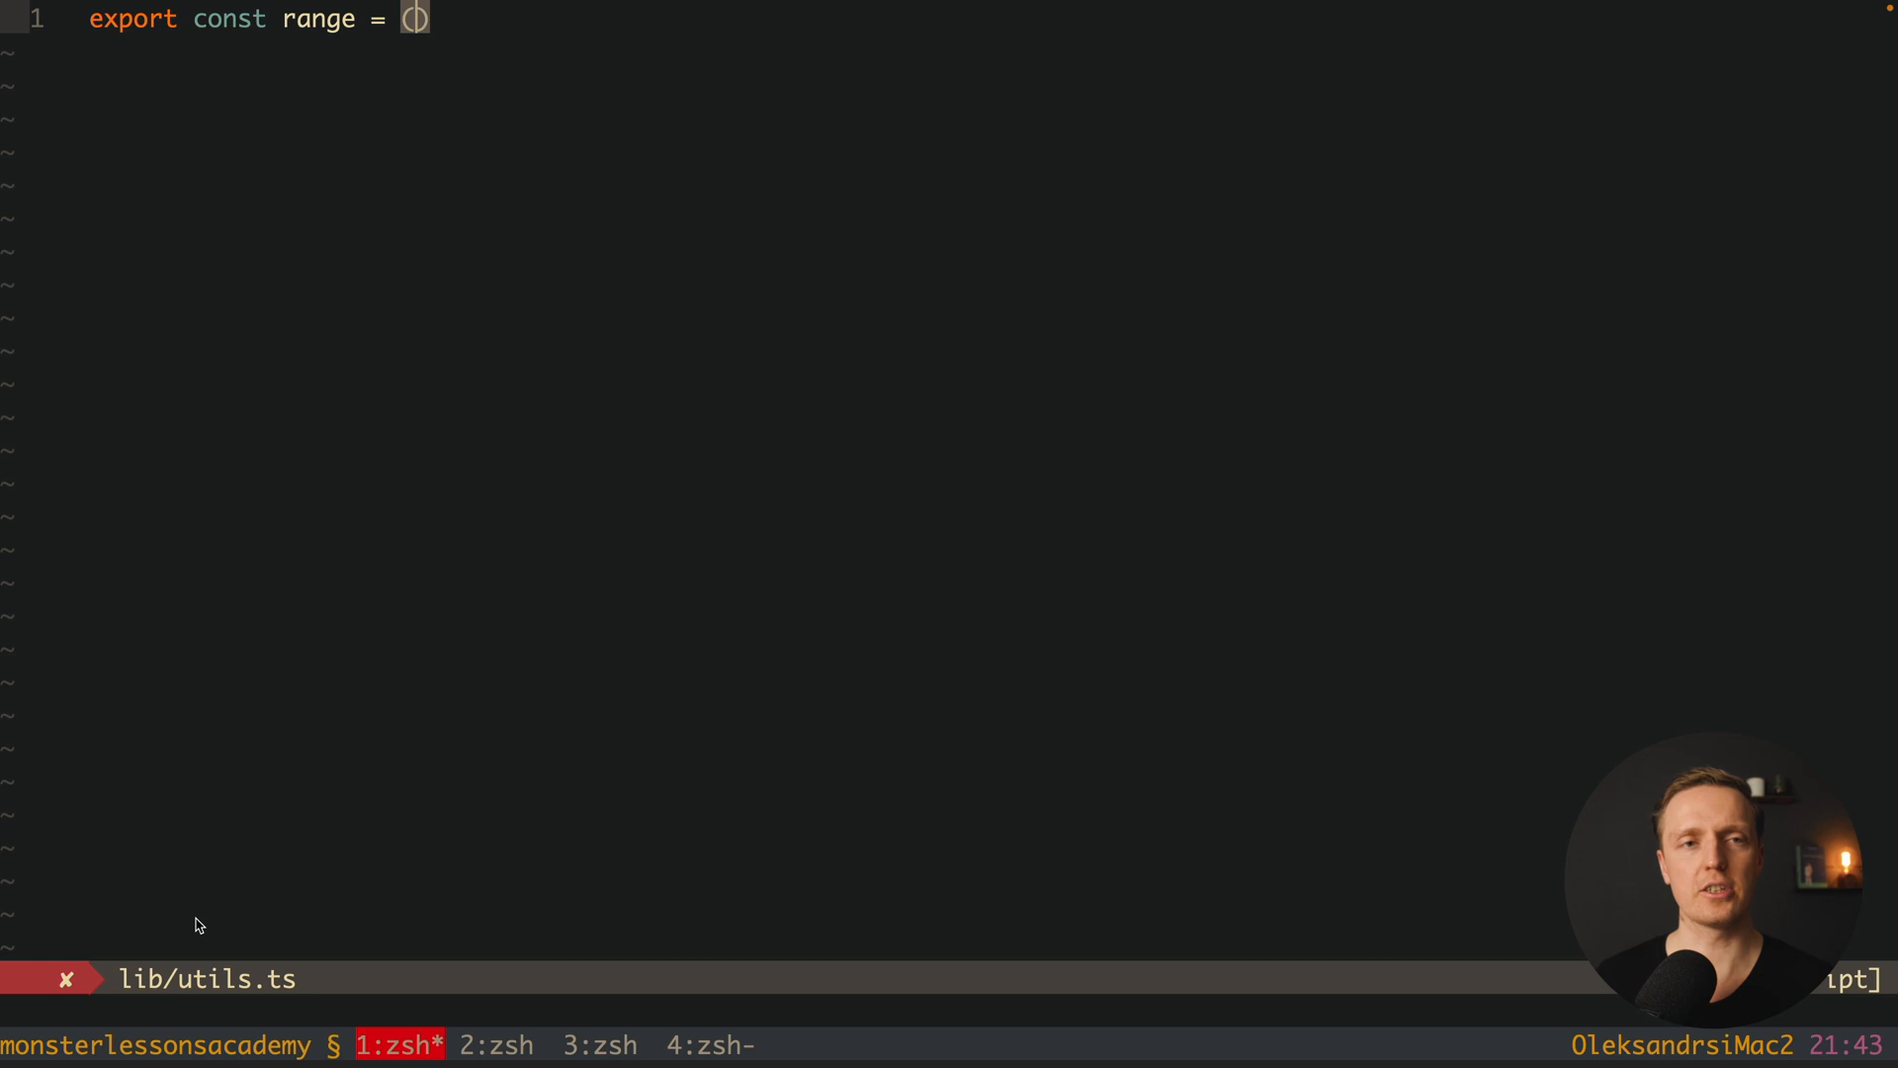
text(start, end) => {)
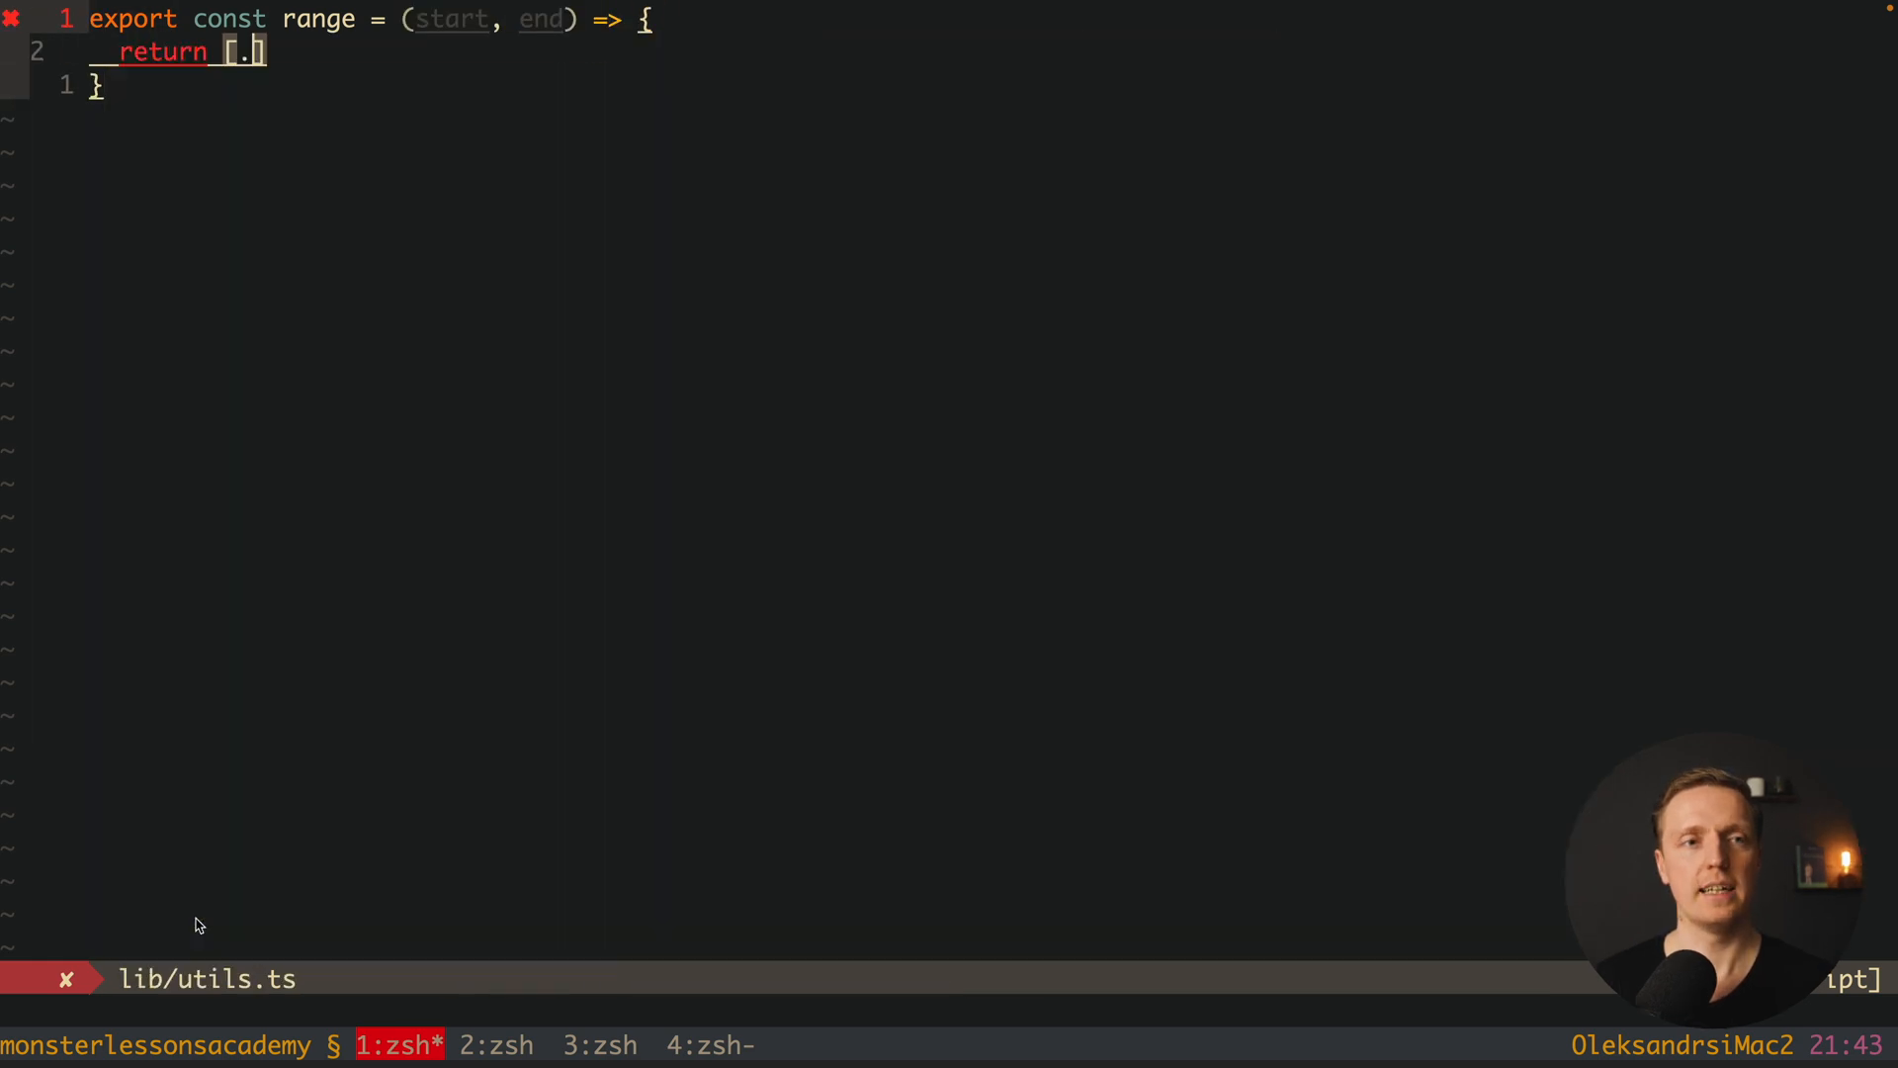
text(...Array(end - start).keys())
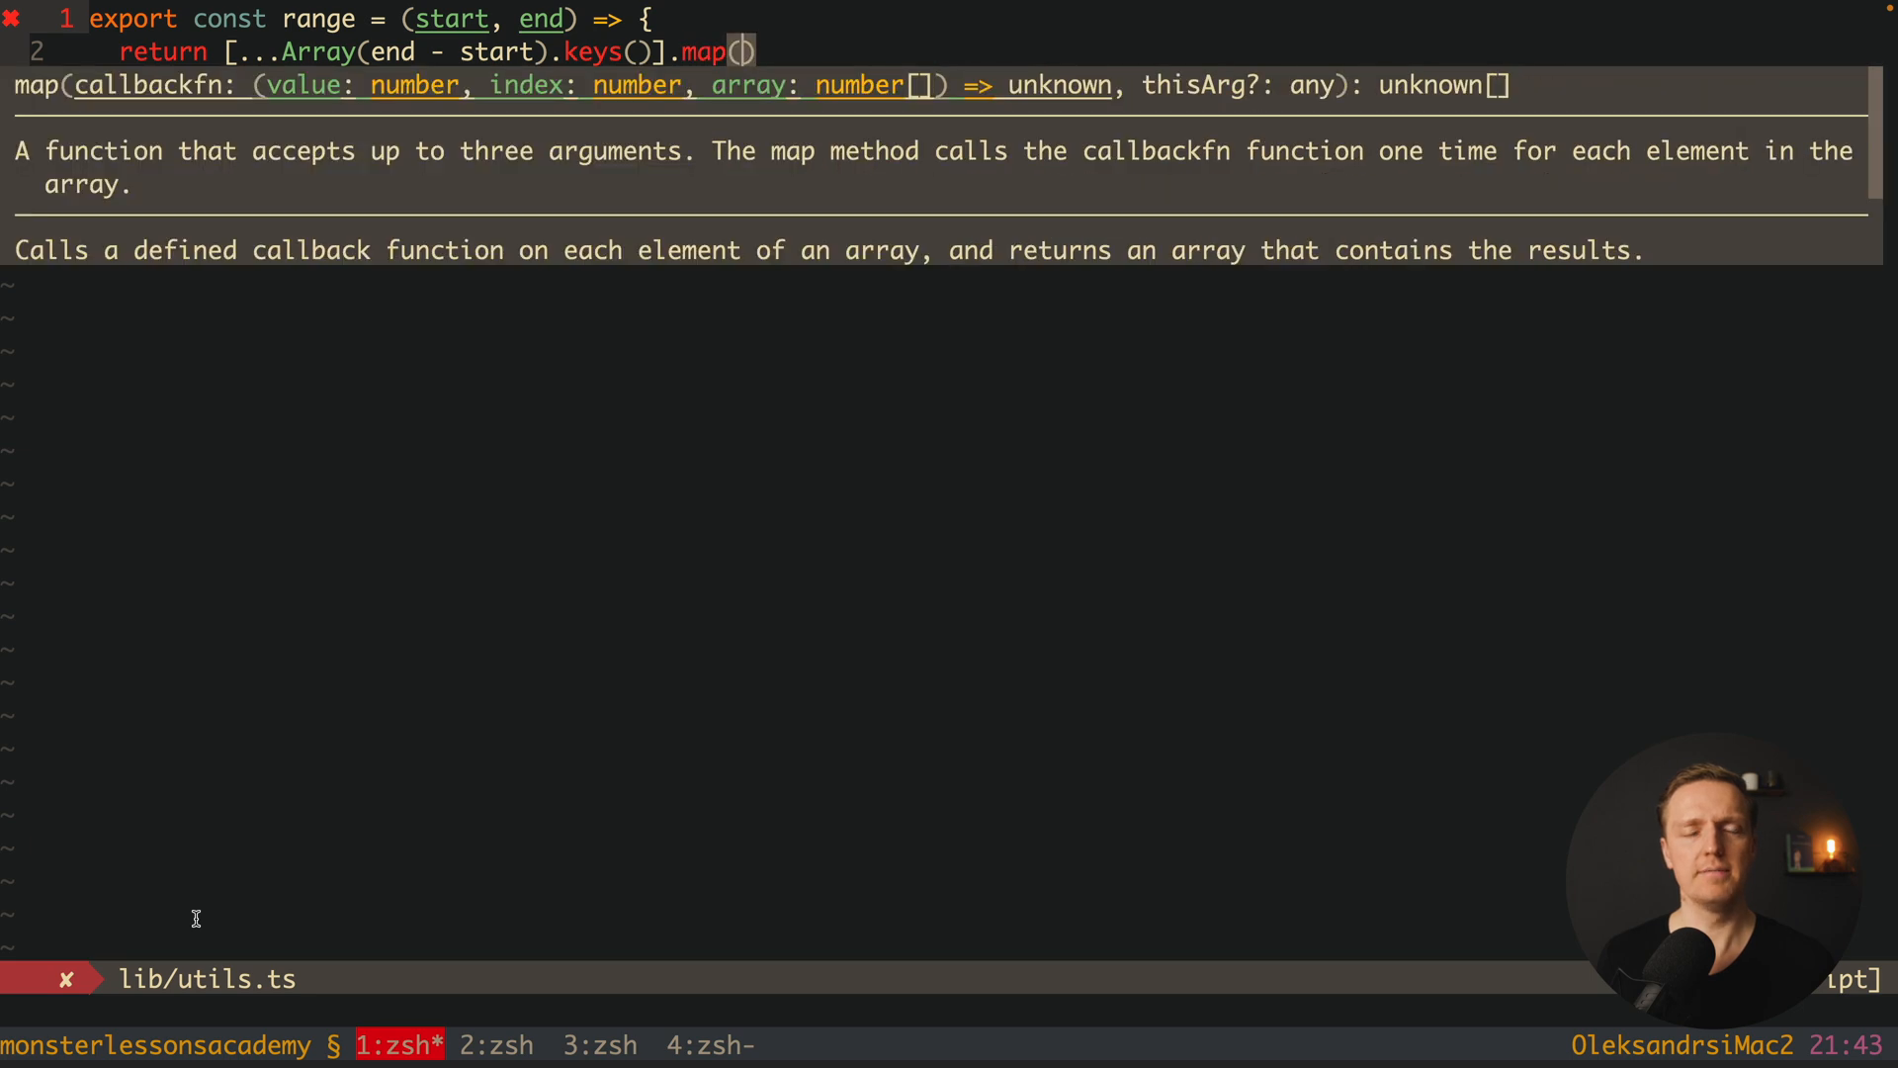
text(el => el + start)
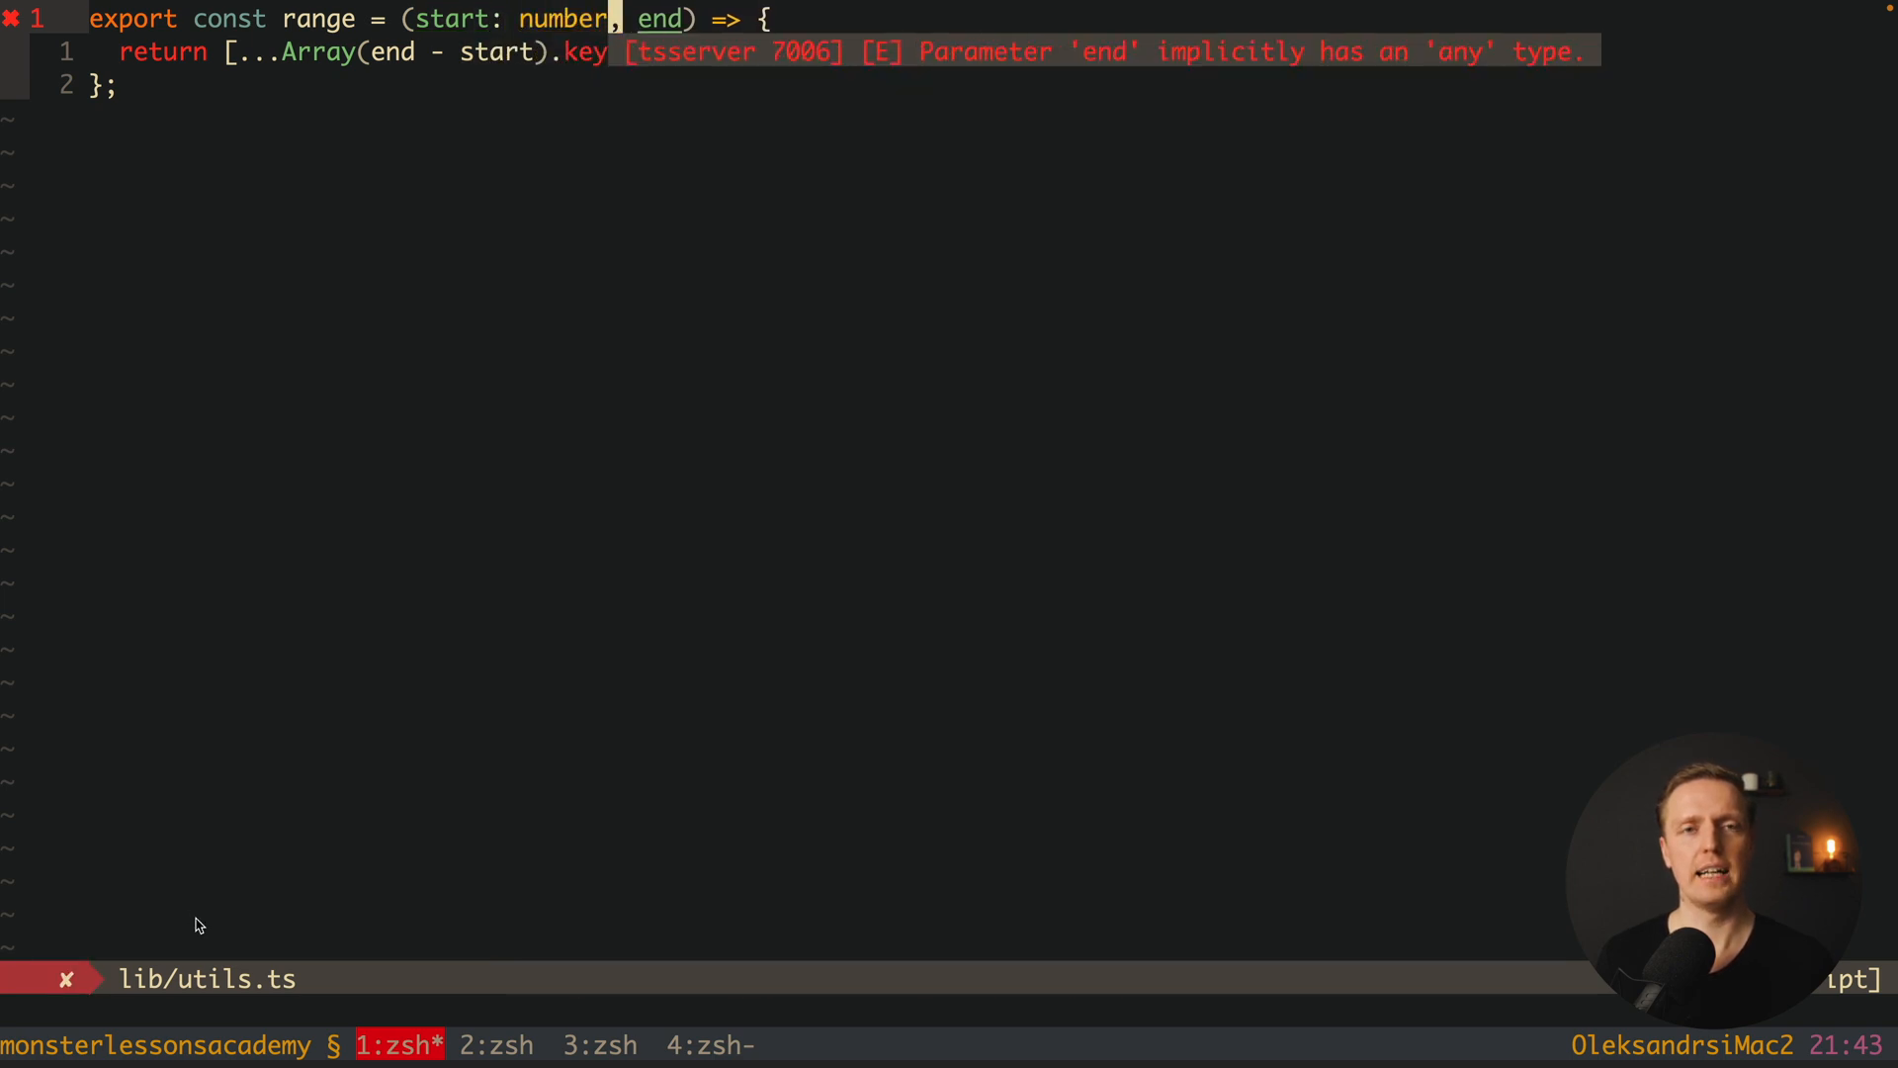
text(: nu)
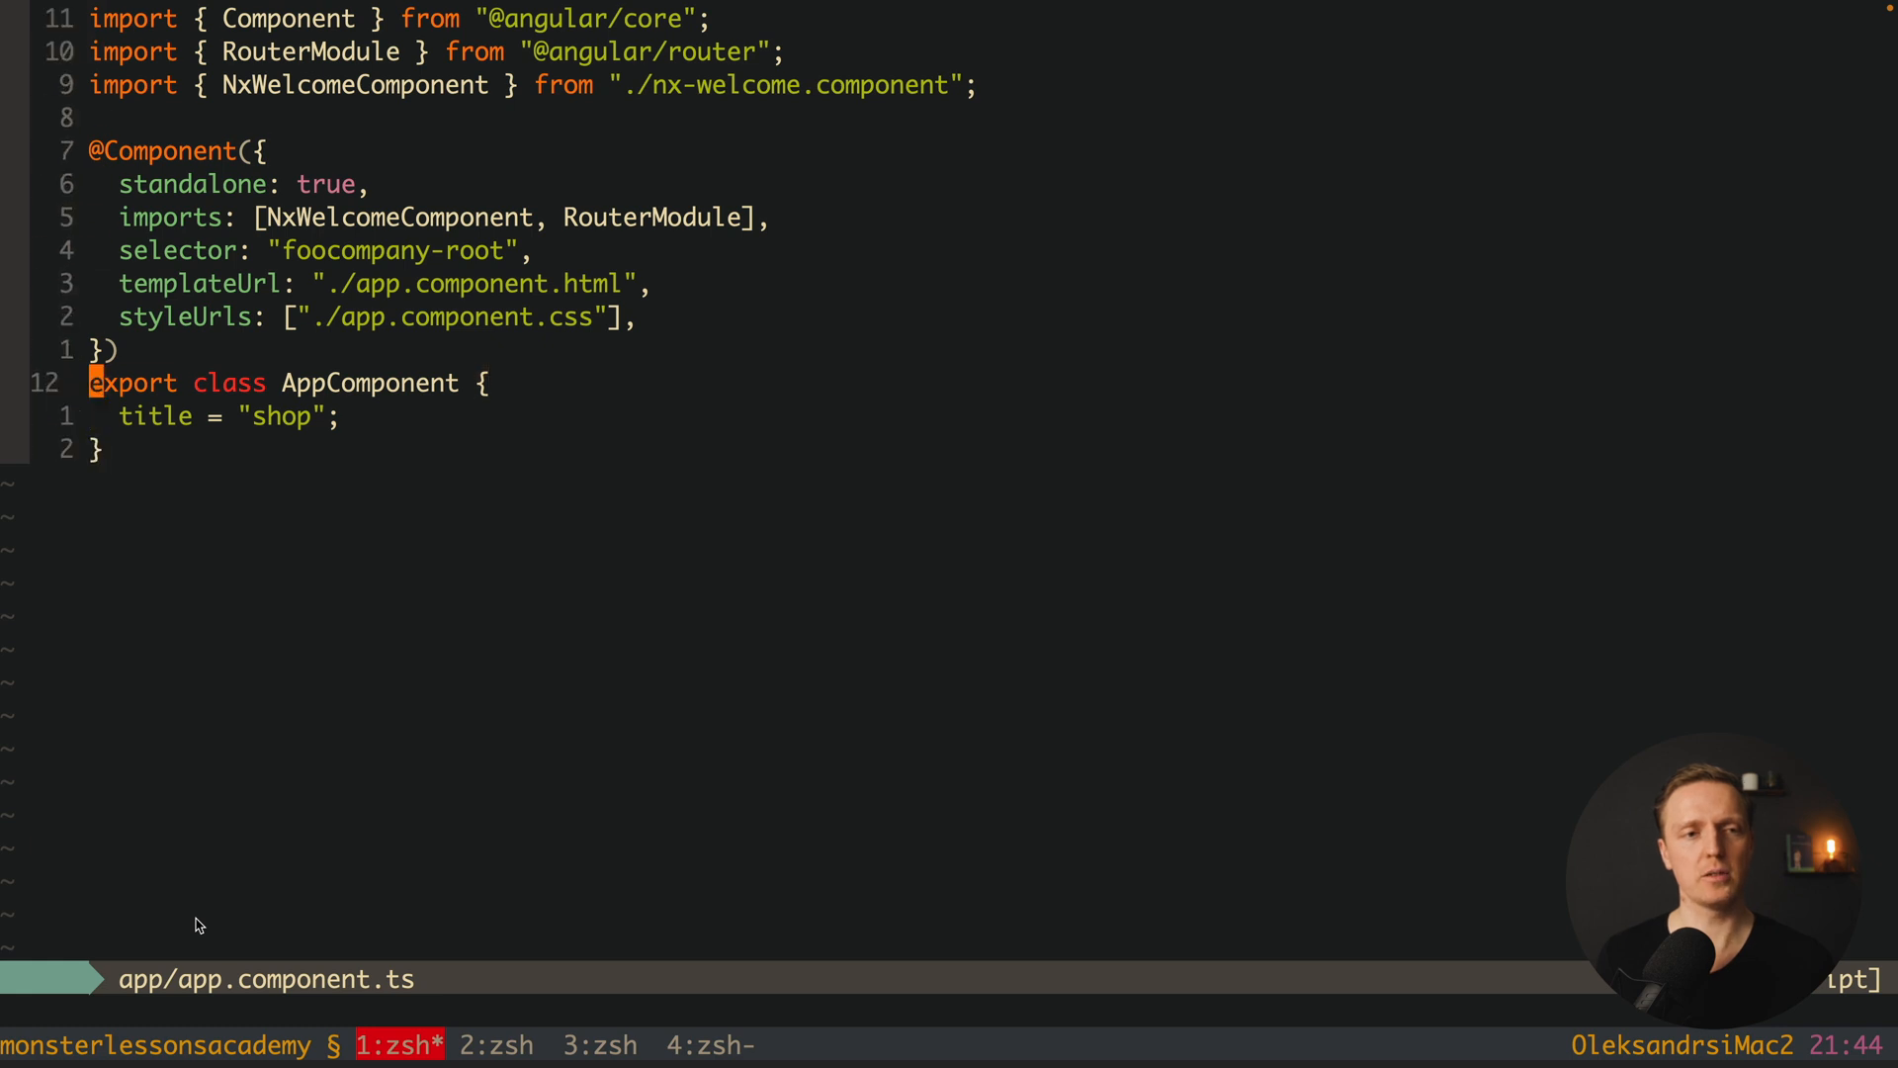
text(implements)
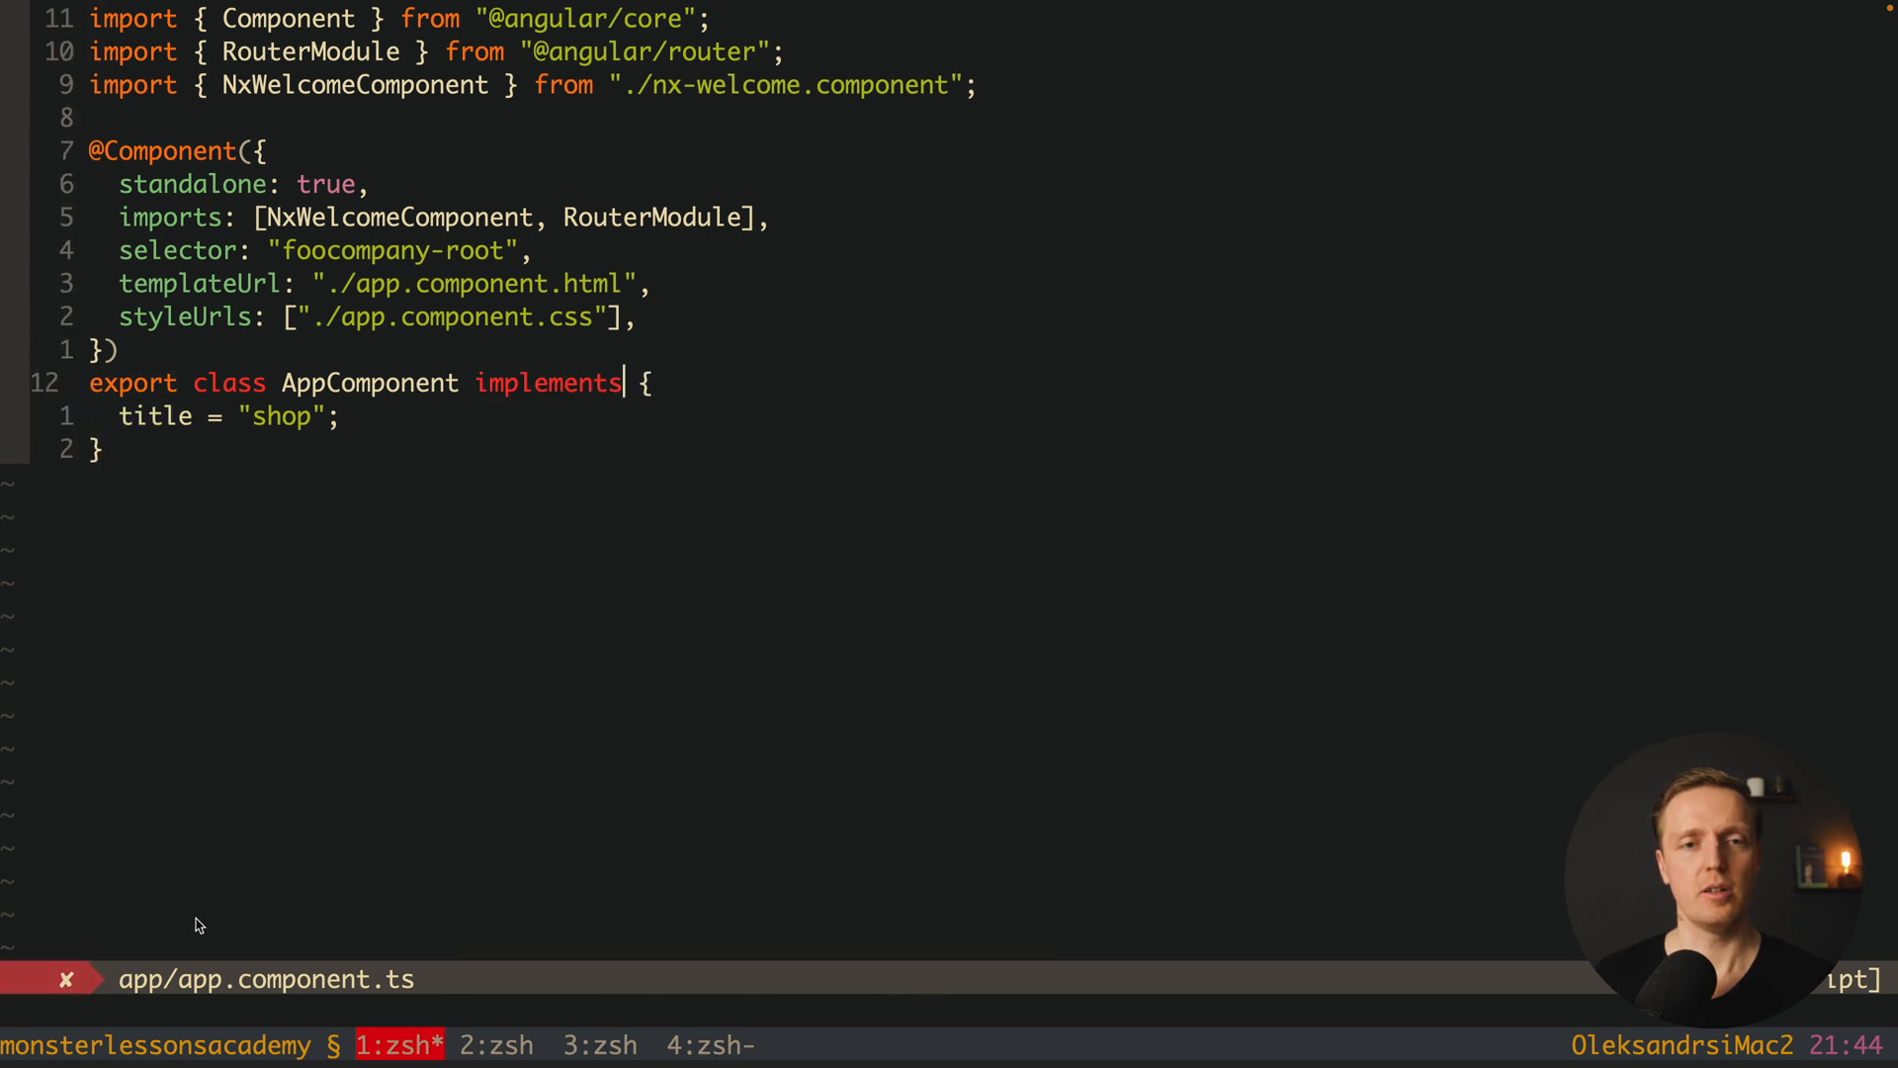
text(OnInit)
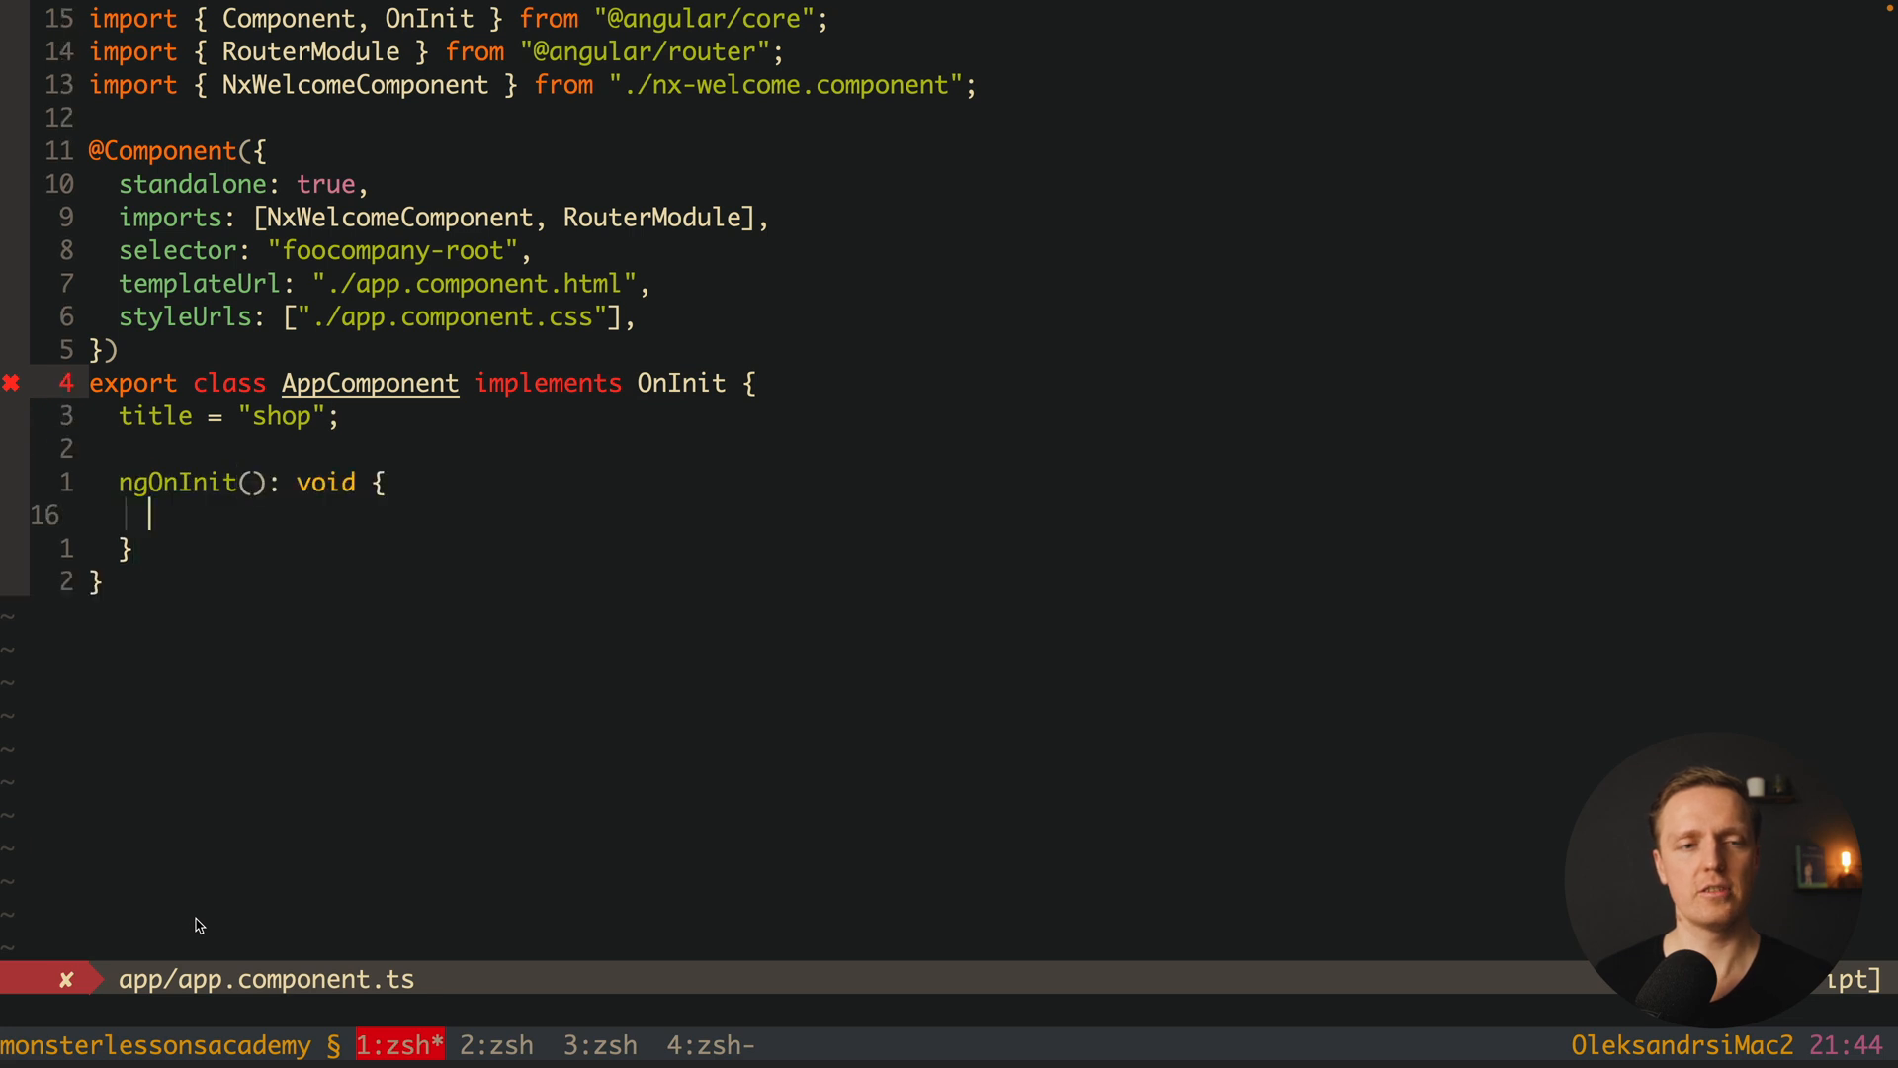
text(console.log()
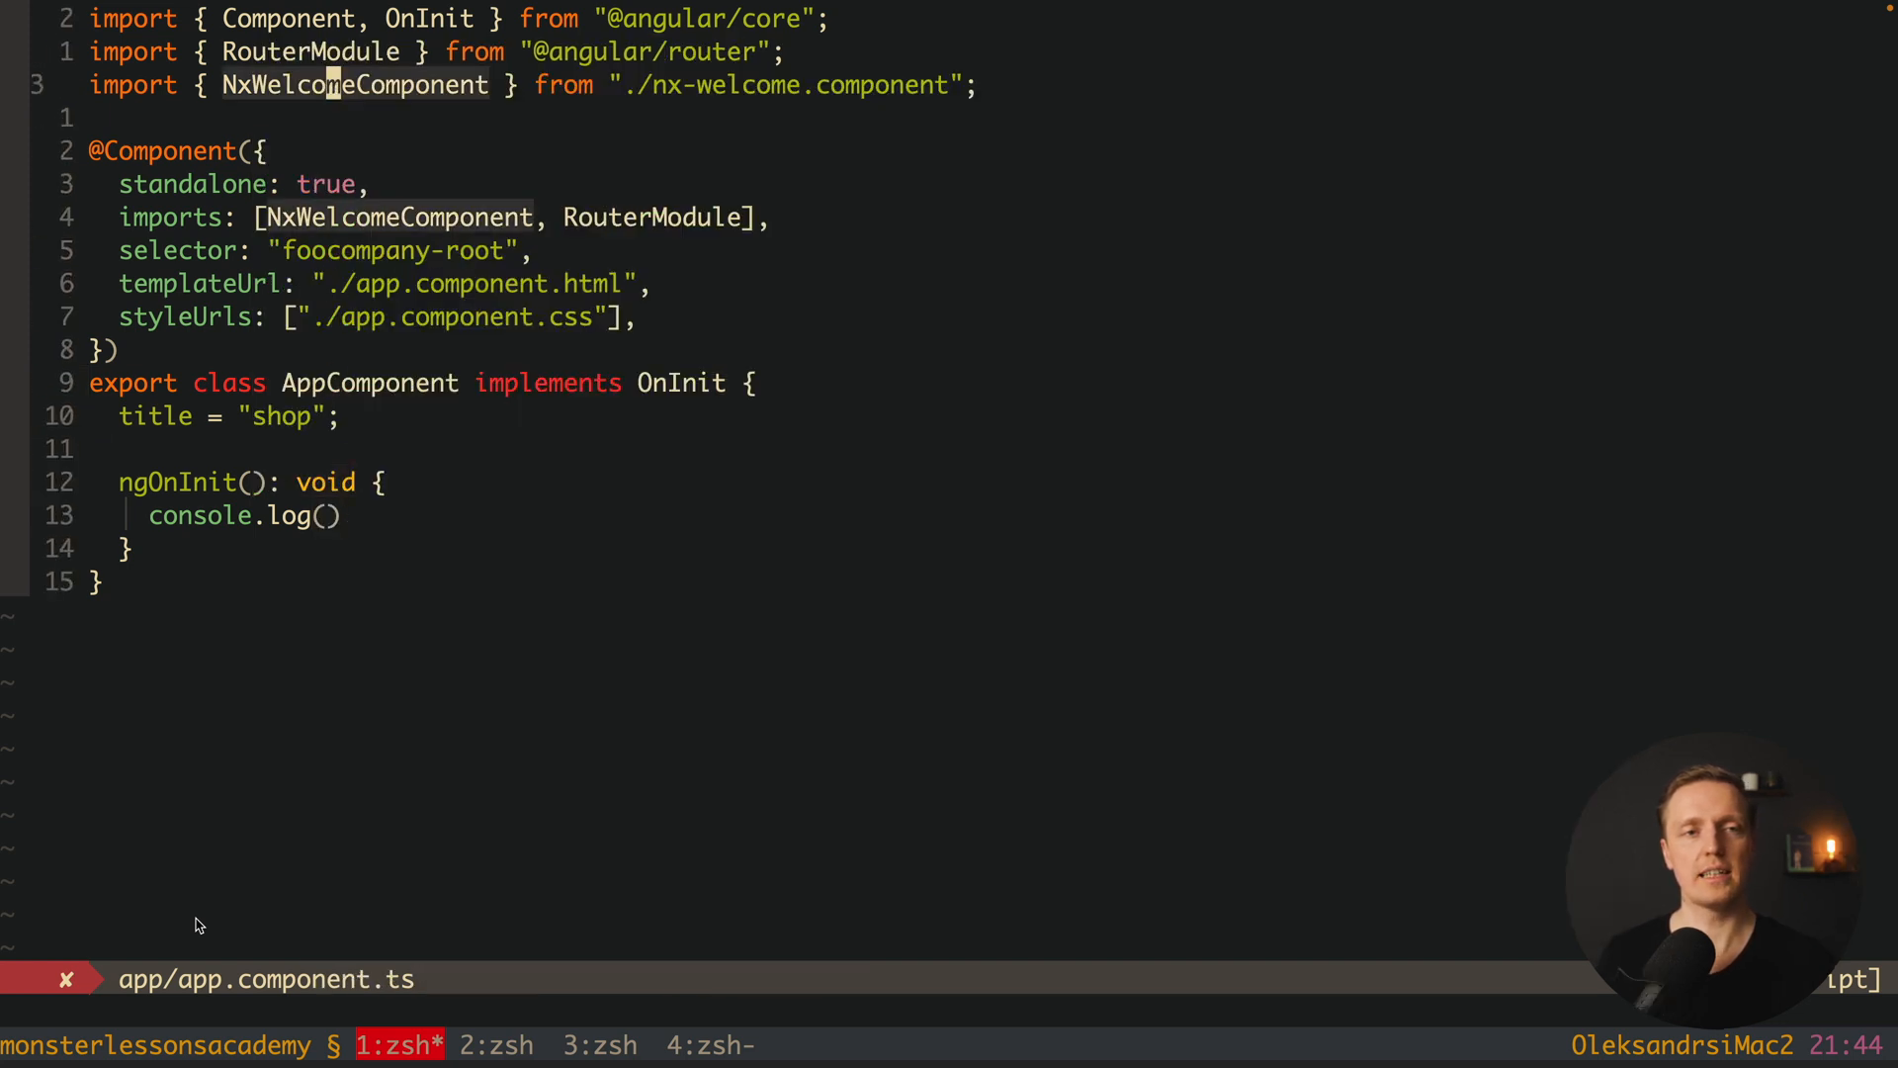
text(import {range} from '@)
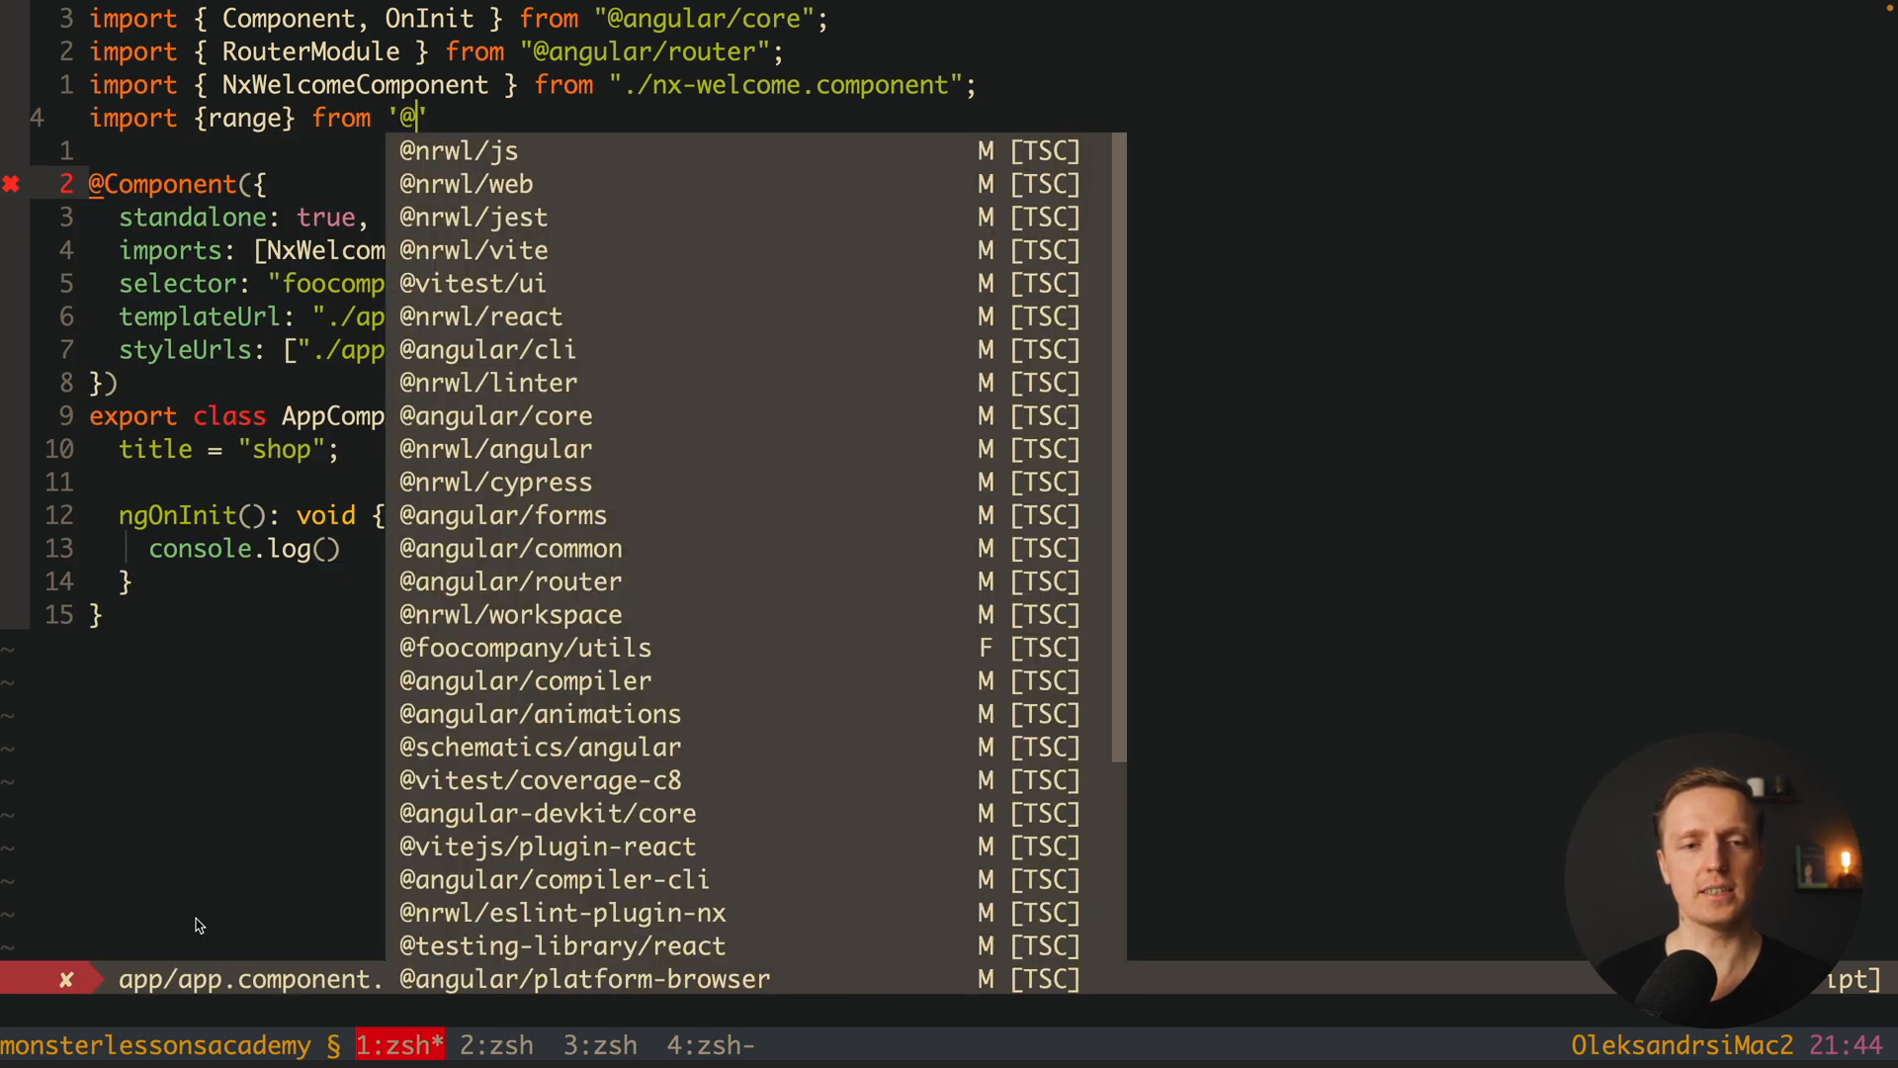
text(foocompany/utils)
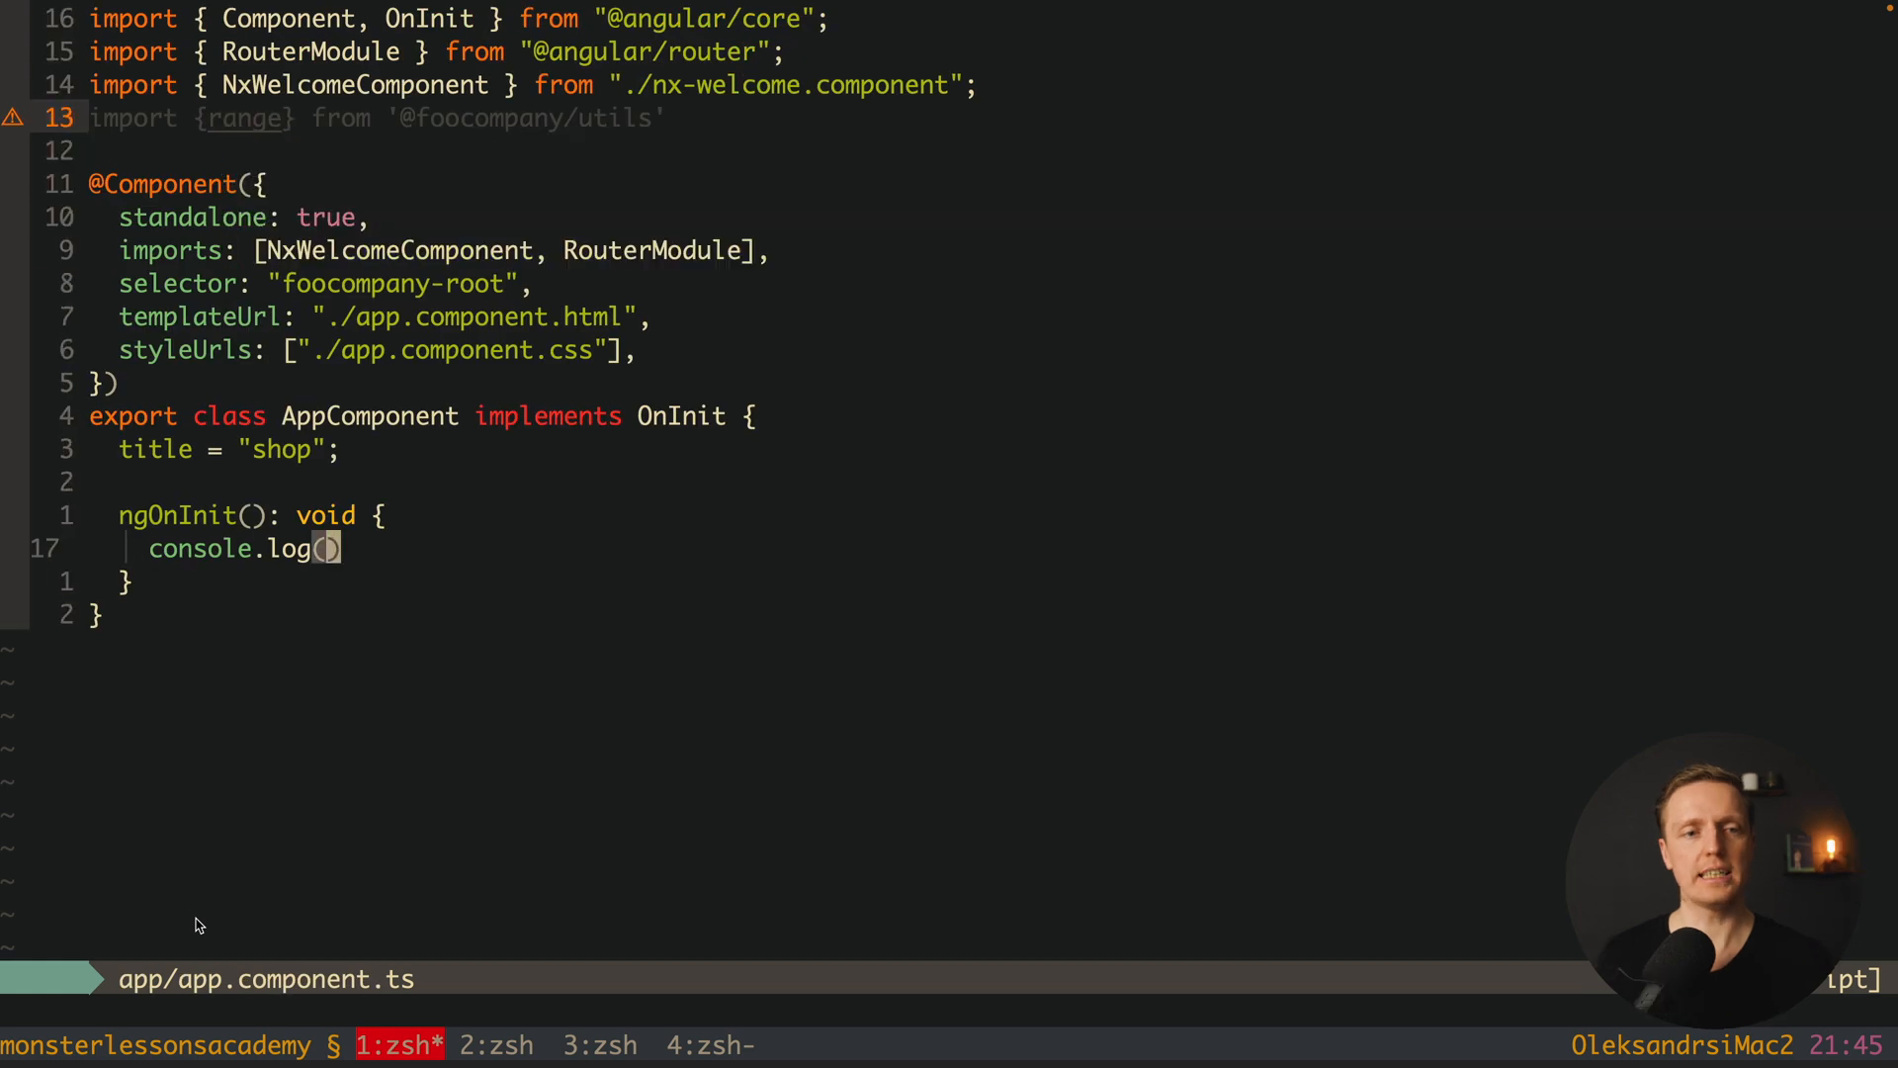
text(range()
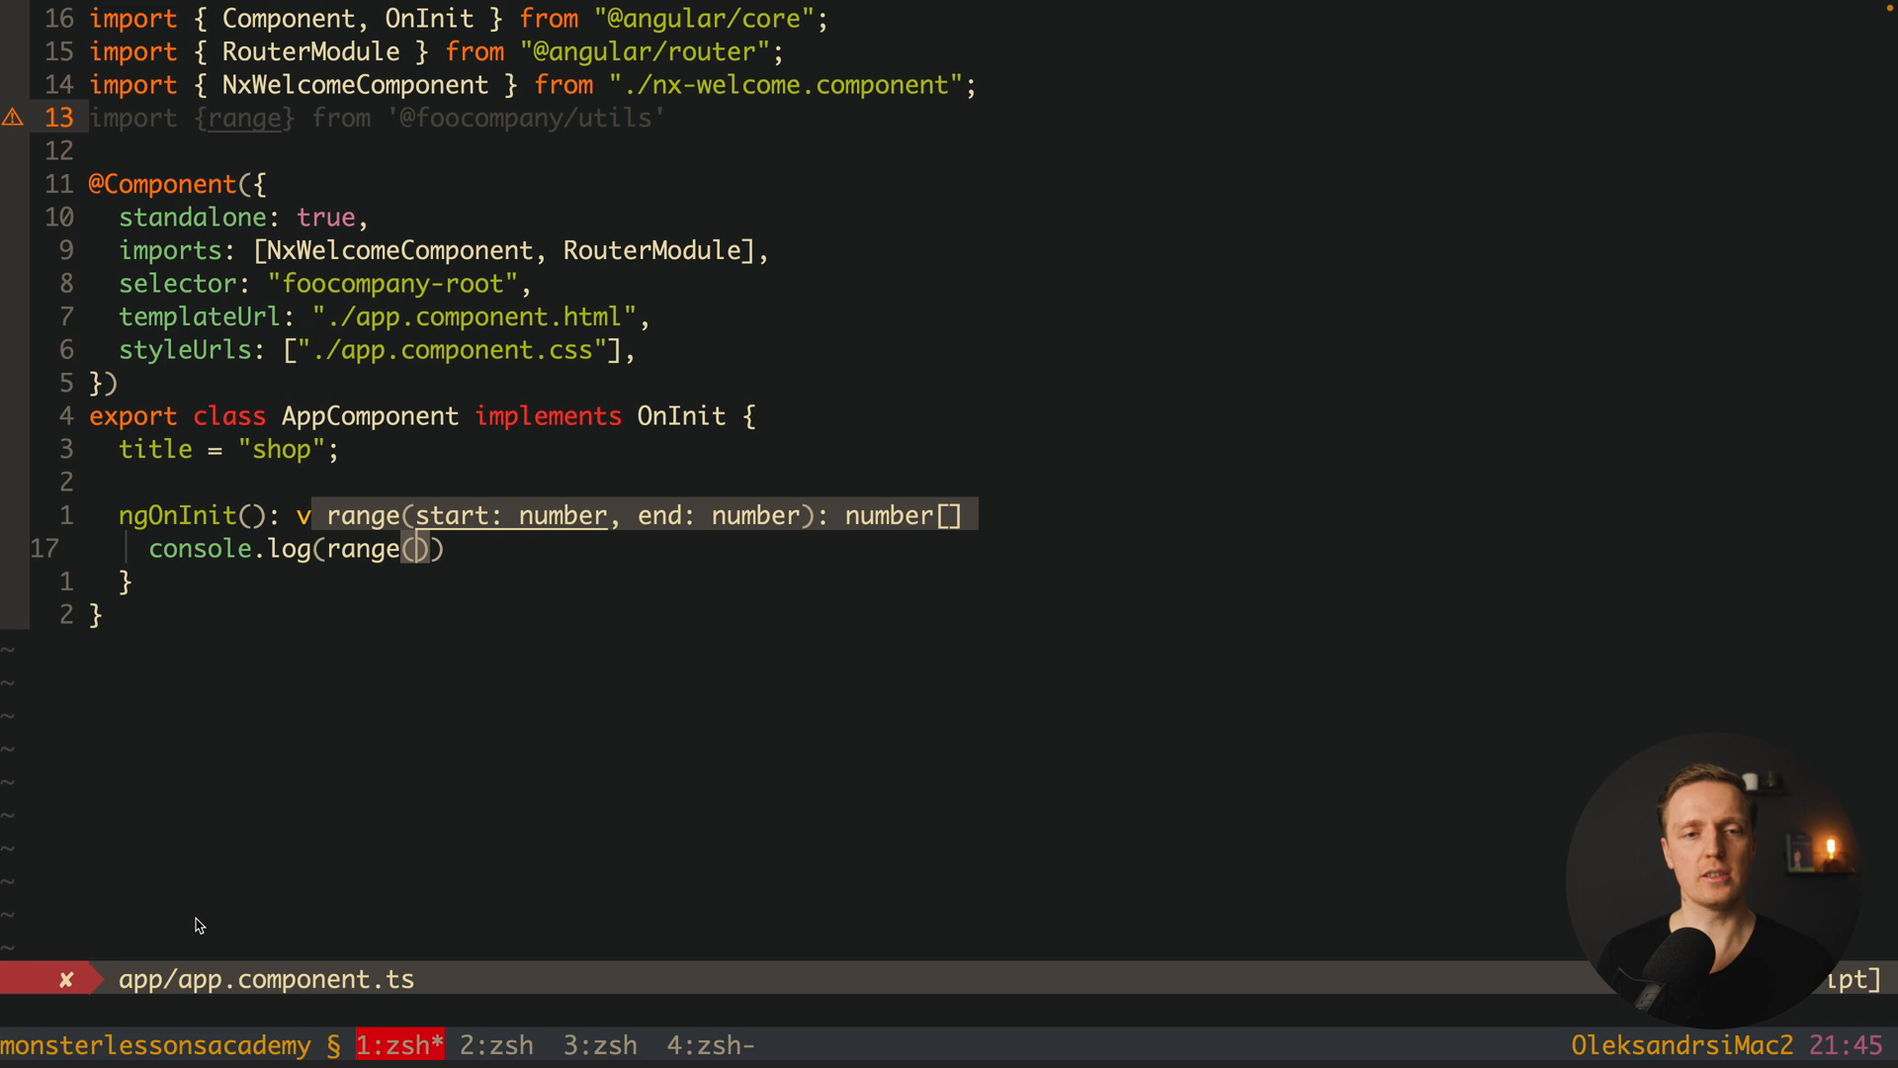
text(40,)
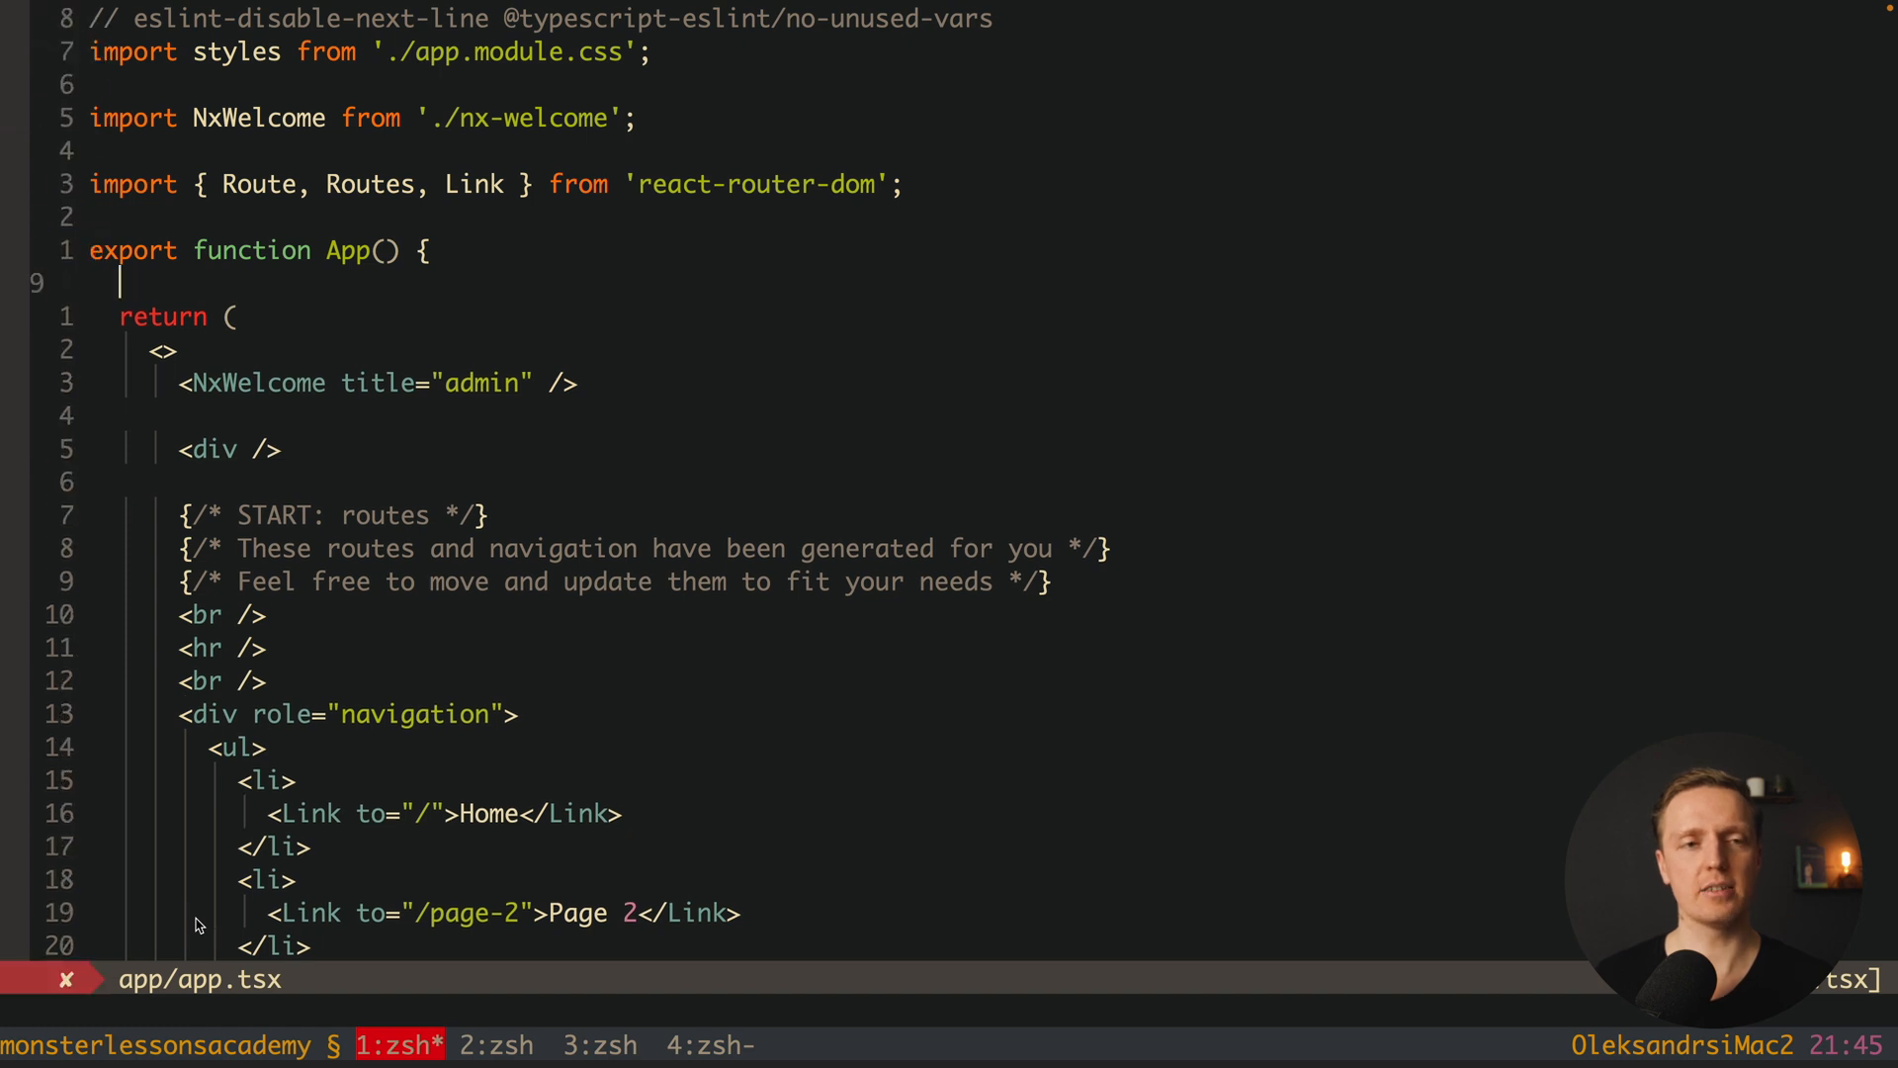
text(import { range } from '@foocompany/utils';)
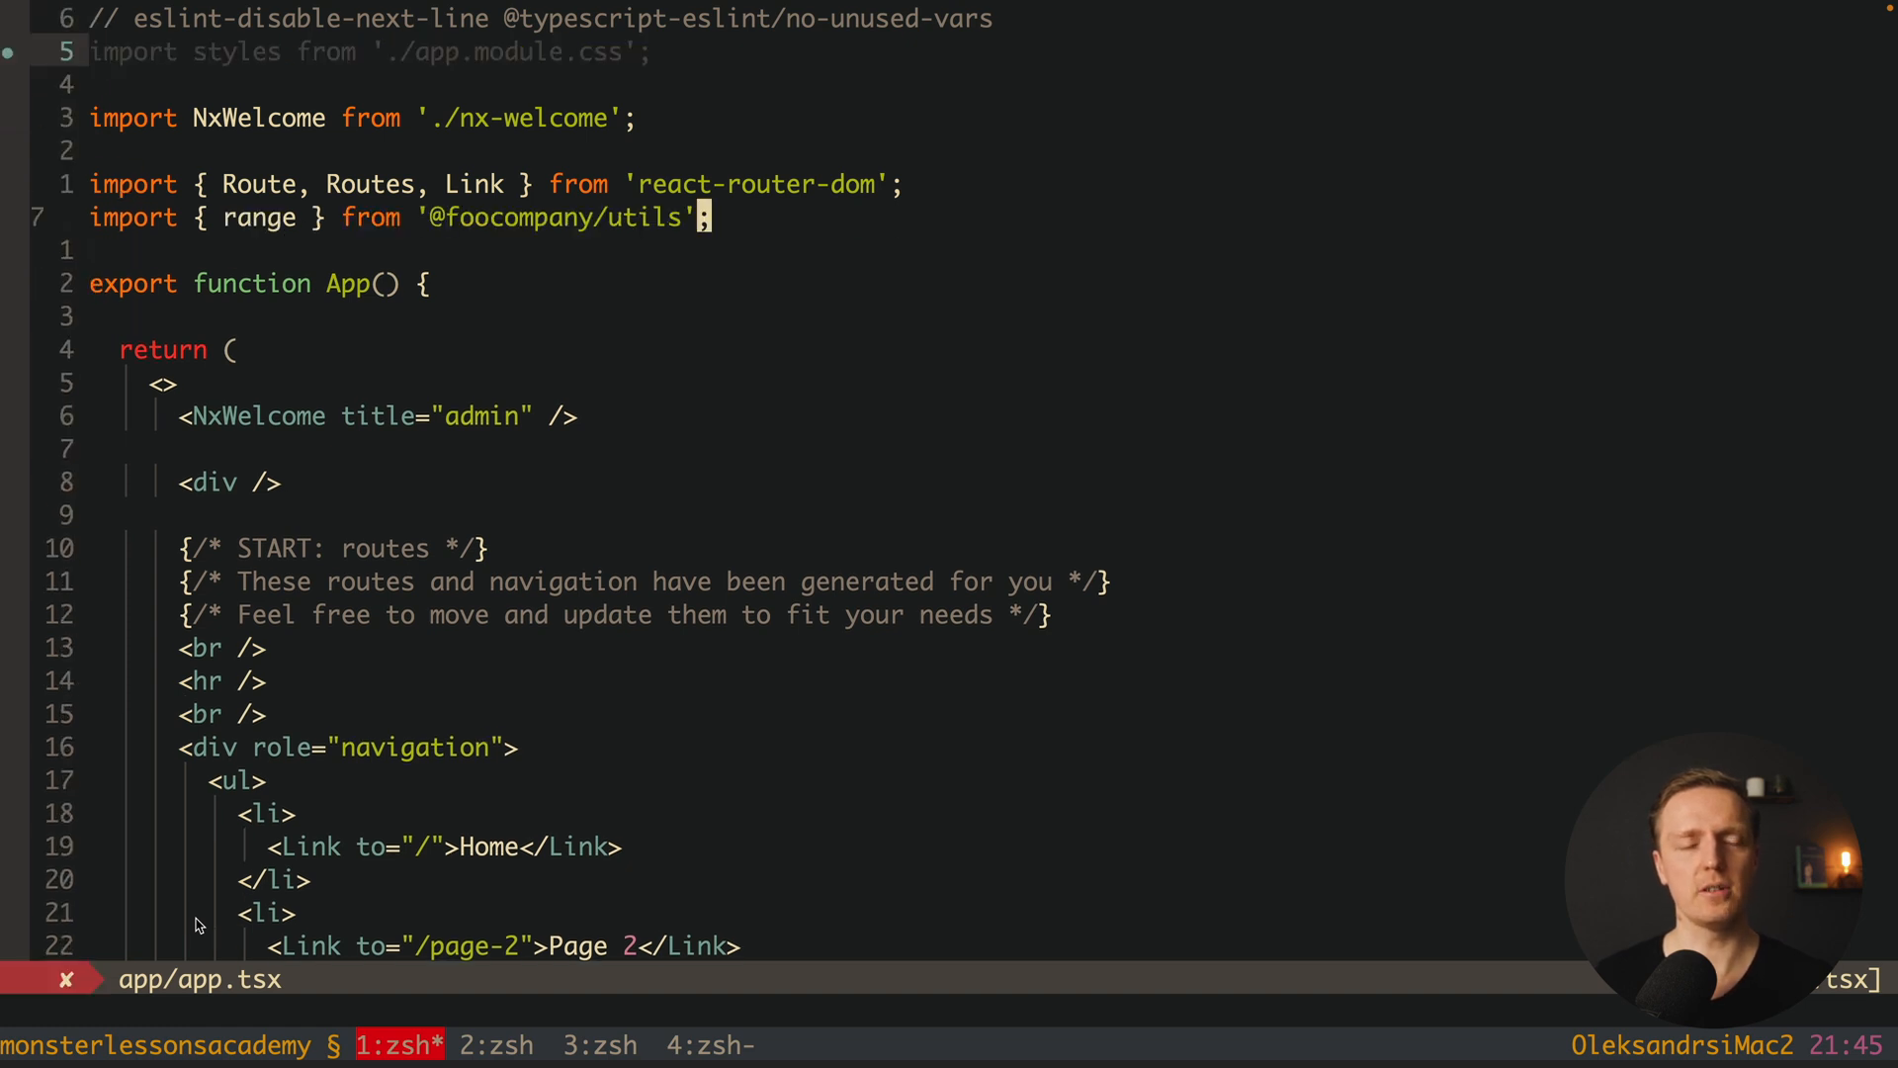
text(co)
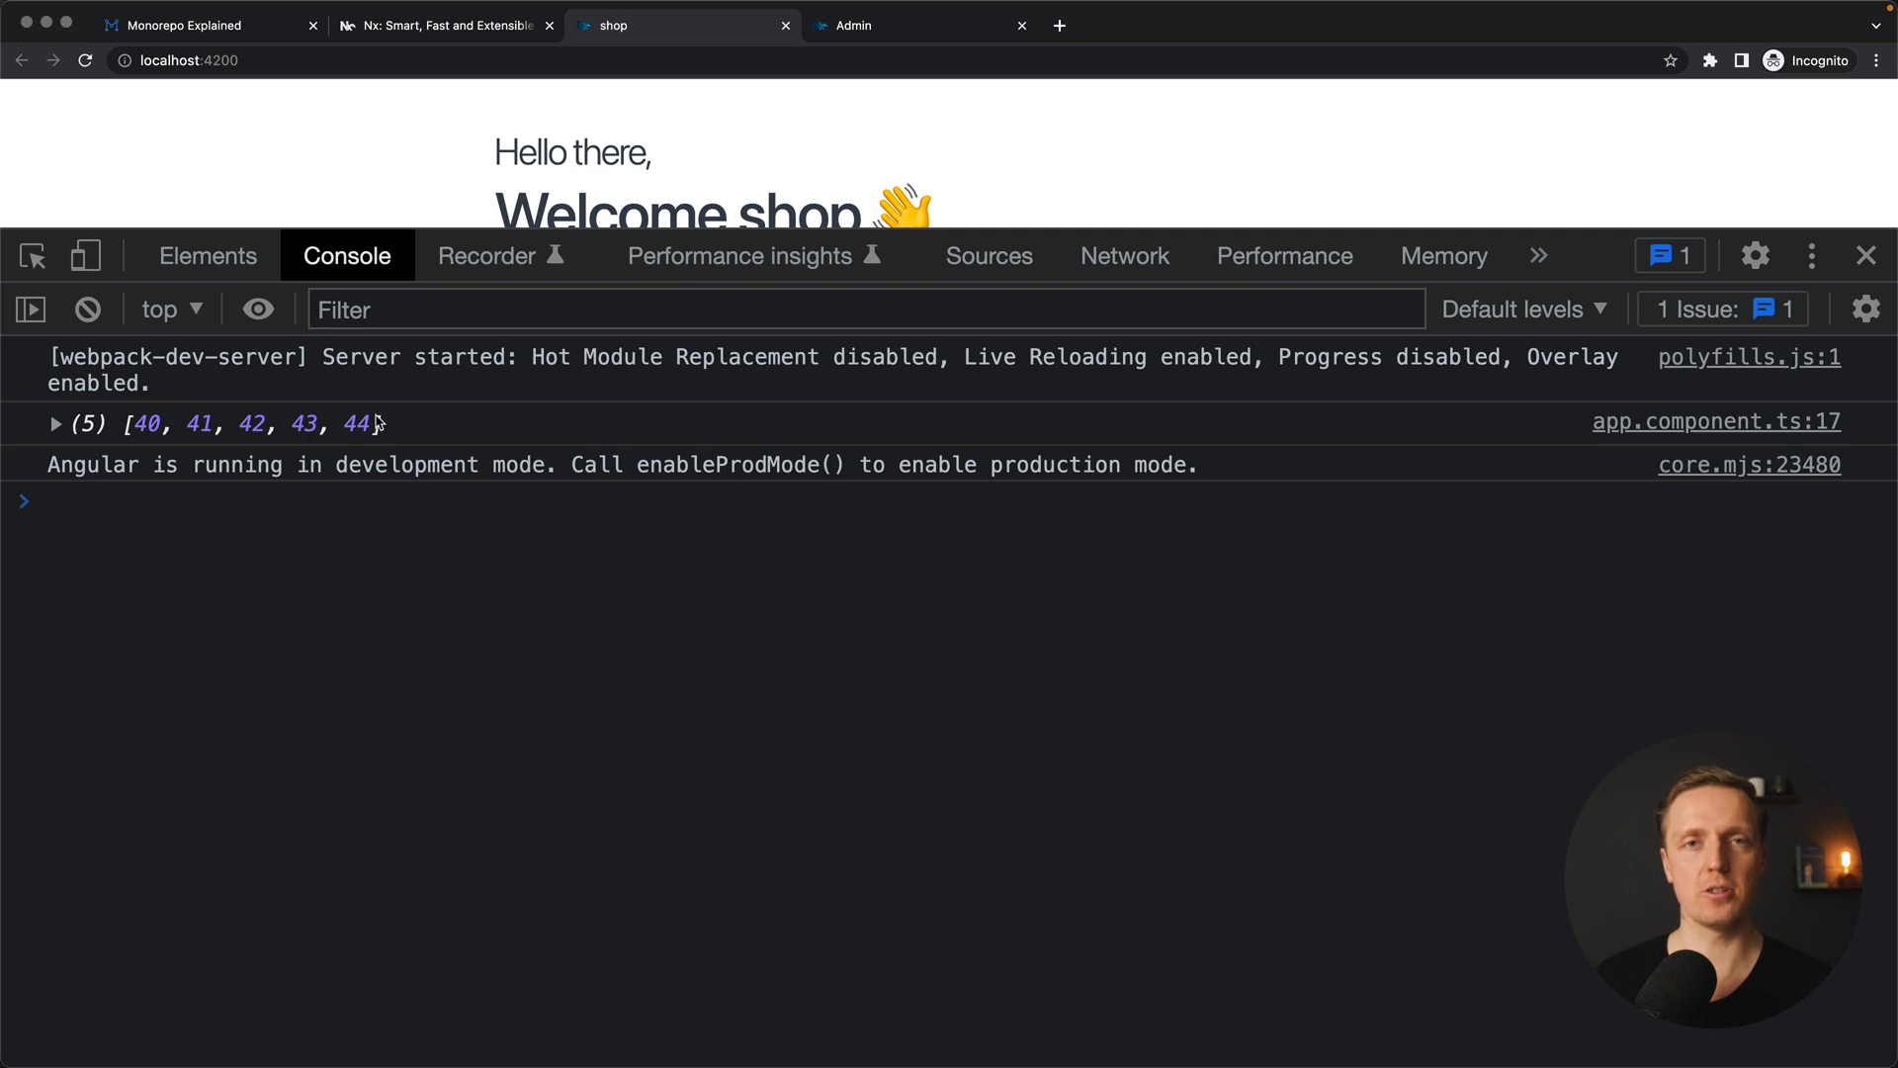
- Show the admin app's console and expand its first logged Array(5) to reveal 40 through 44
click(920, 25)
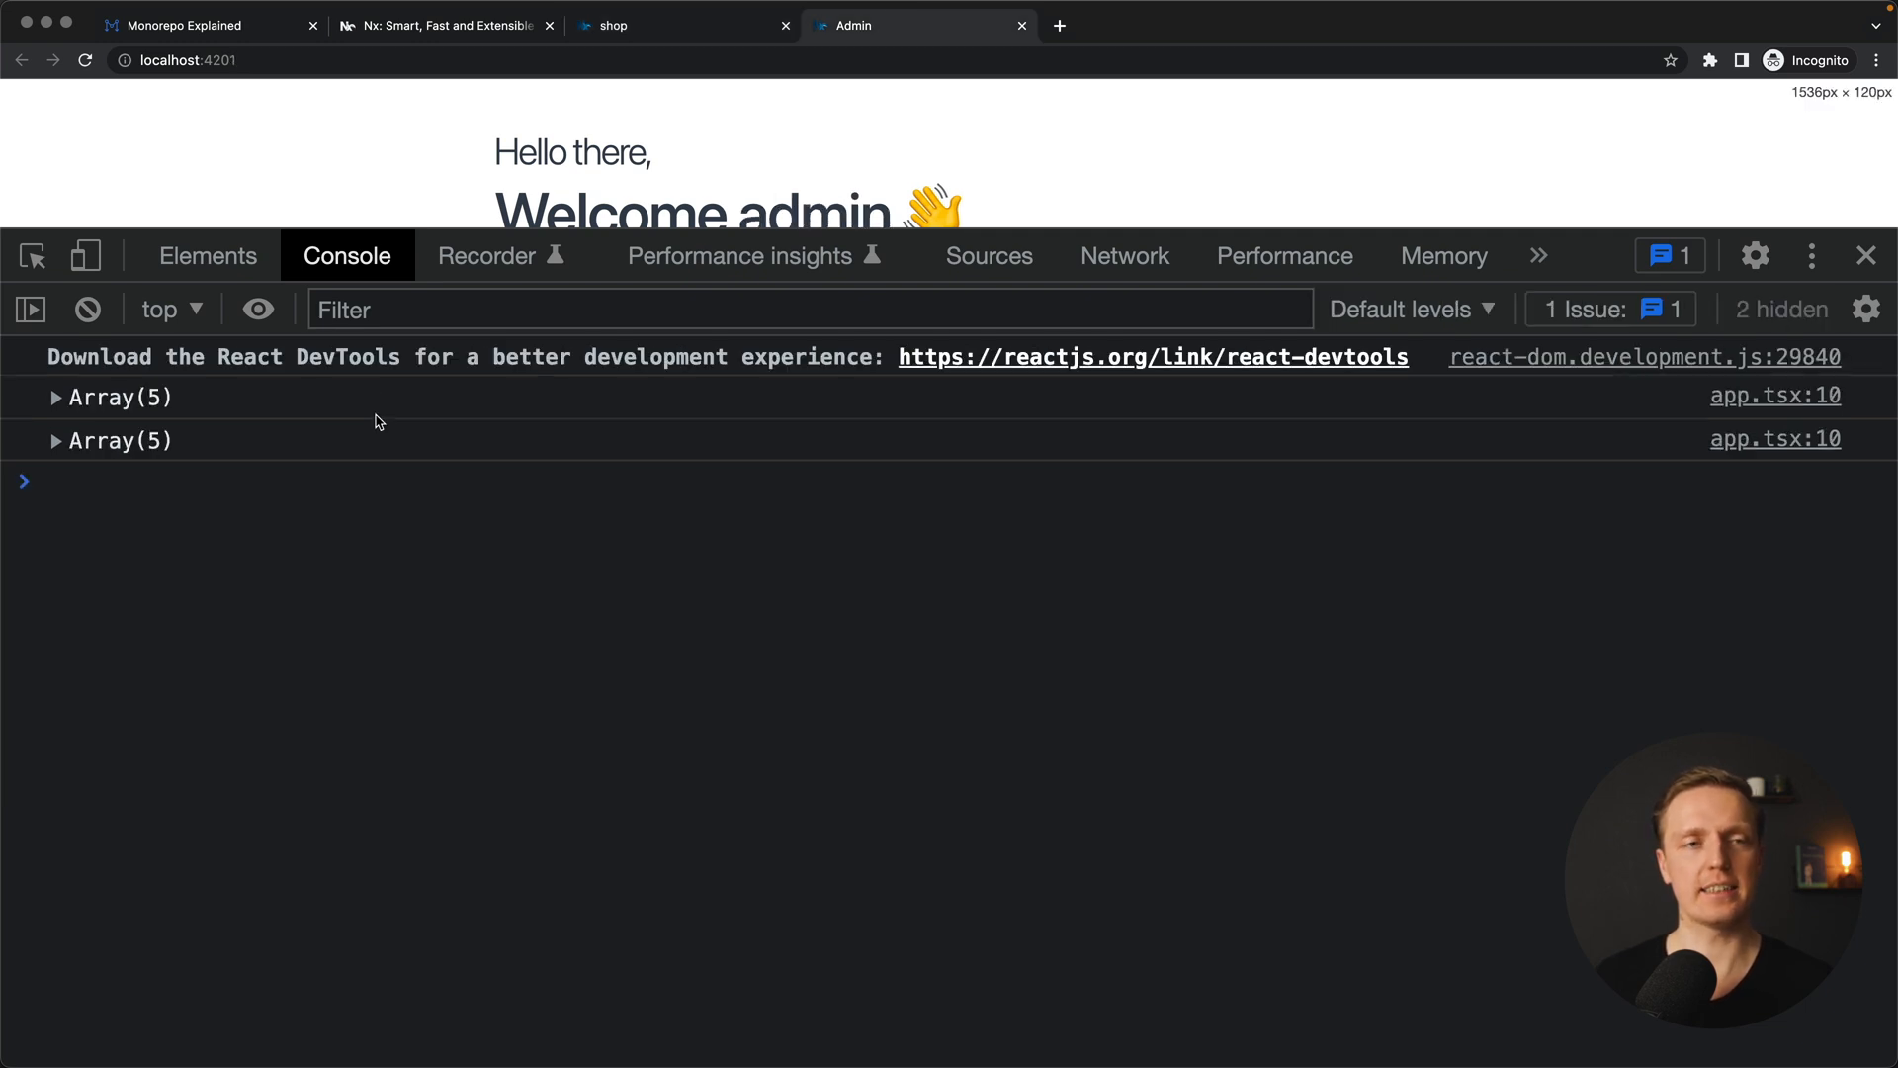
mouse_move(171, 421)
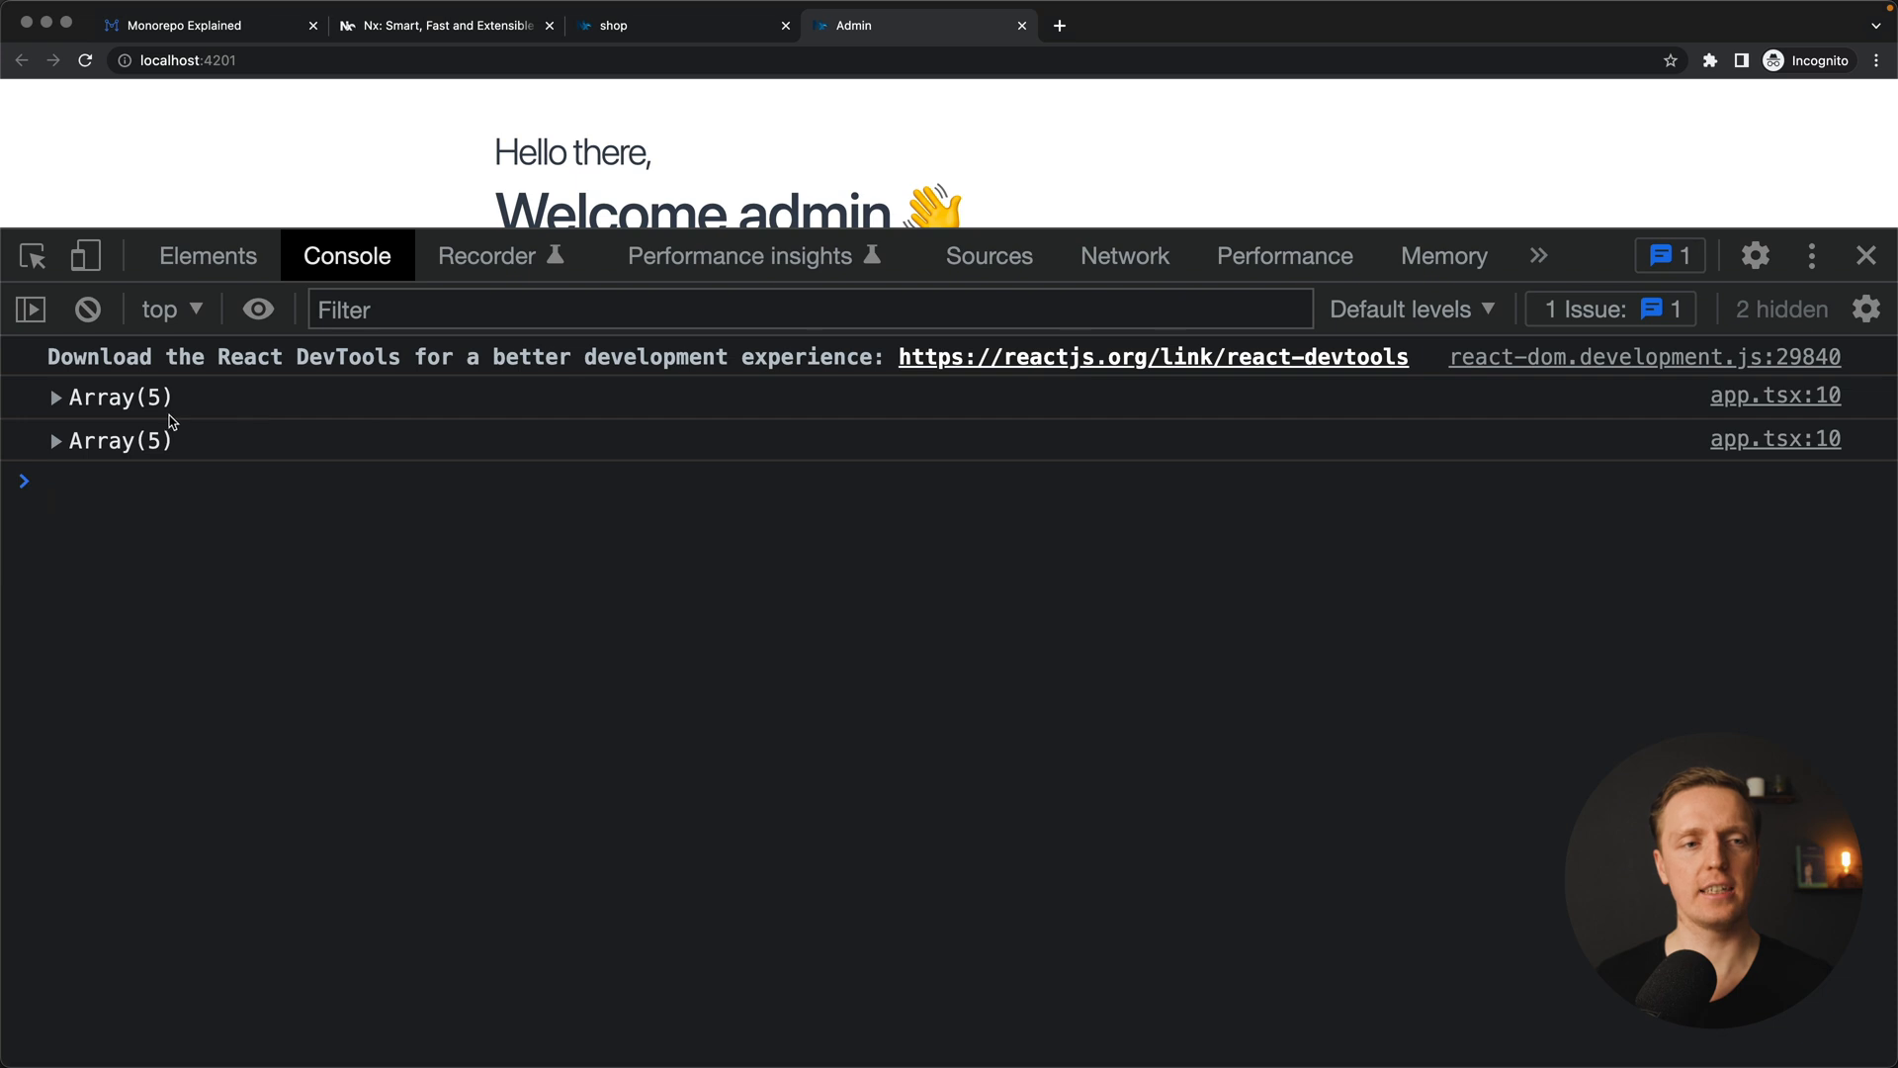
click(56, 398)
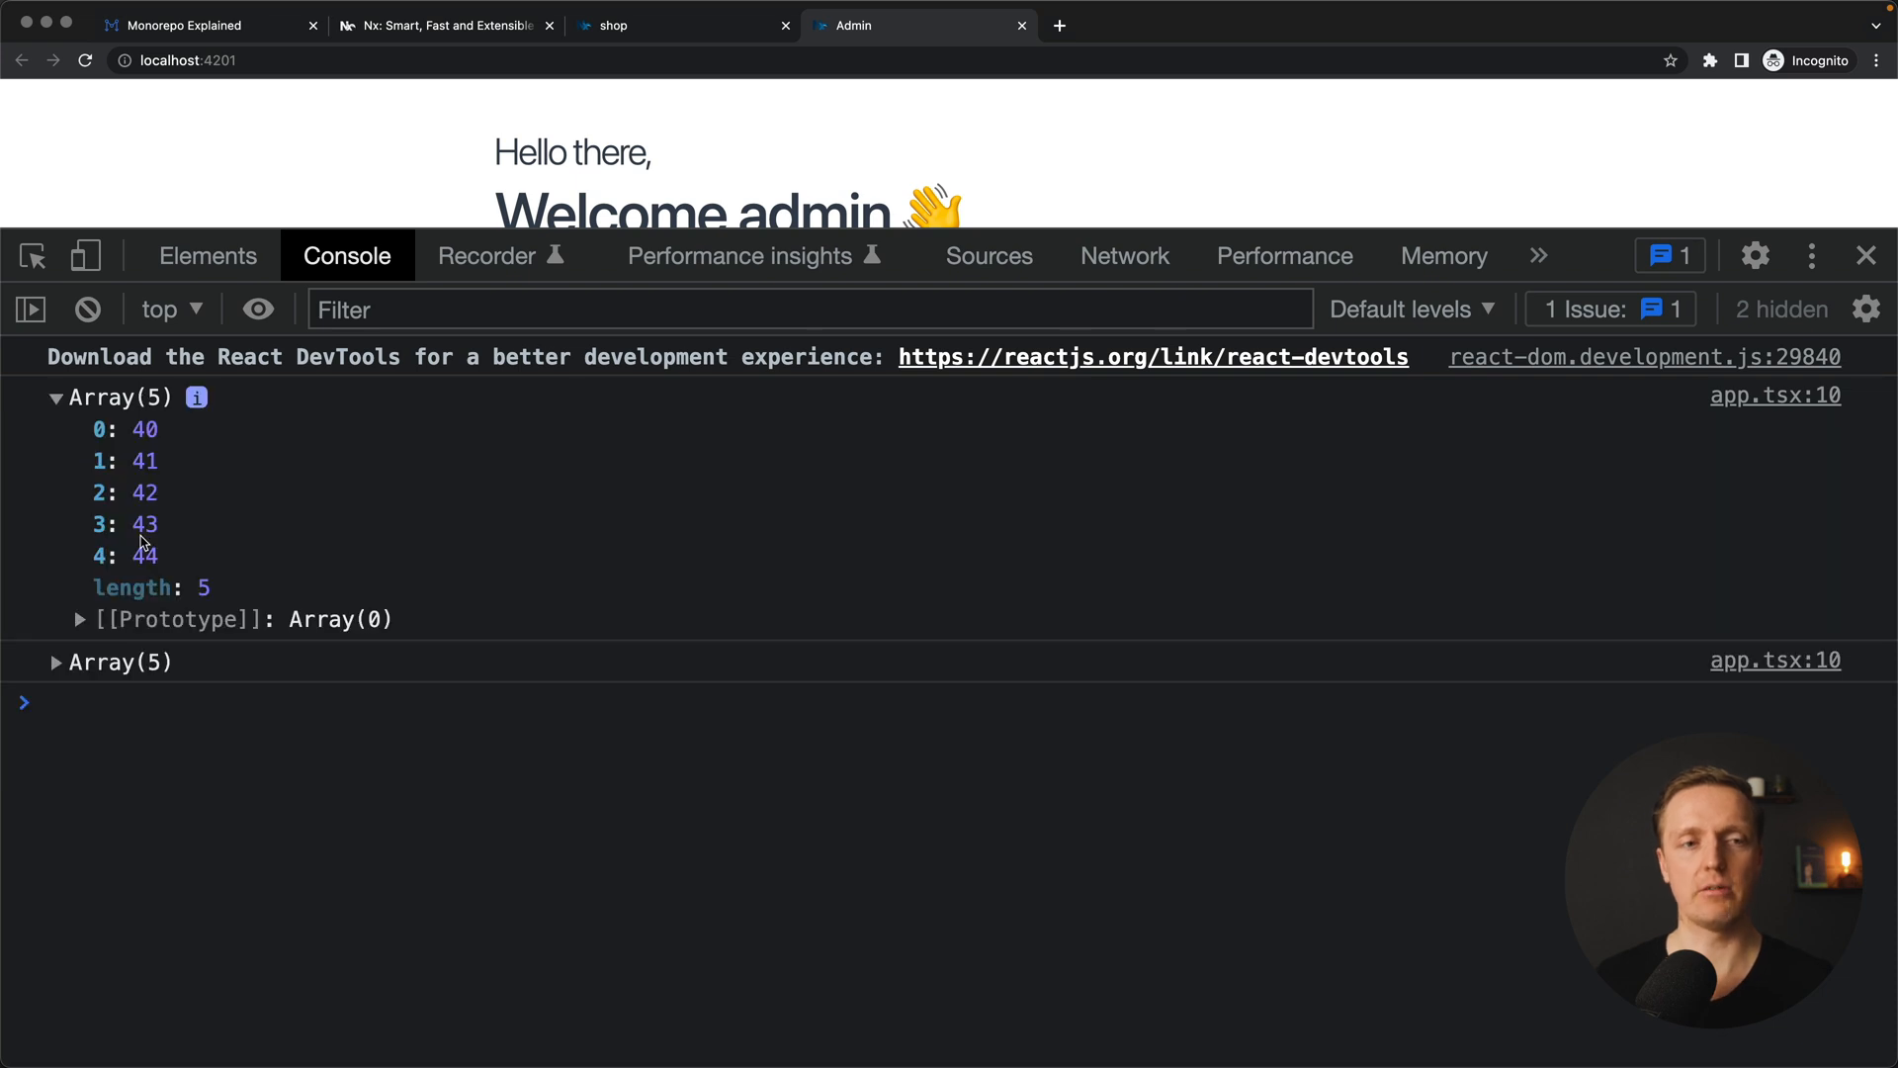